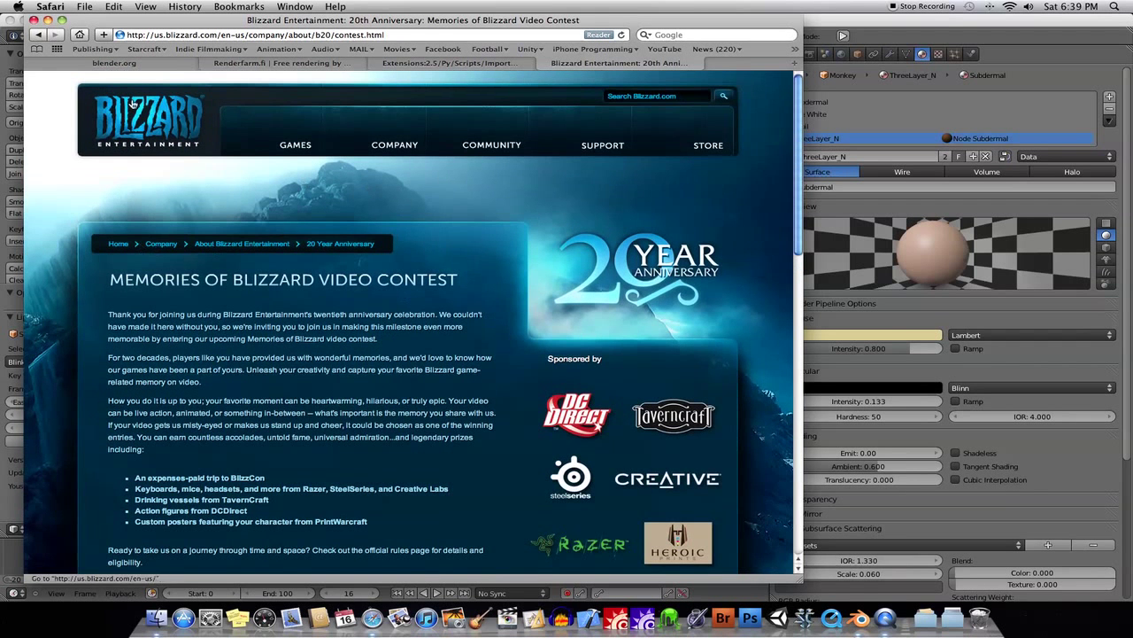
pyautogui.moveTo(339, 272)
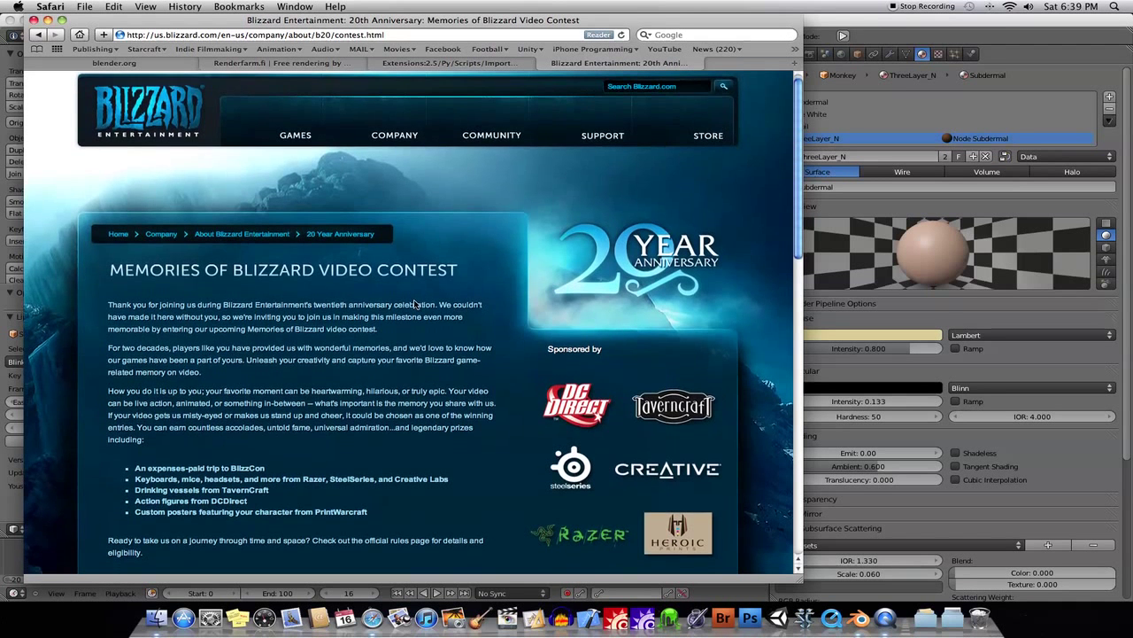
# From the blender.org home page, bring up the Blender 2.57 release announcement
pyautogui.scroll(-3)
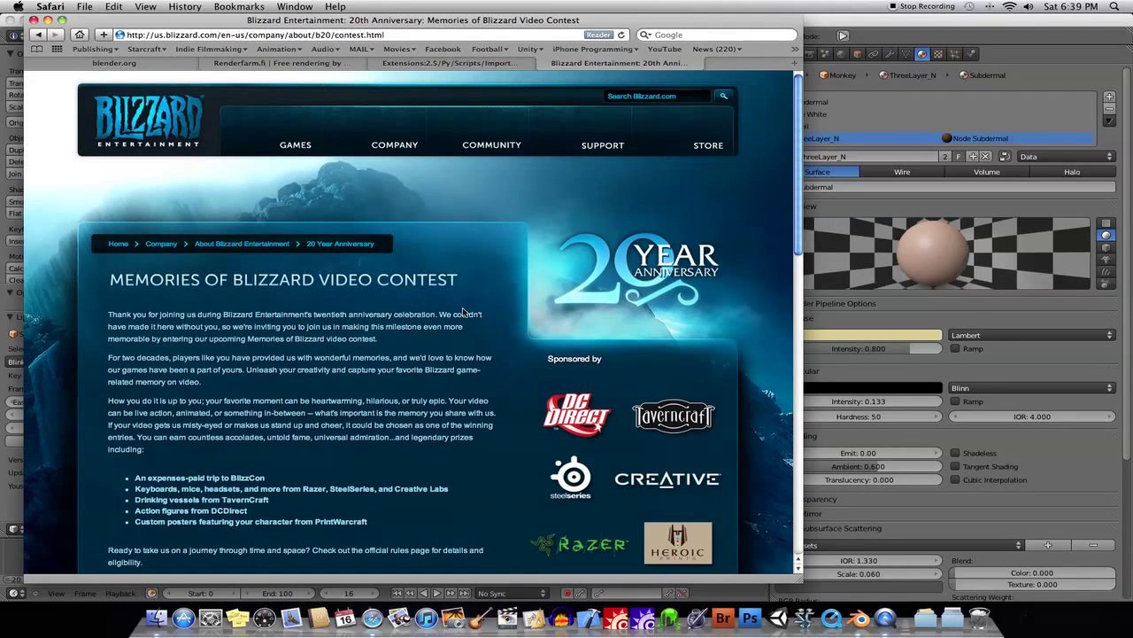
pyautogui.moveTo(380, 341)
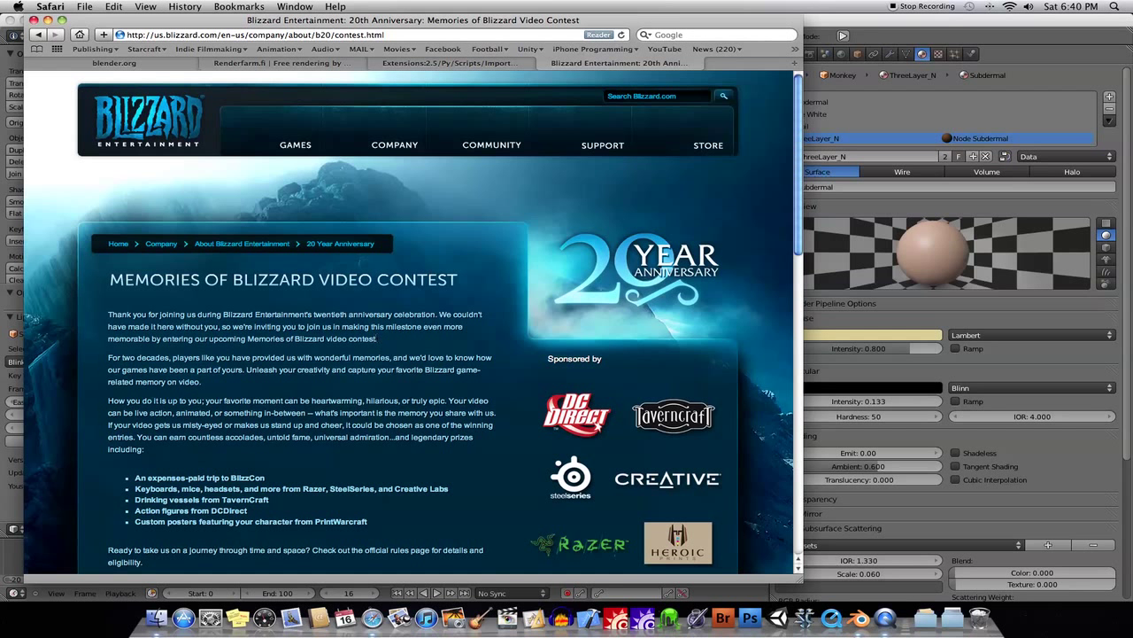
pyautogui.moveTo(418, 339)
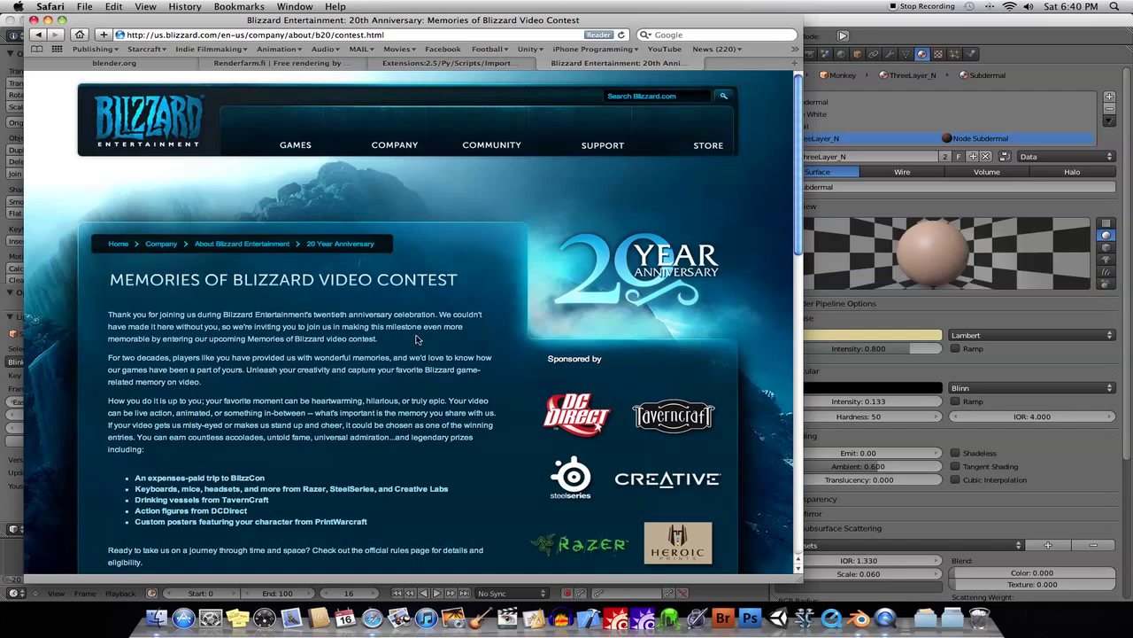
pyautogui.moveTo(207, 397)
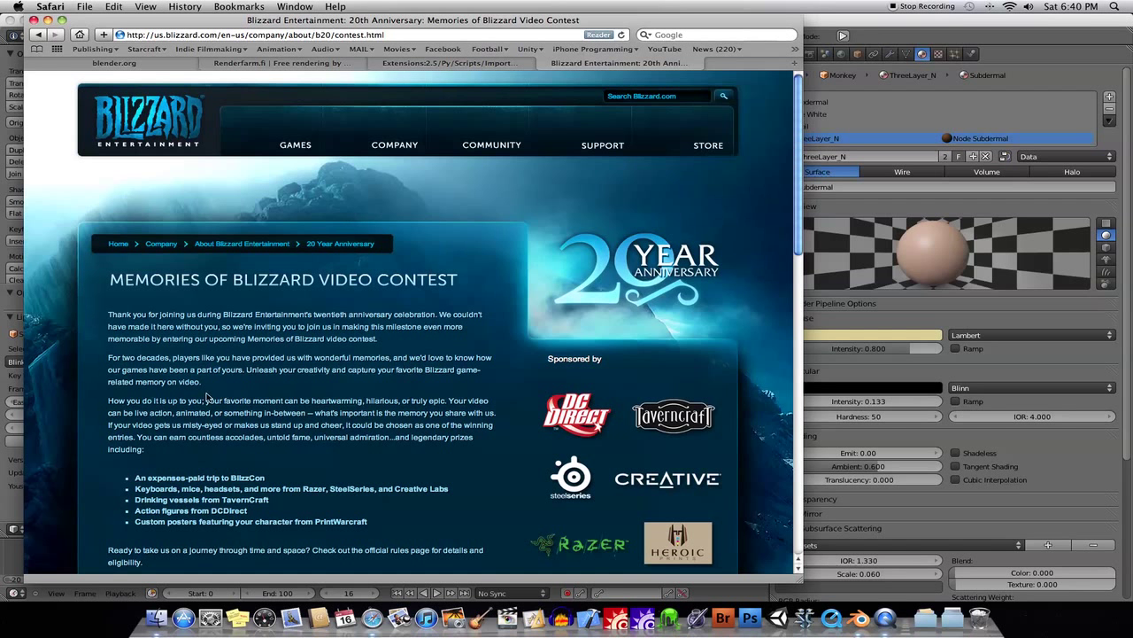
pyautogui.moveTo(210, 394)
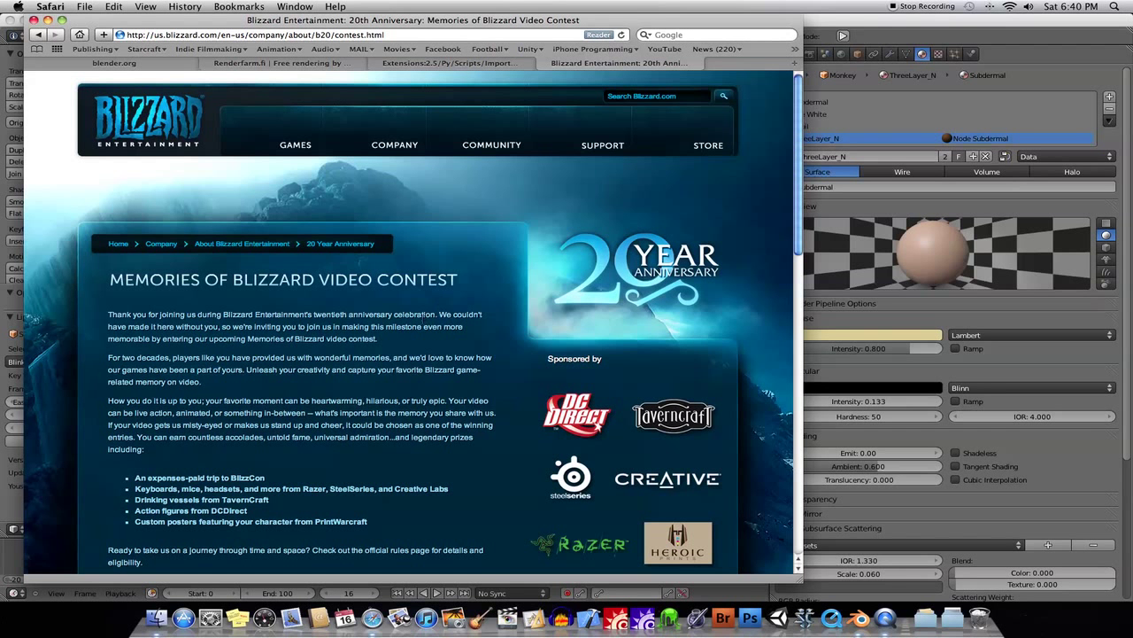
pyautogui.moveTo(426, 345)
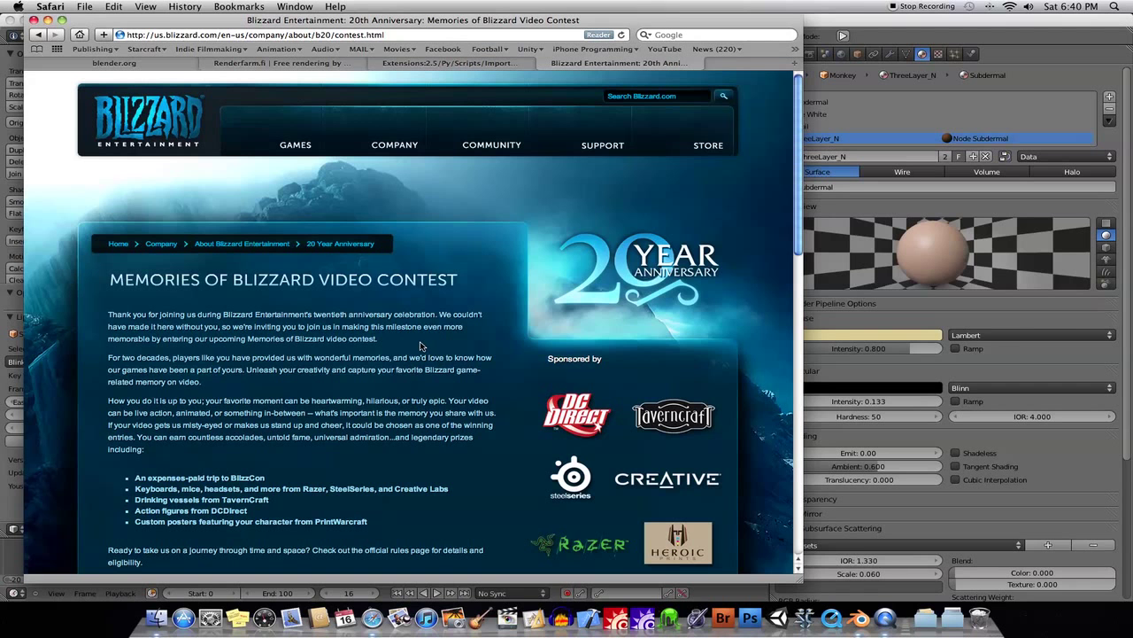
pyautogui.scroll(-3)
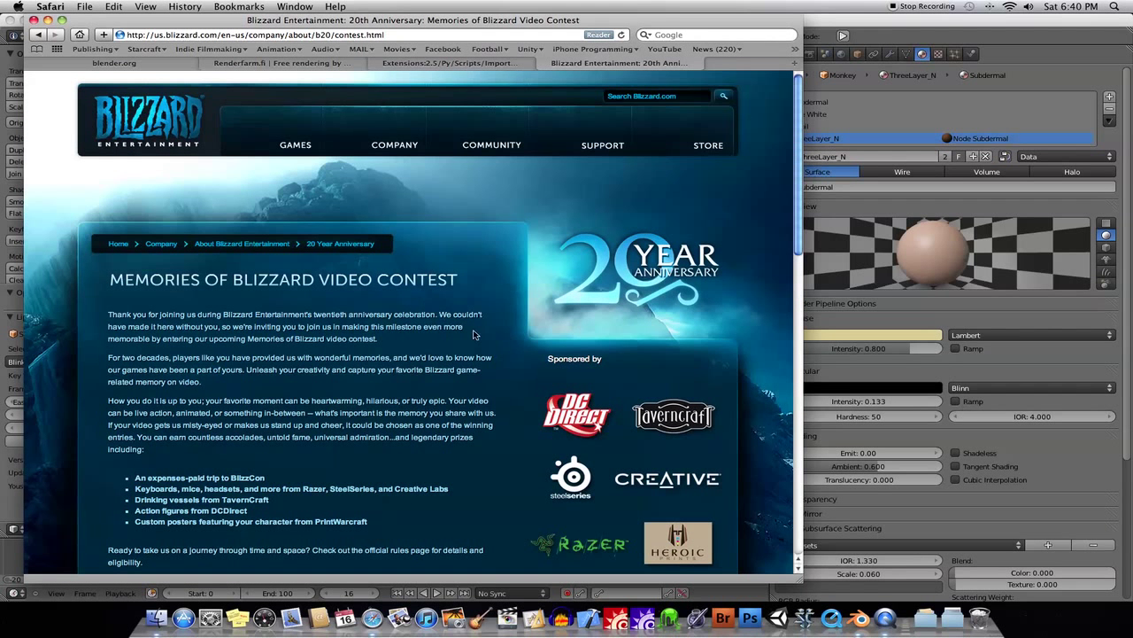
pyautogui.moveTo(401, 346)
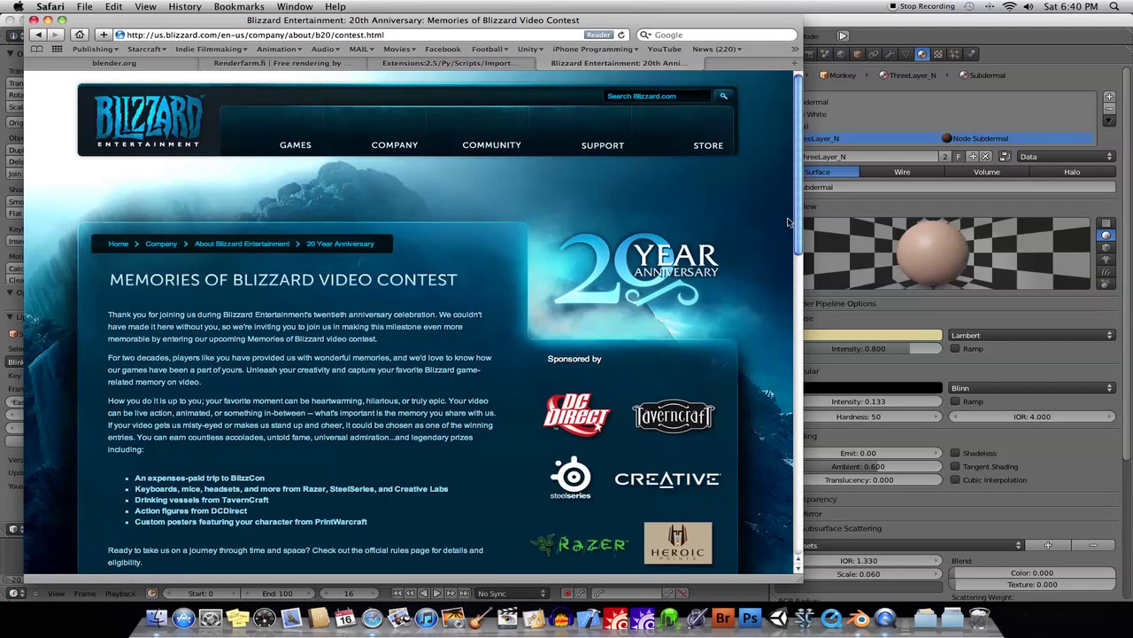
pyautogui.moveTo(853, 141)
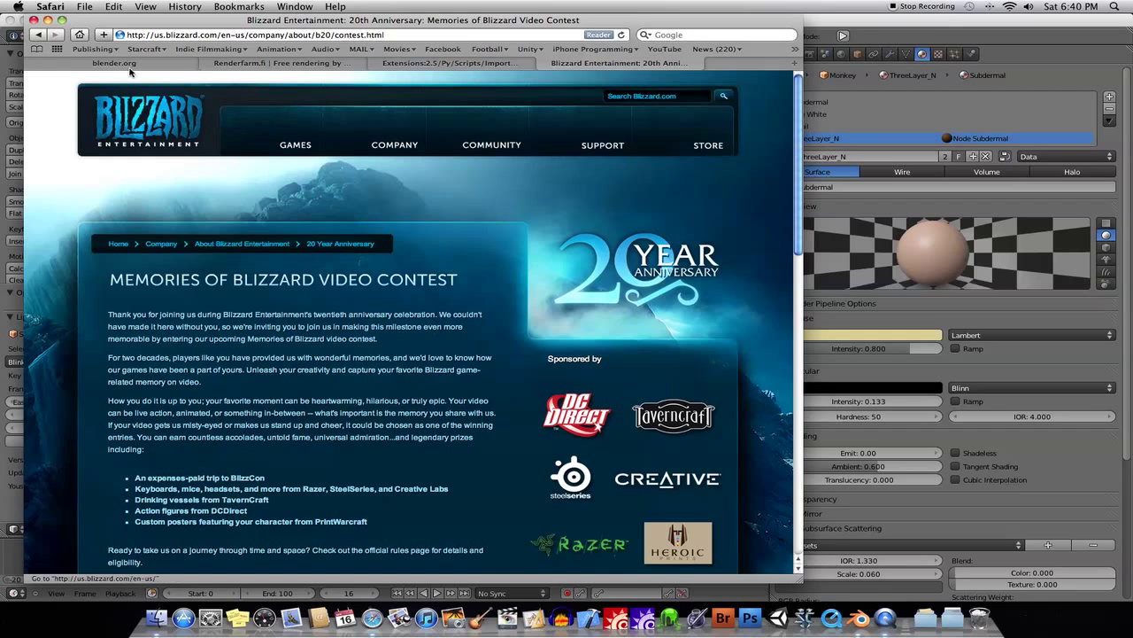
pyautogui.click(114, 62)
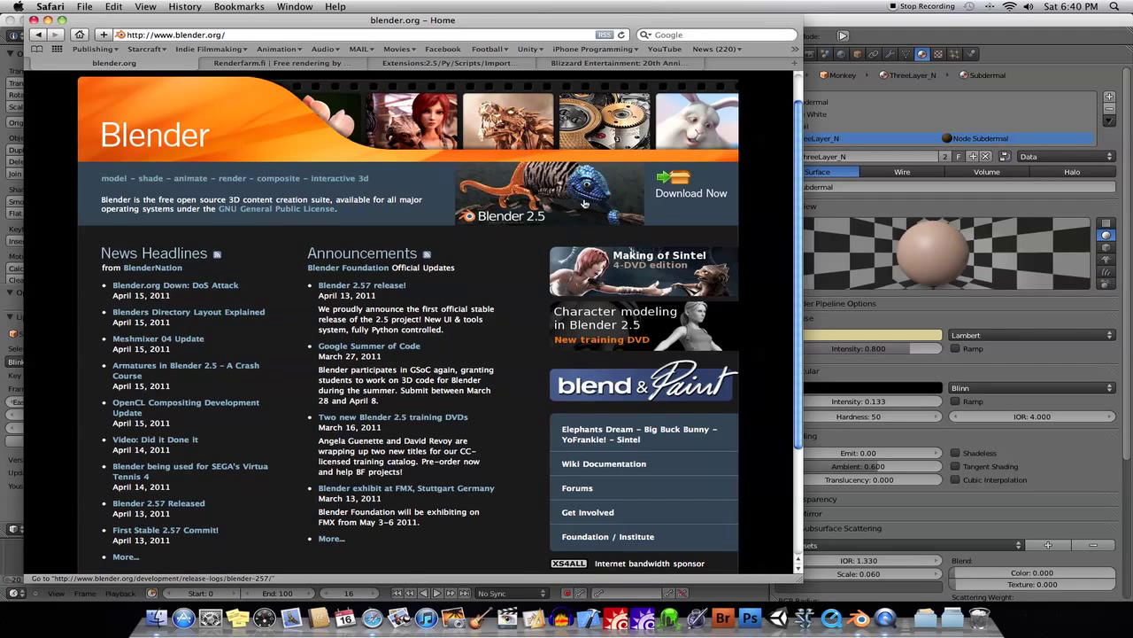
pyautogui.moveTo(615, 237)
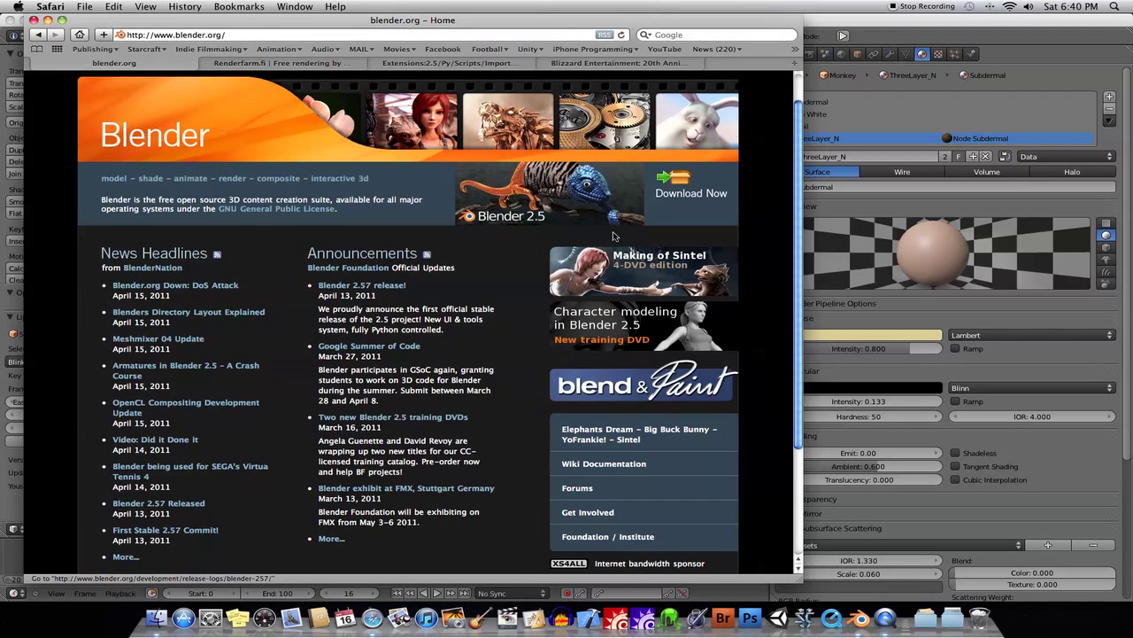
pyautogui.moveTo(482, 288)
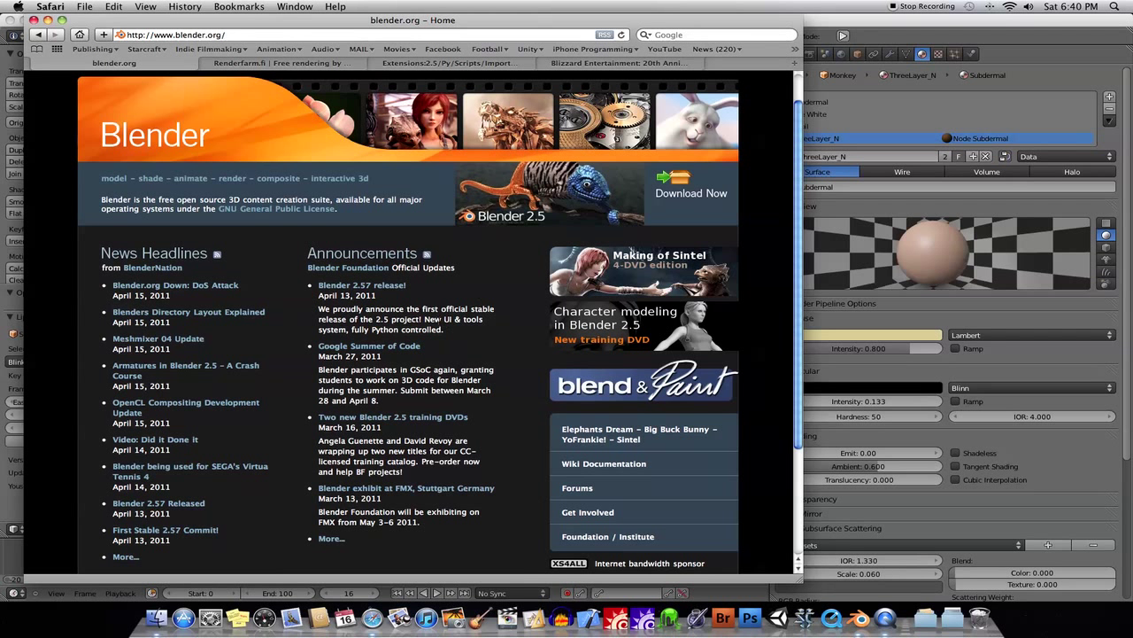
pyautogui.moveTo(450, 326)
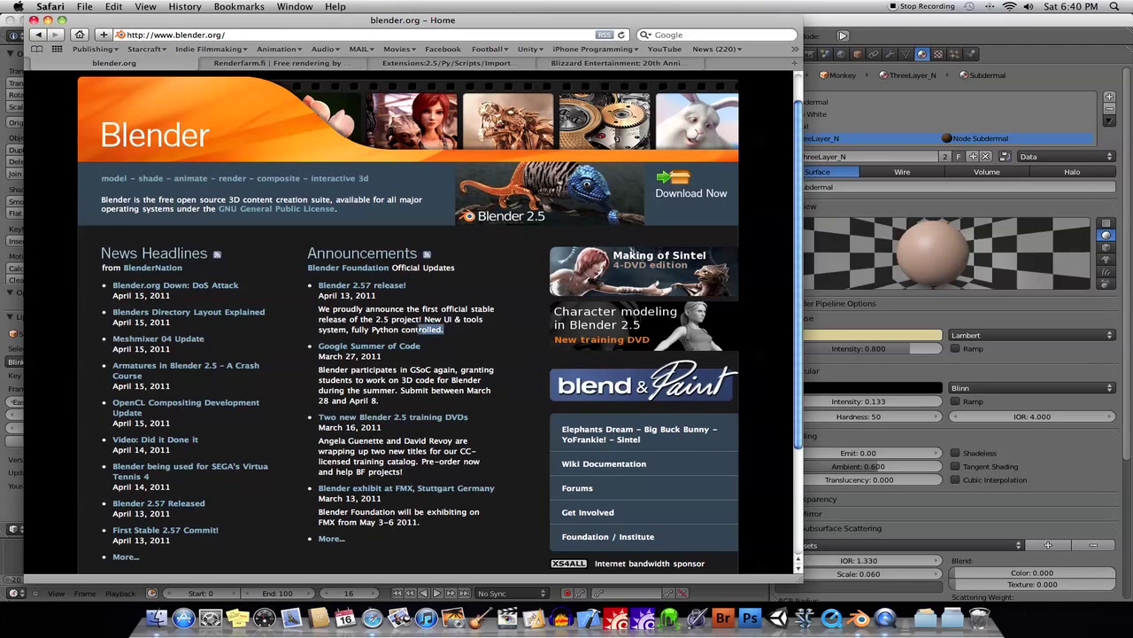
pyautogui.moveTo(319, 308); pyautogui.dragTo(434, 329)
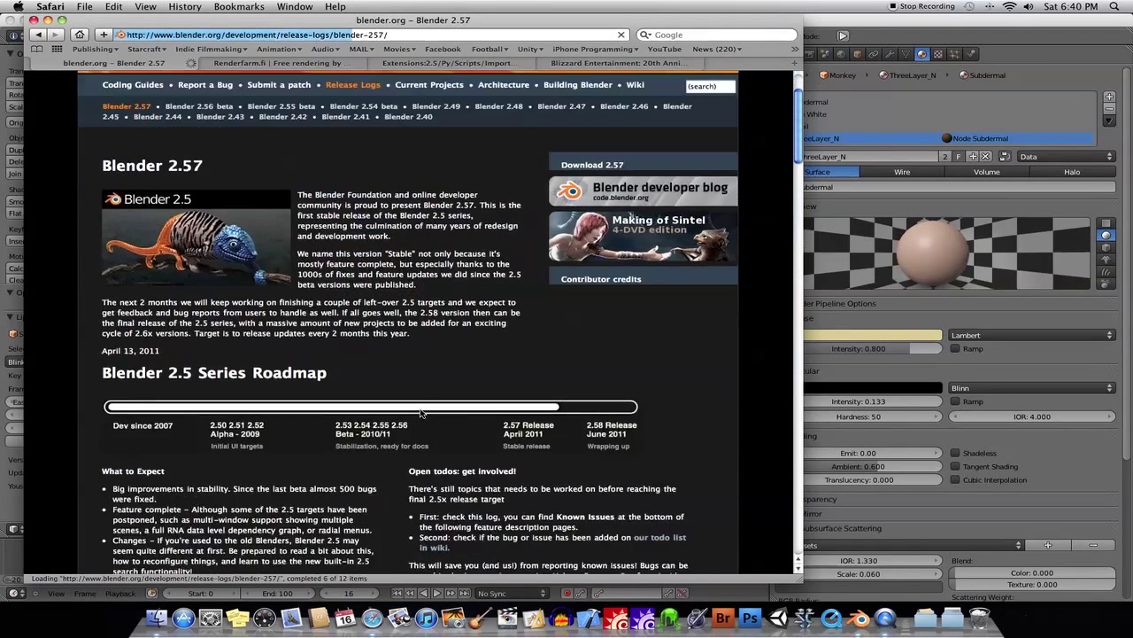
# Read down the release log to the Add-ons section
pyautogui.scroll(-3)
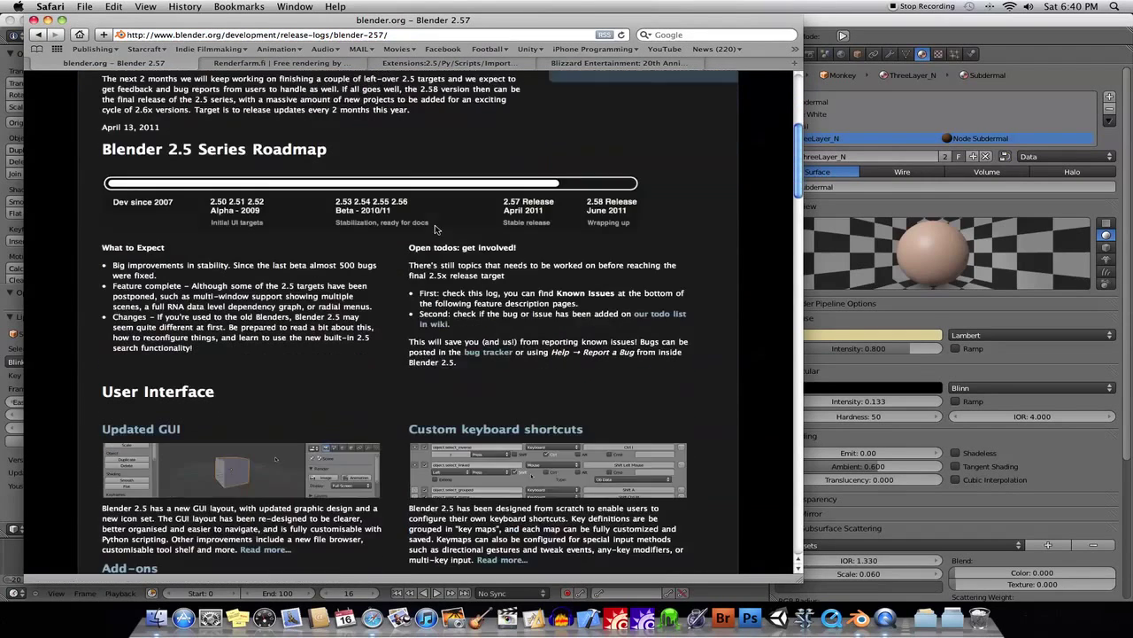
pyautogui.scroll(-3)
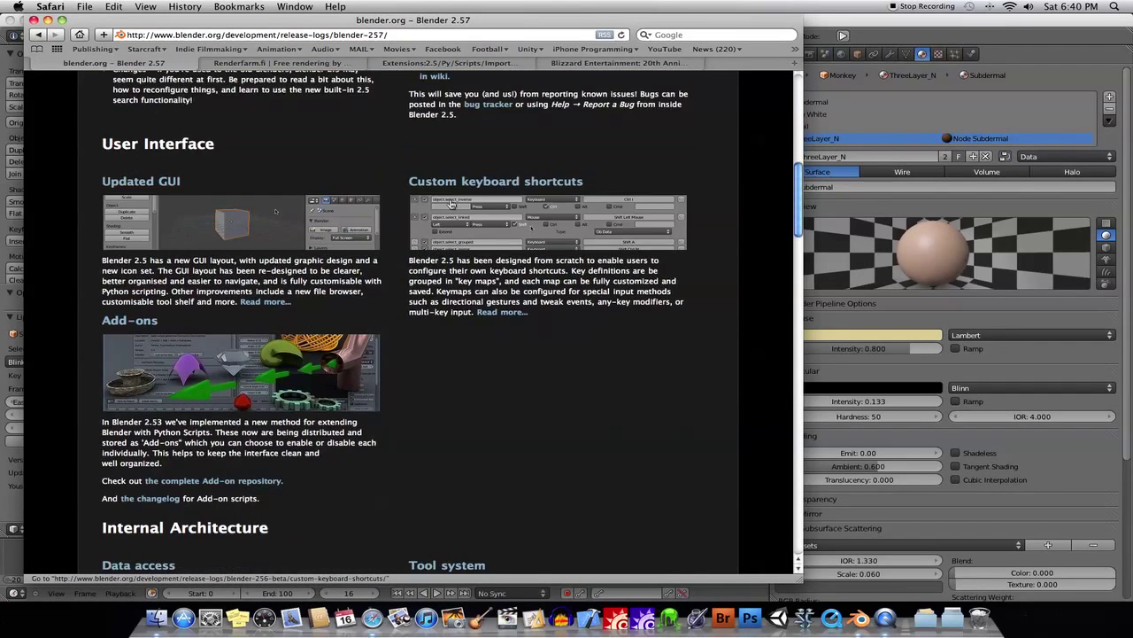
pyautogui.scroll(-3)
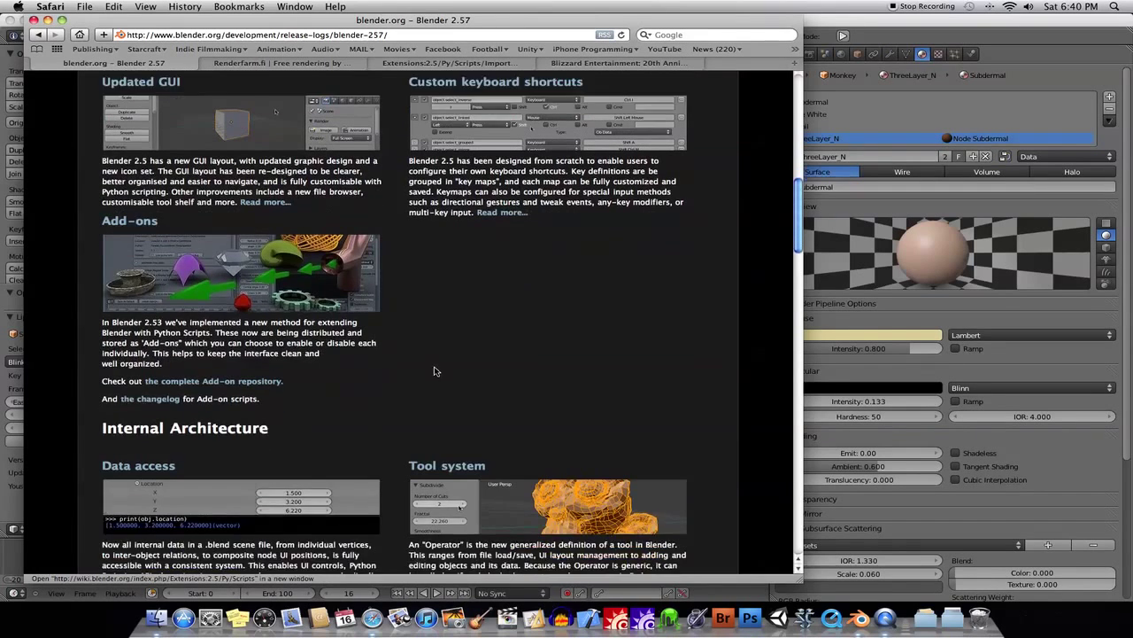
pyautogui.scroll(-3)
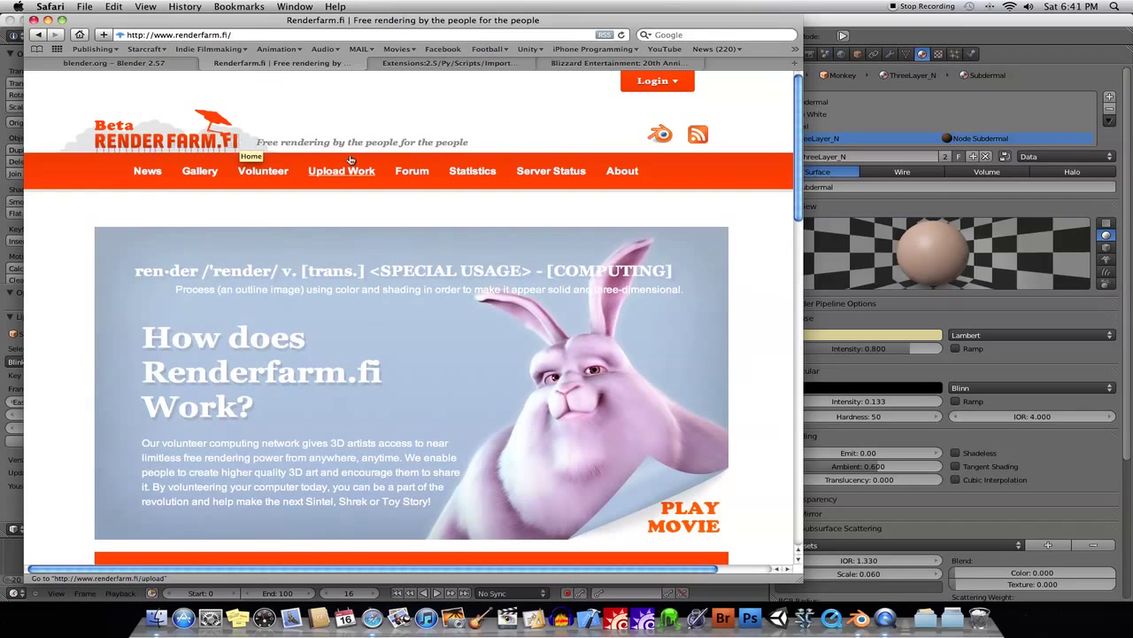
pyautogui.scroll(-3)
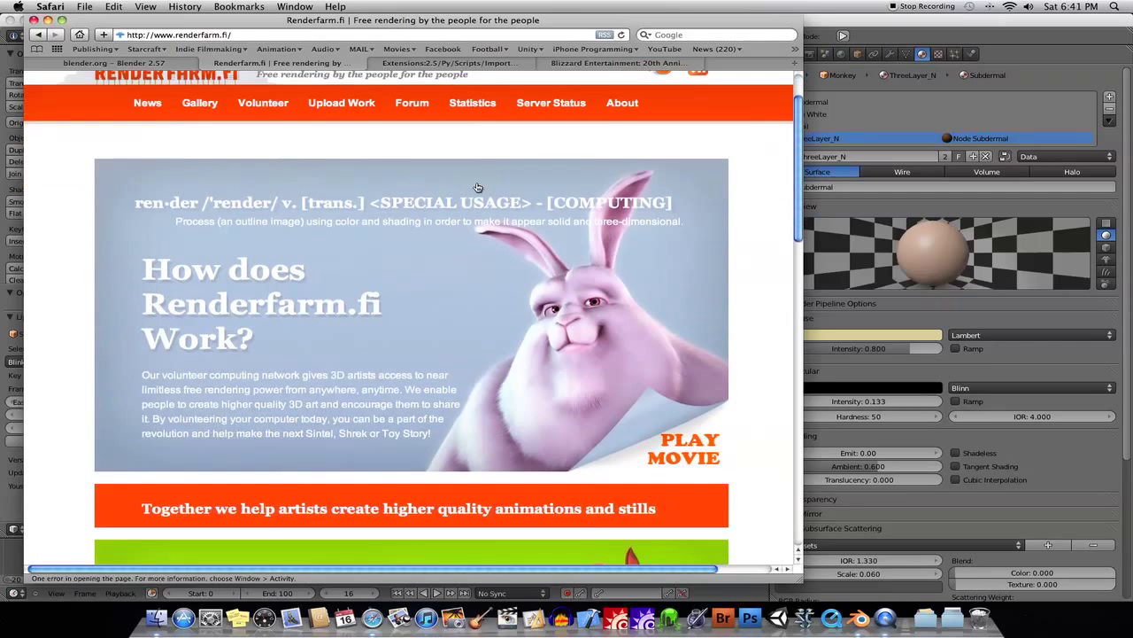
pyautogui.scroll(-3)
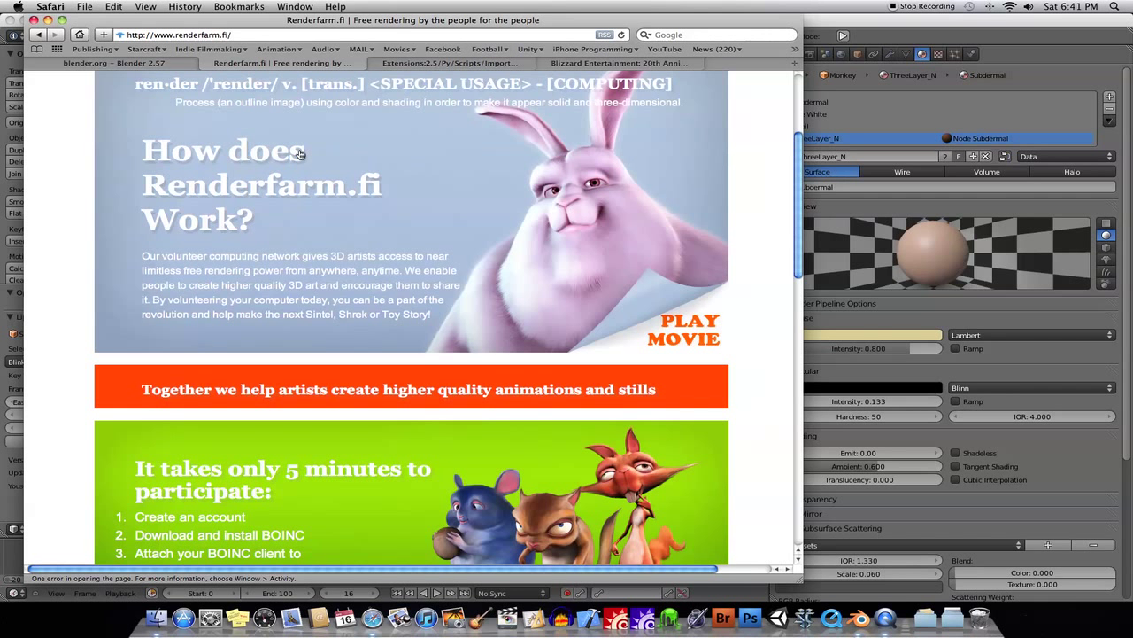
pyautogui.scroll(-3)
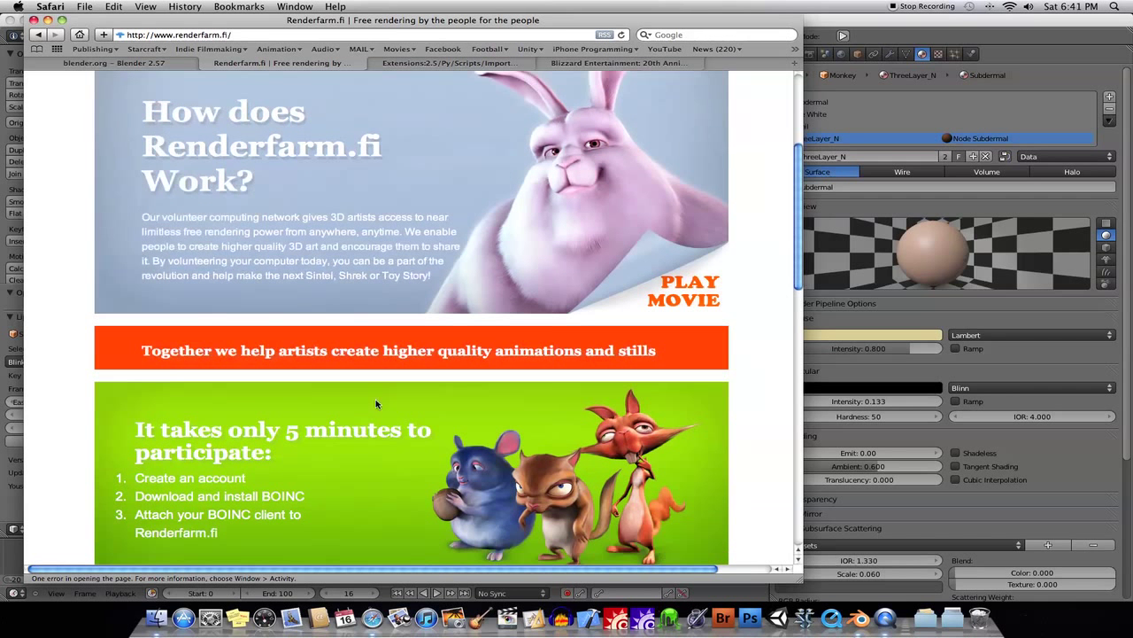
pyautogui.scroll(-3)
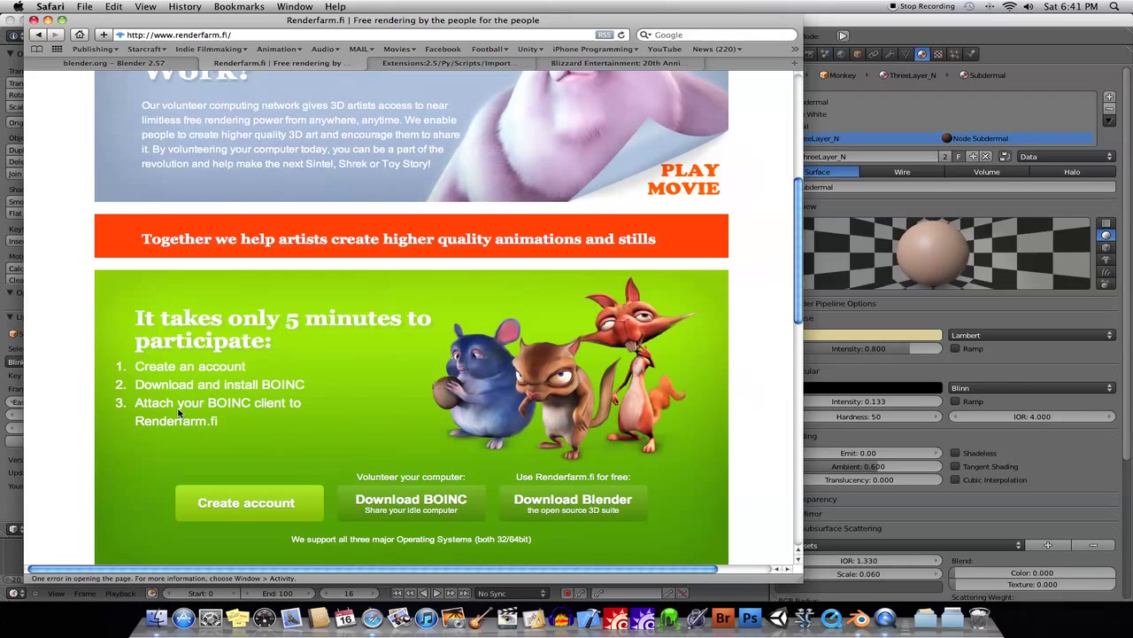
pyautogui.moveTo(352, 448)
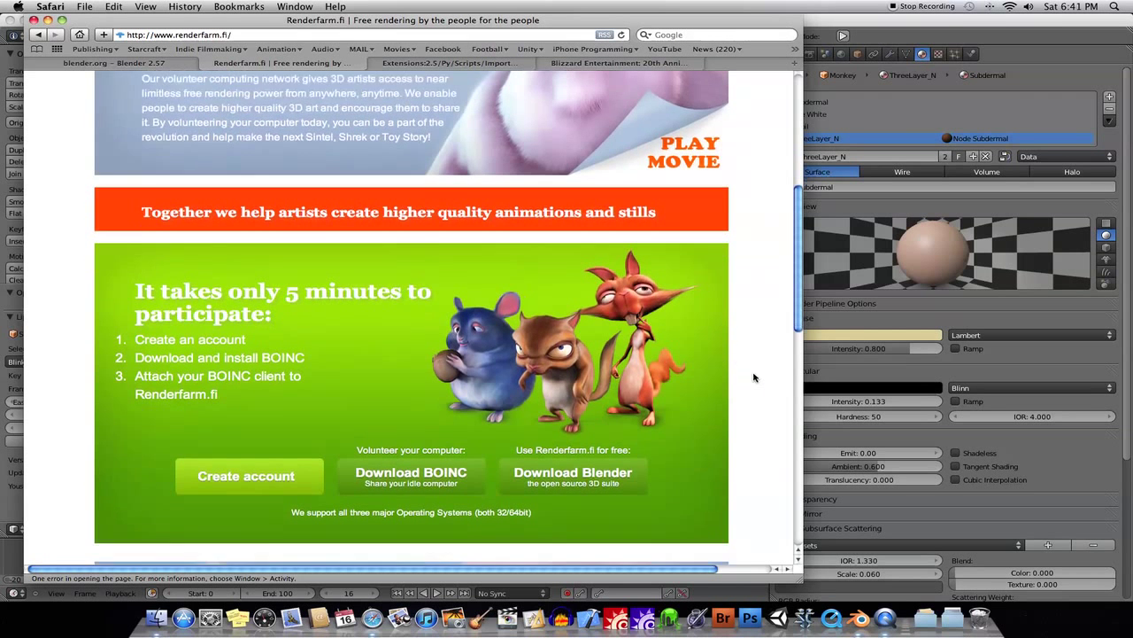
pyautogui.scroll(-3)
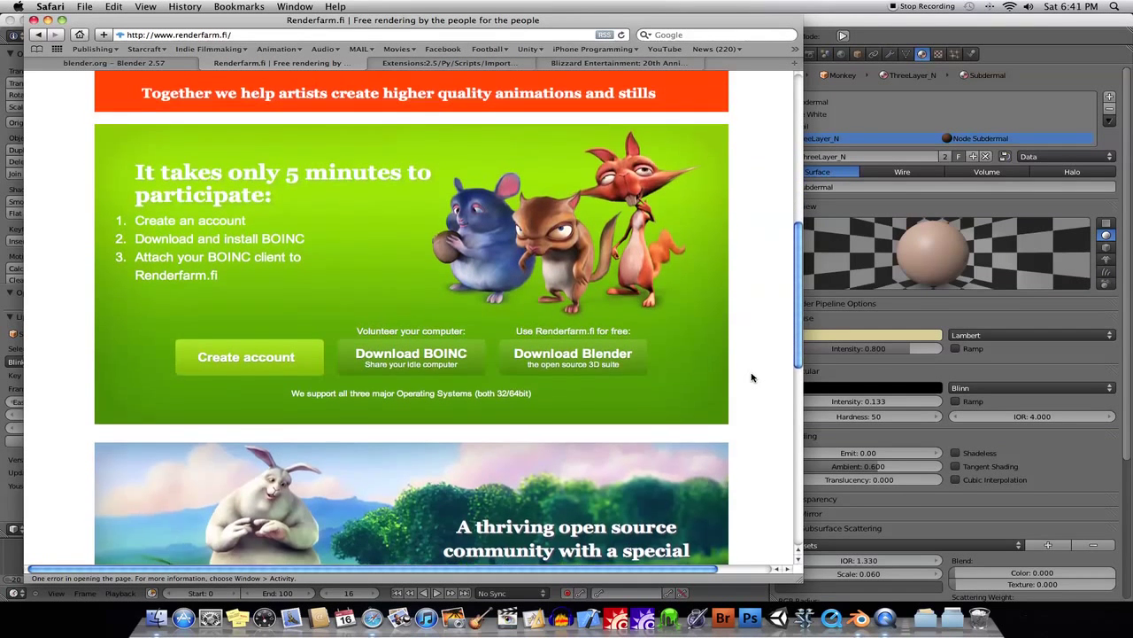
pyautogui.scroll(-3)
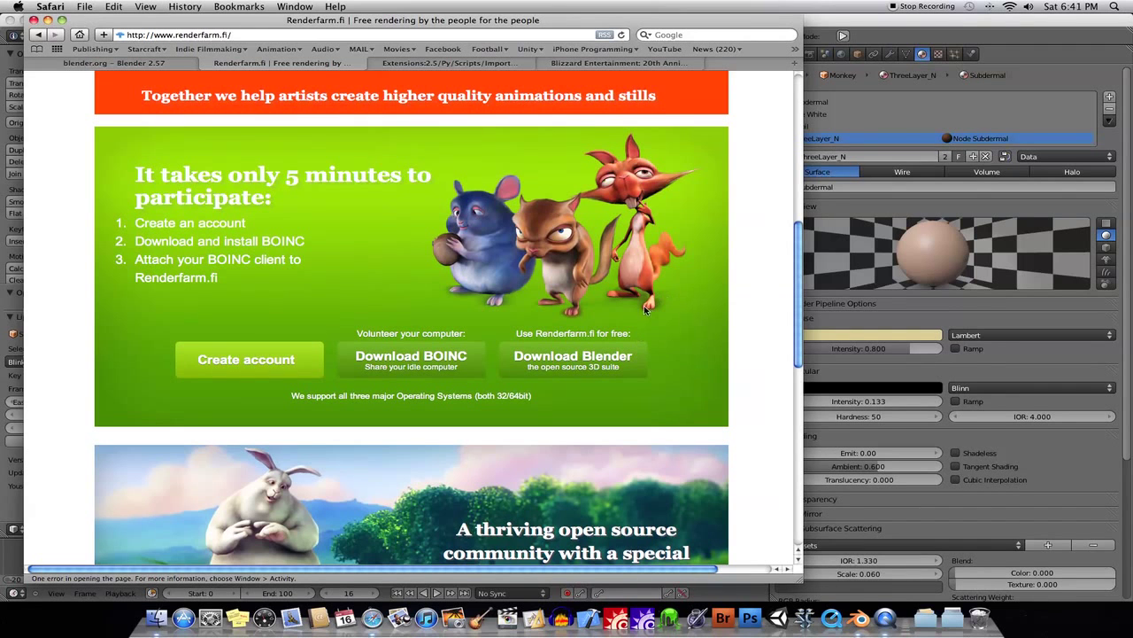
pyautogui.scroll(-3)
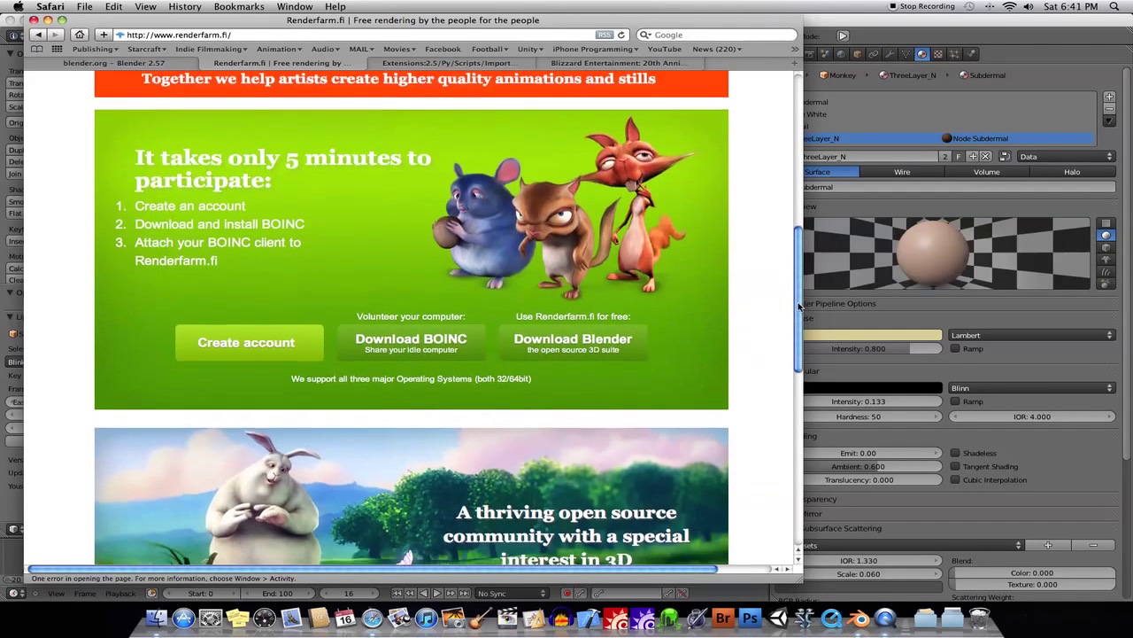
pyautogui.scroll(-3)
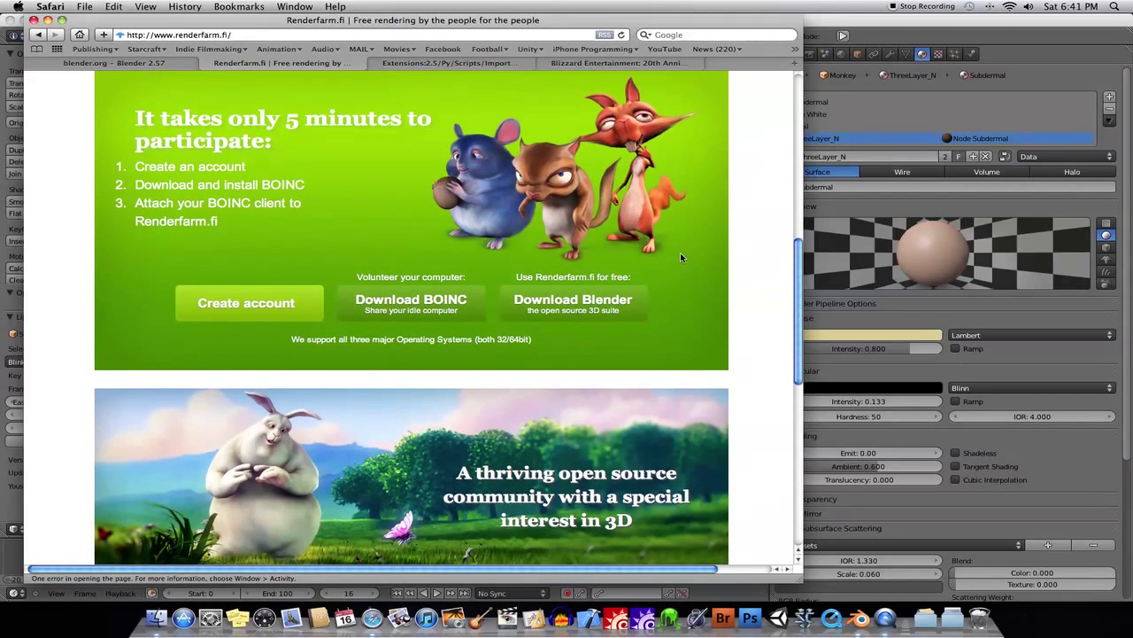
pyautogui.moveTo(526, 308)
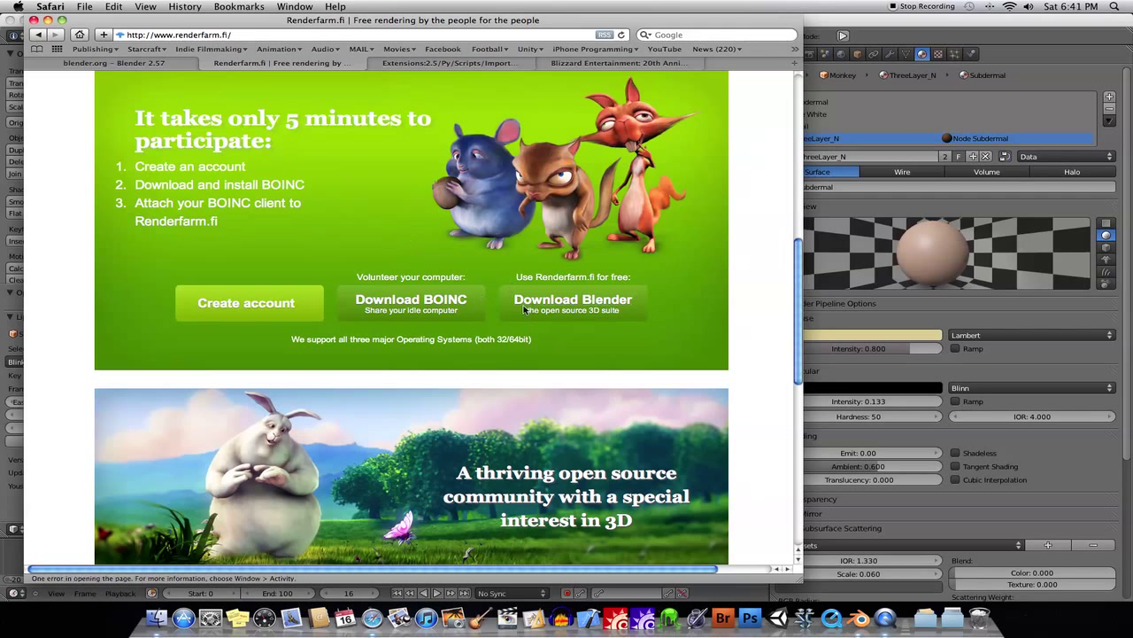
pyautogui.moveTo(725, 241)
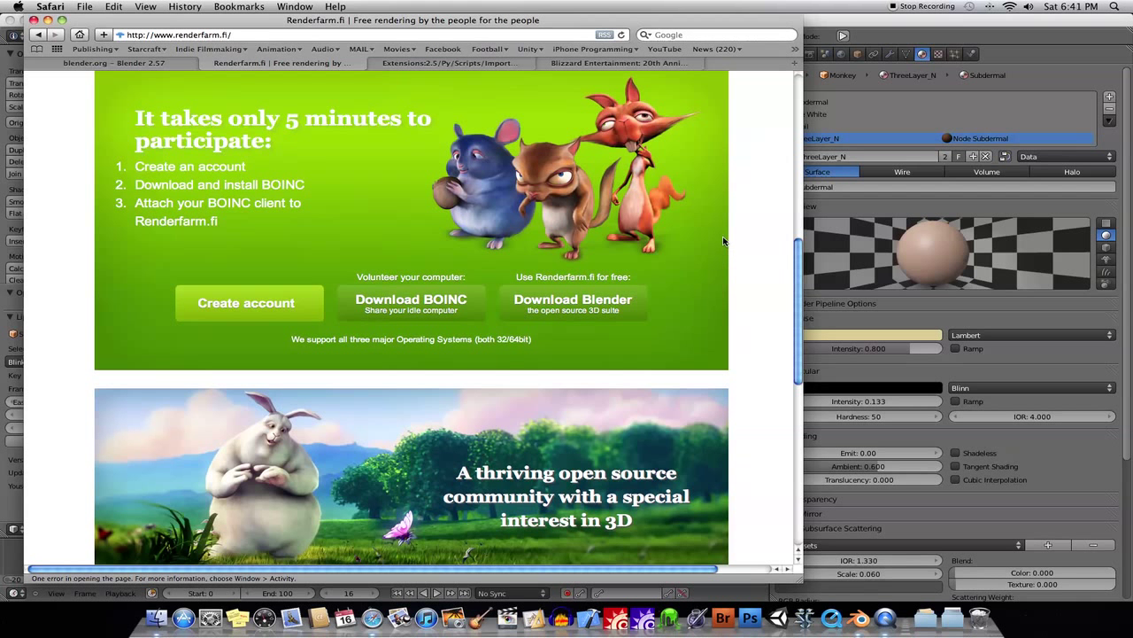
pyautogui.moveTo(706, 240)
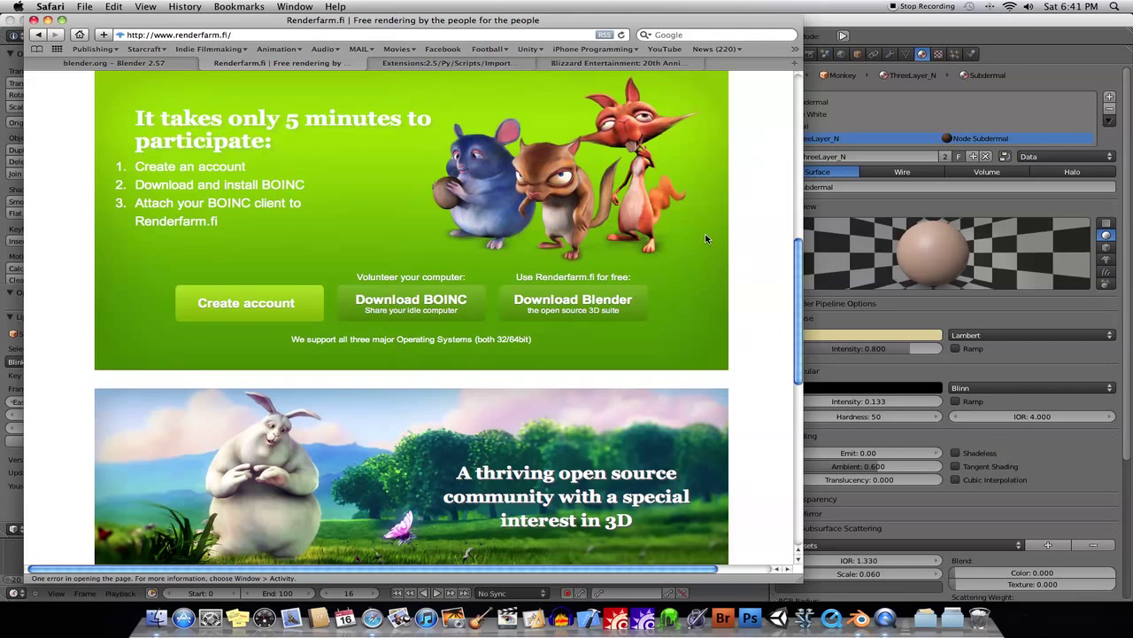
pyautogui.scroll(-3)
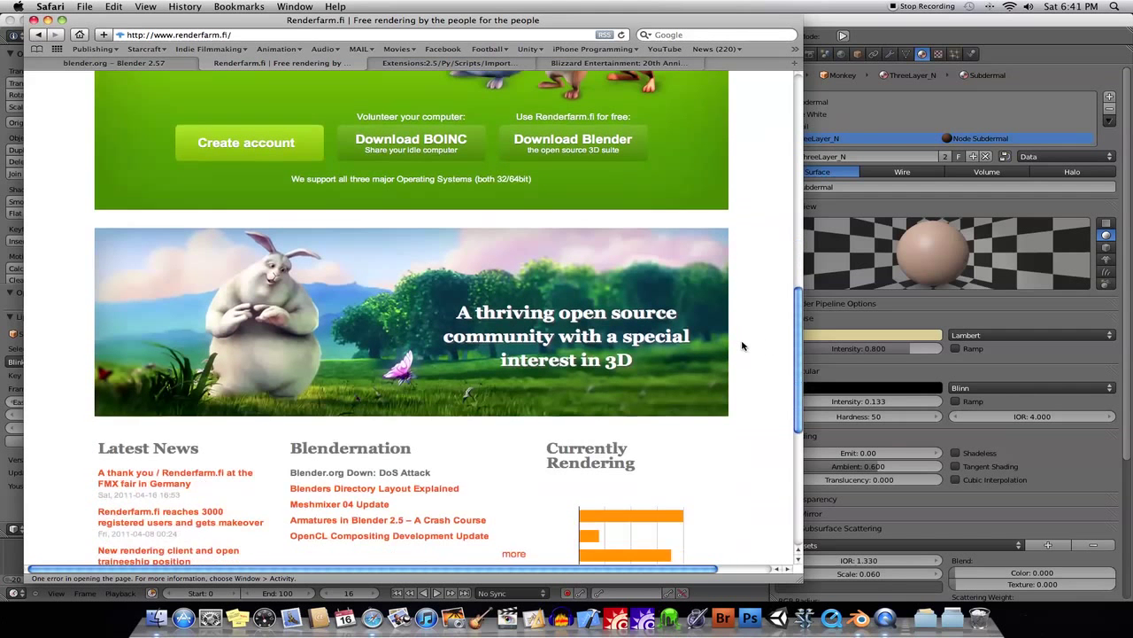
pyautogui.scroll(-3)
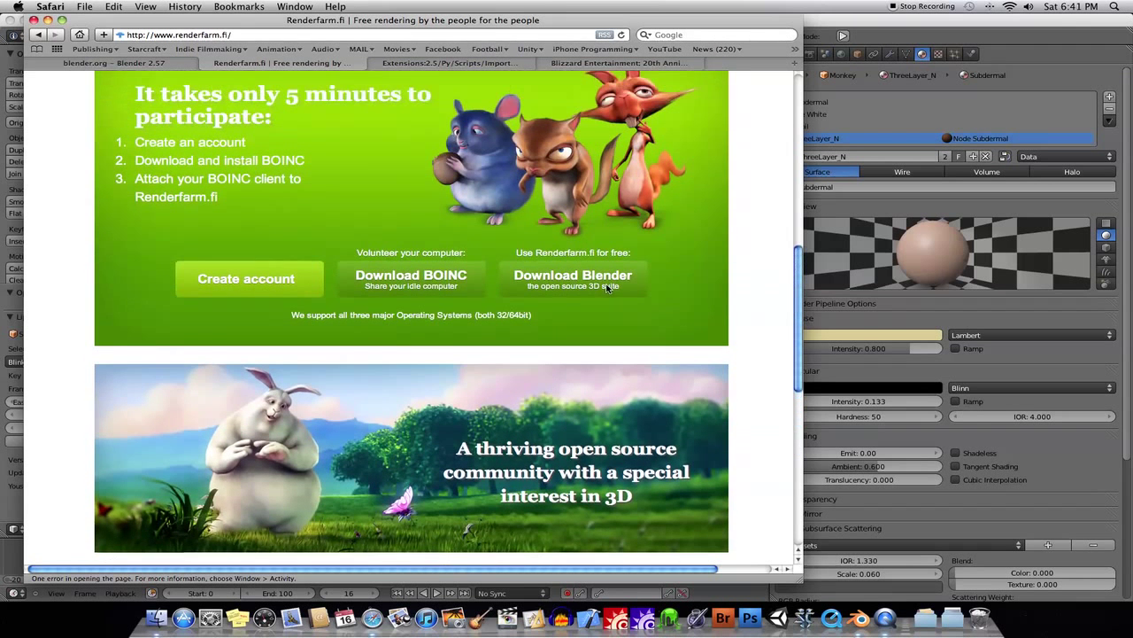
pyautogui.scroll(3)
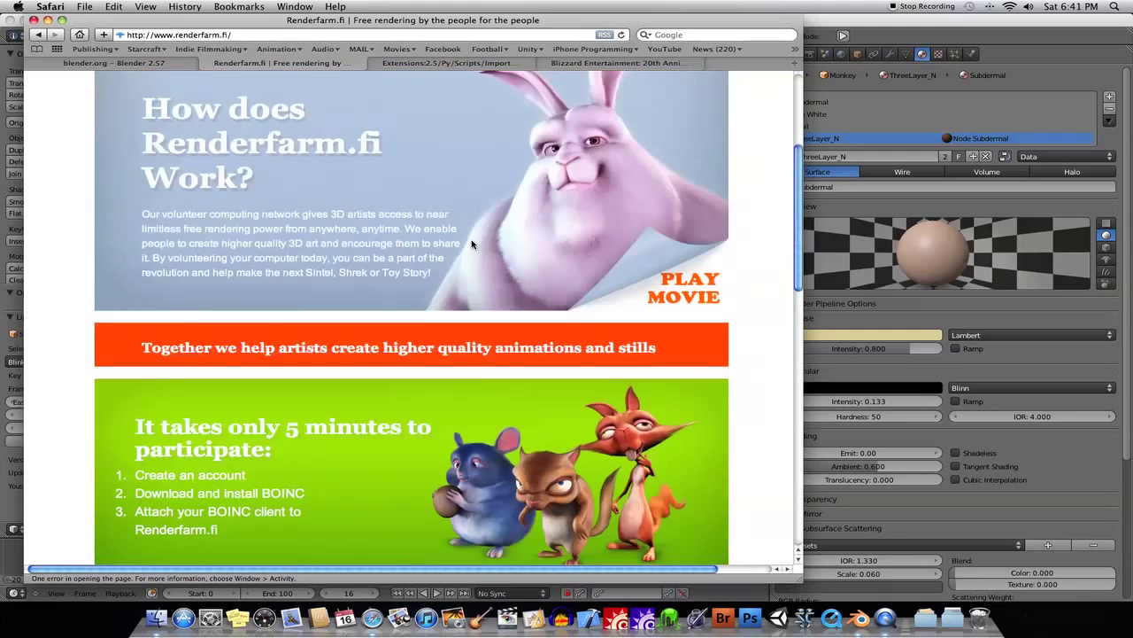
pyautogui.scroll(3)
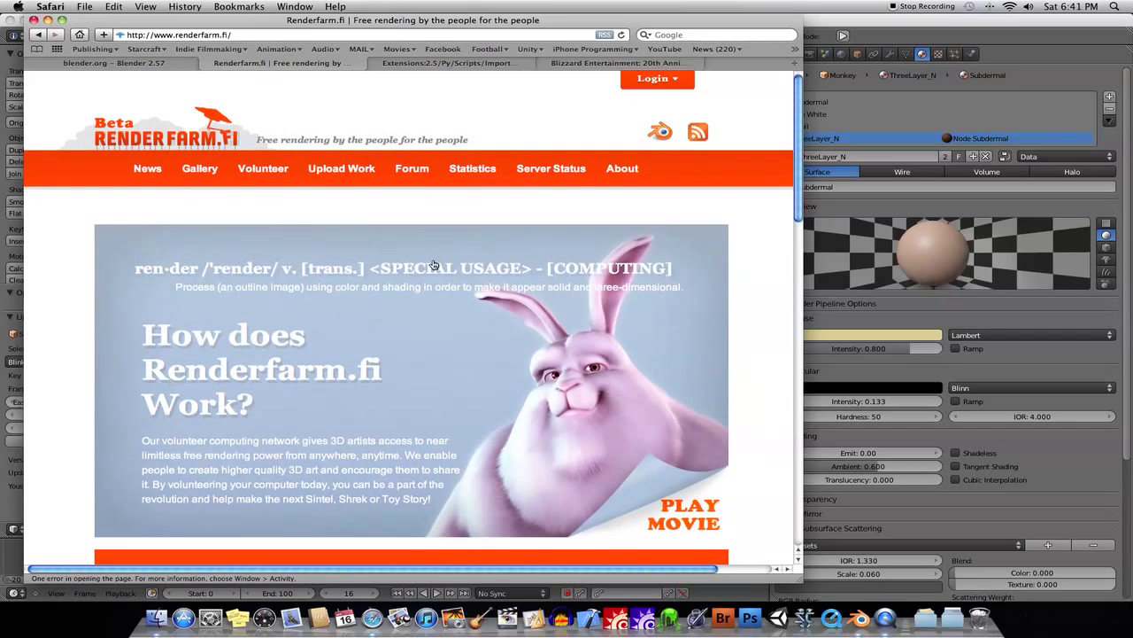
pyautogui.scroll(-3)
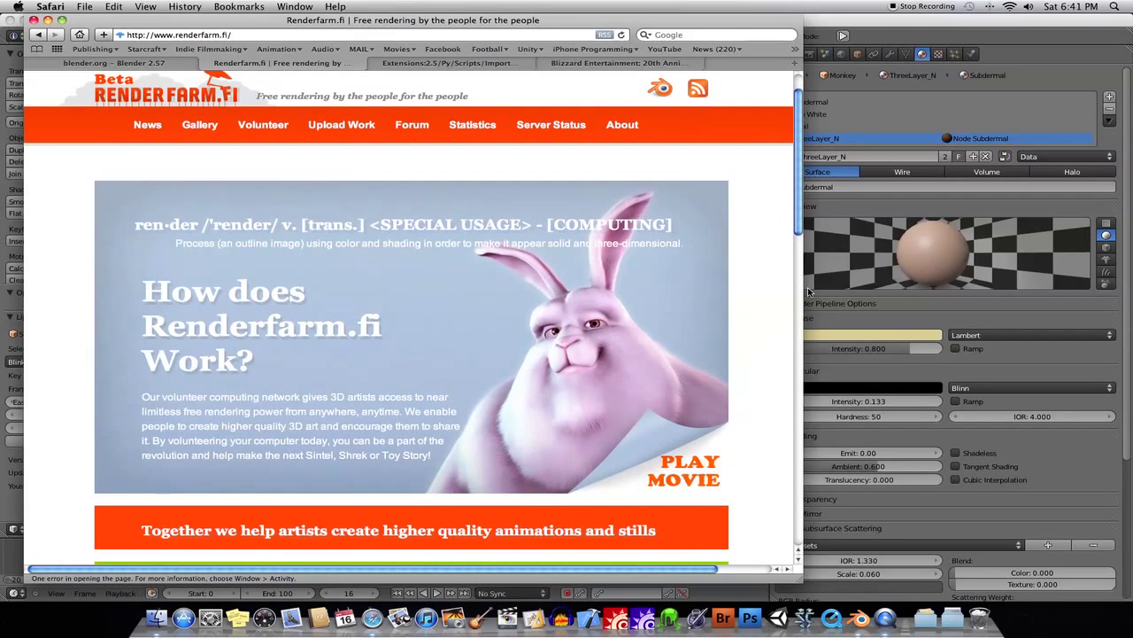
pyautogui.moveTo(472, 249)
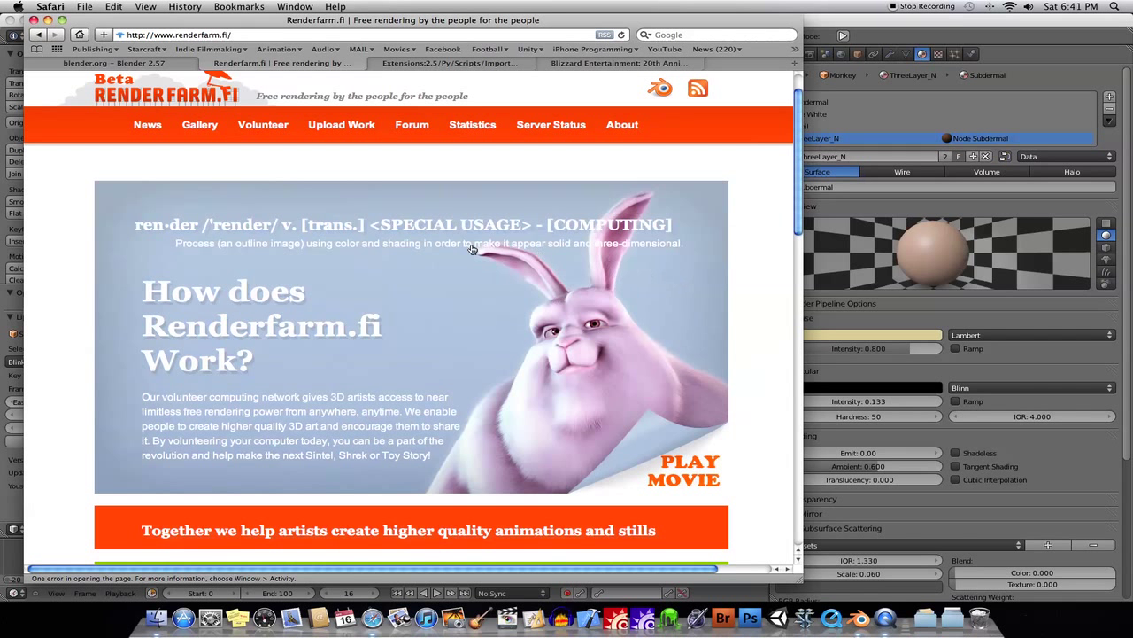
pyautogui.moveTo(742, 270)
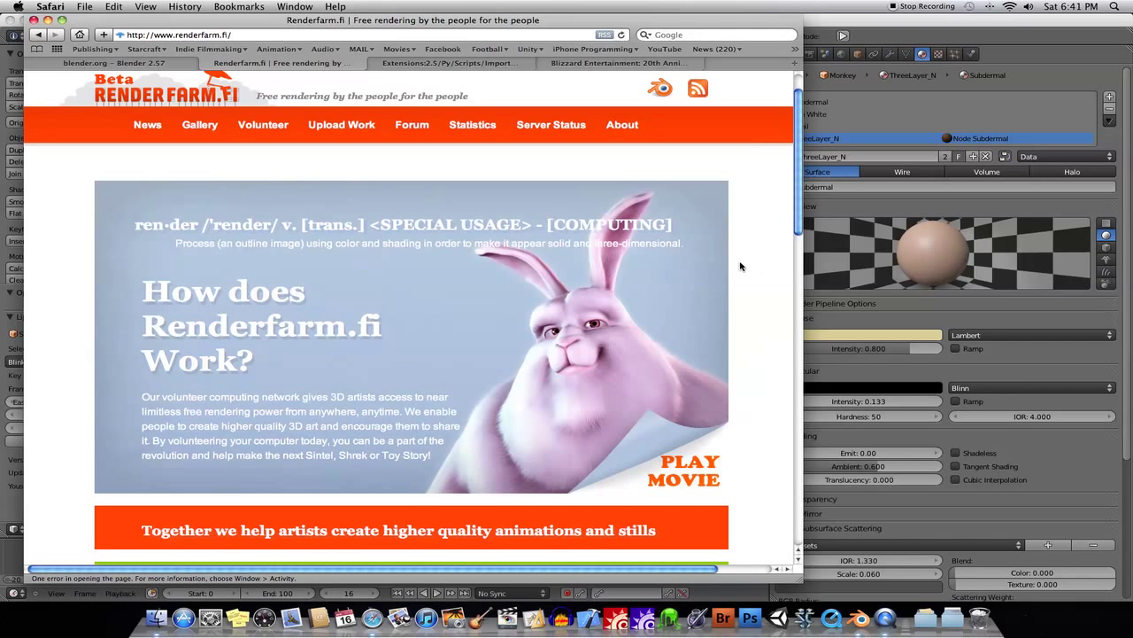
pyautogui.moveTo(472, 310)
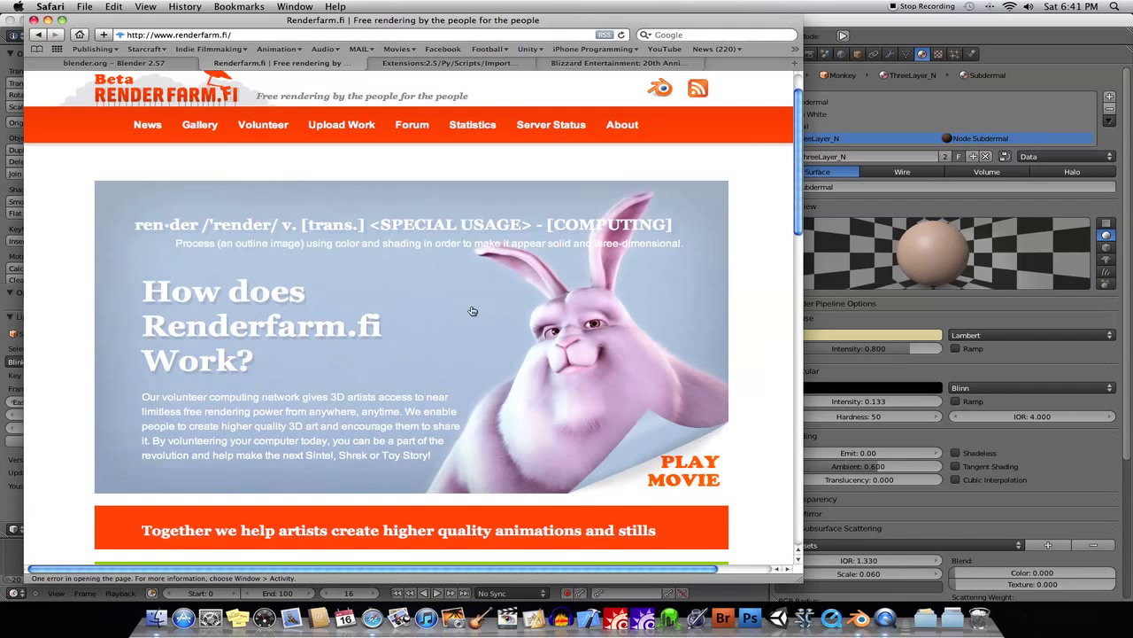
pyautogui.scroll(-3)
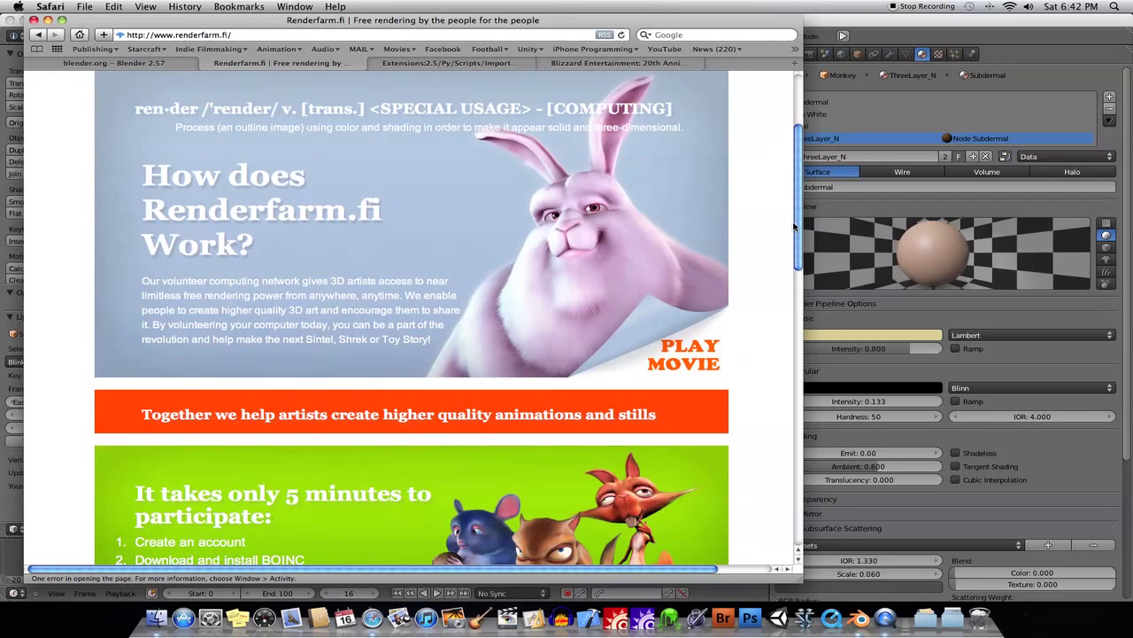
pyautogui.moveTo(769, 224)
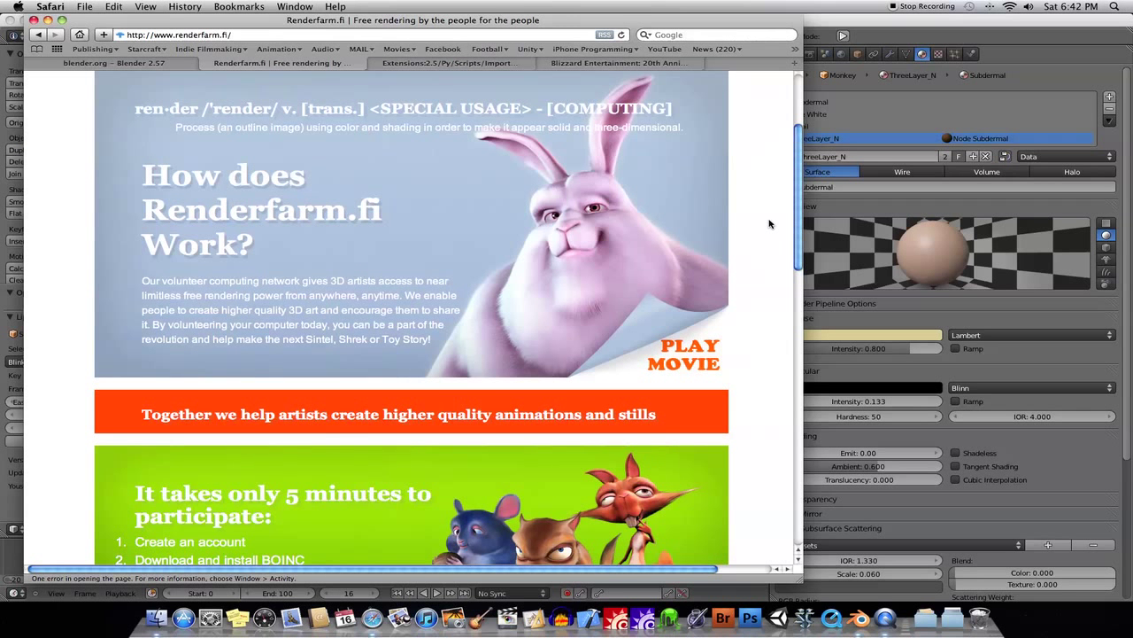
pyautogui.moveTo(1022, 55)
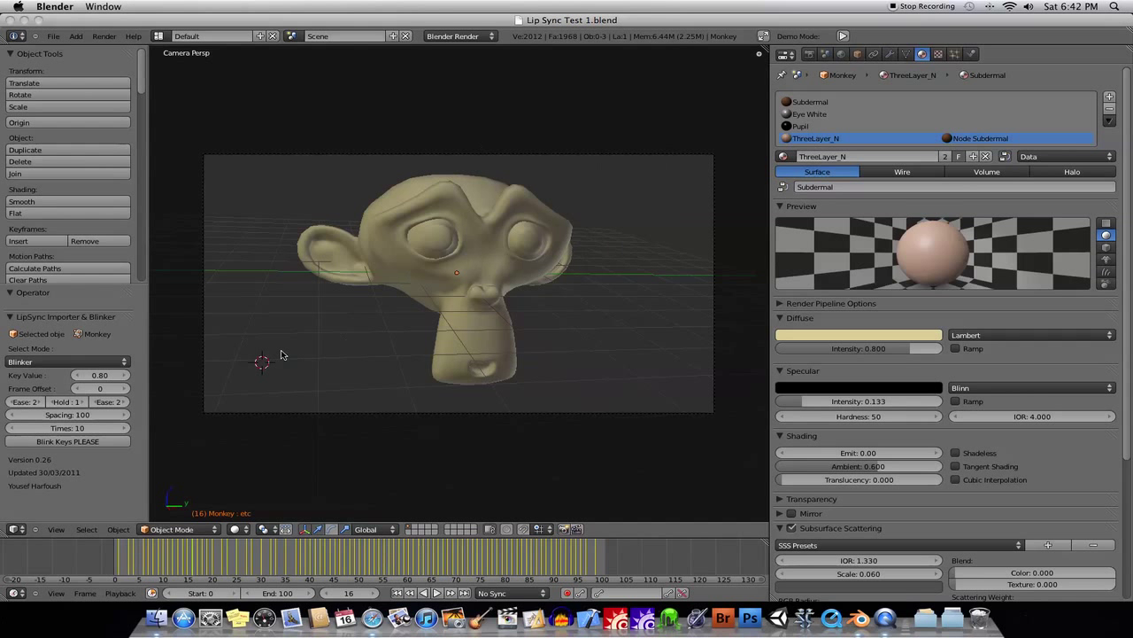
pyautogui.moveTo(473, 219)
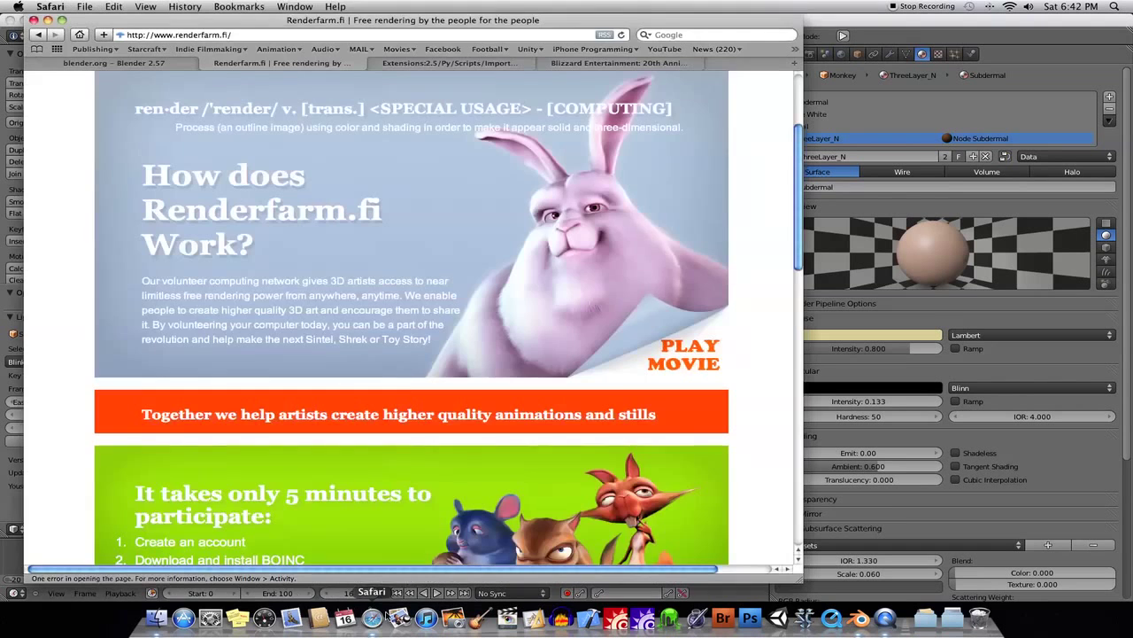
# Show the Lipsync Importer wiki page and read down to its work flow notes
pyautogui.click(450, 63)
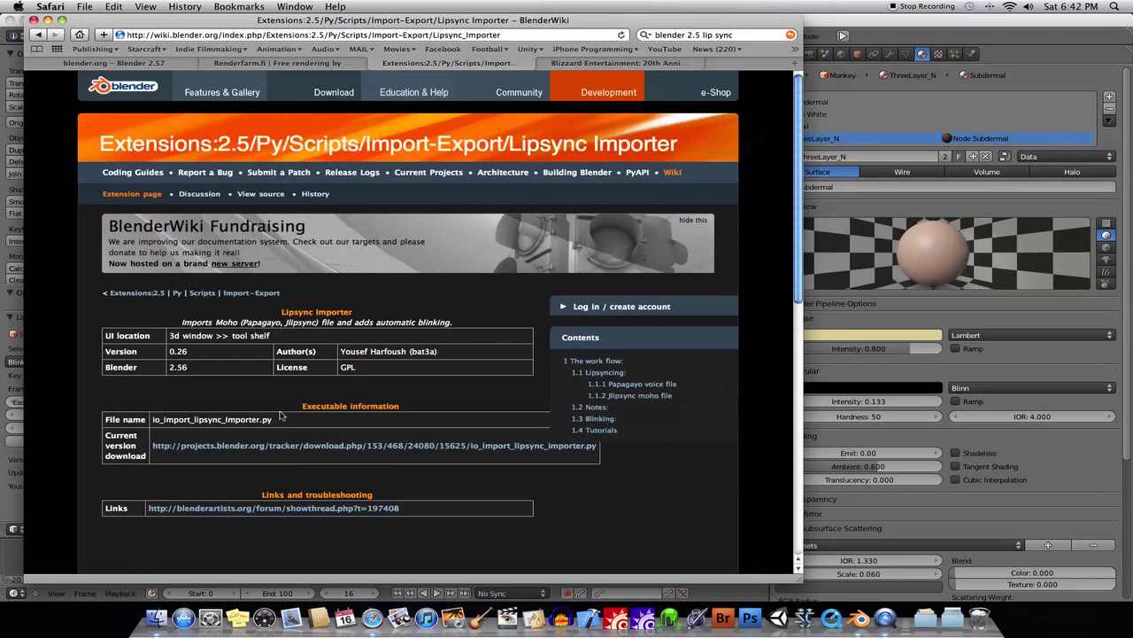
pyautogui.scroll(-3)
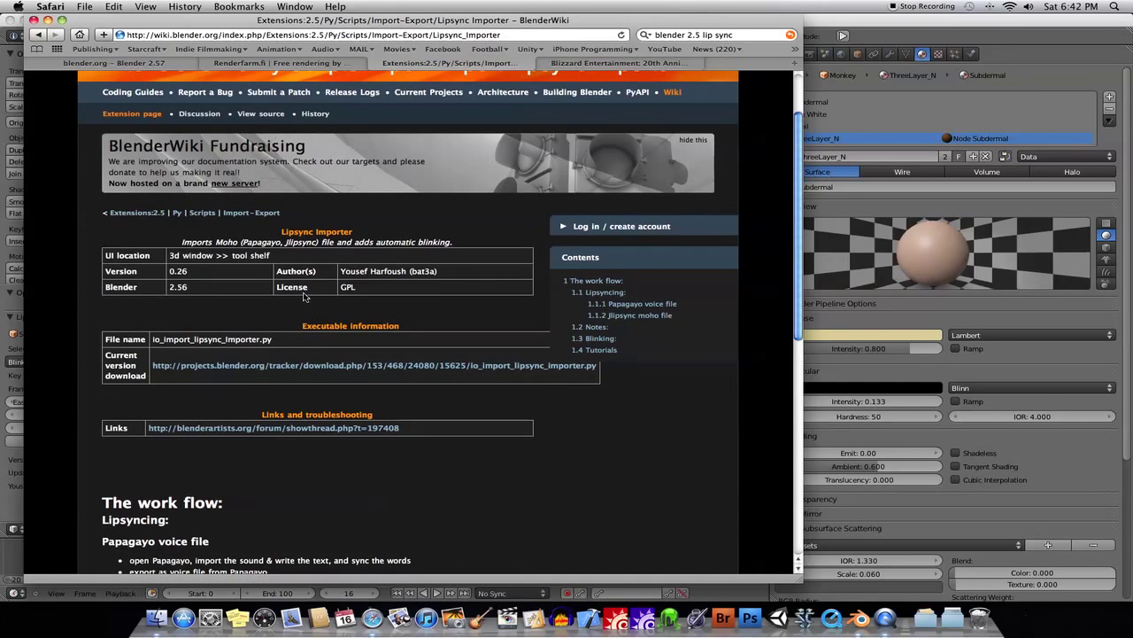
pyautogui.scroll(-3)
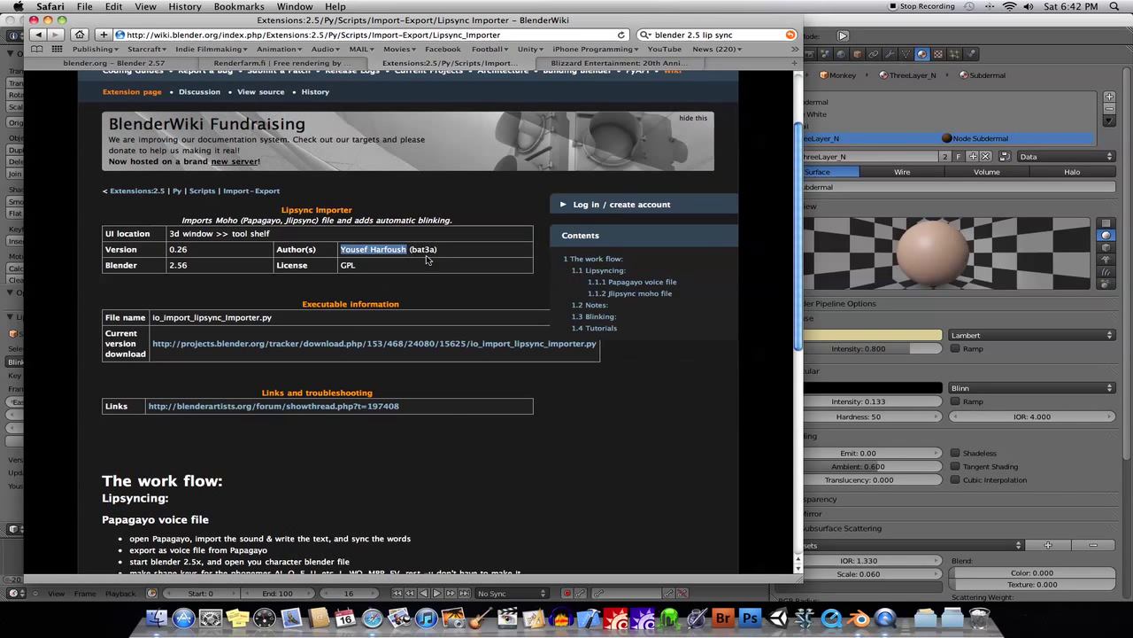
pyautogui.scroll(-3)
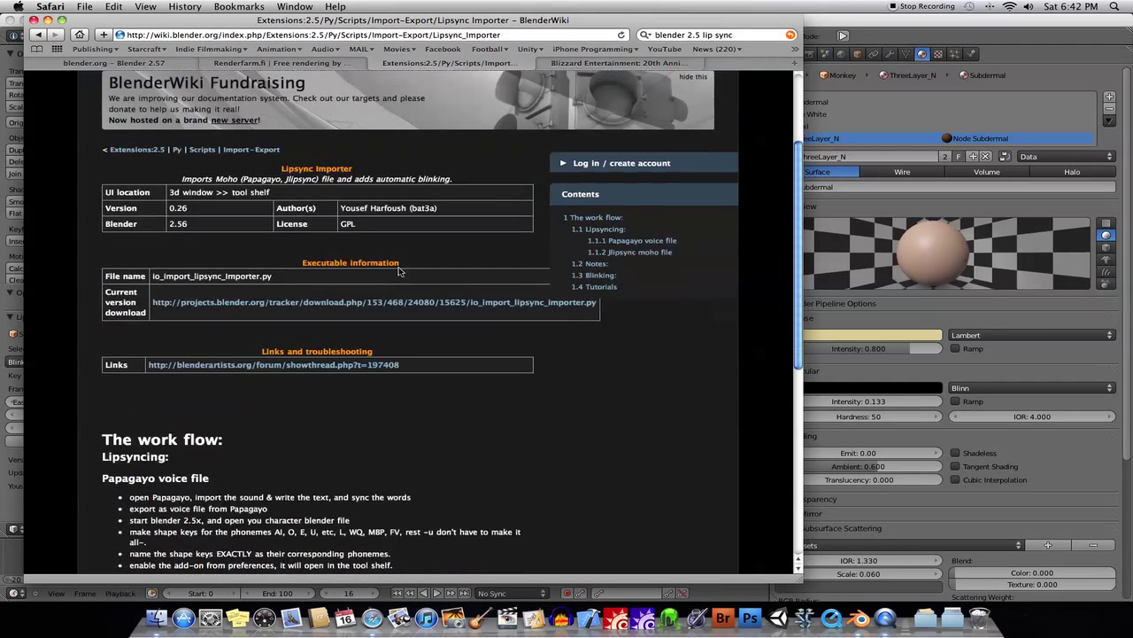
pyautogui.scroll(-3)
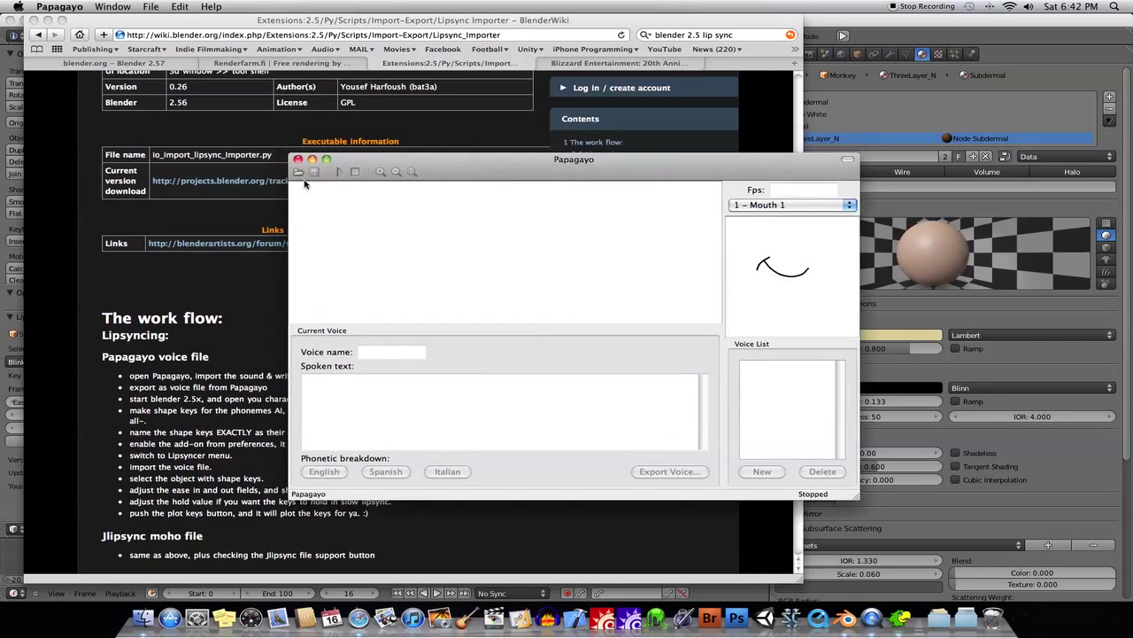
# Load the saved lame.pgo lip-sync project with its spoken lines and phonemes
pyautogui.click(298, 172)
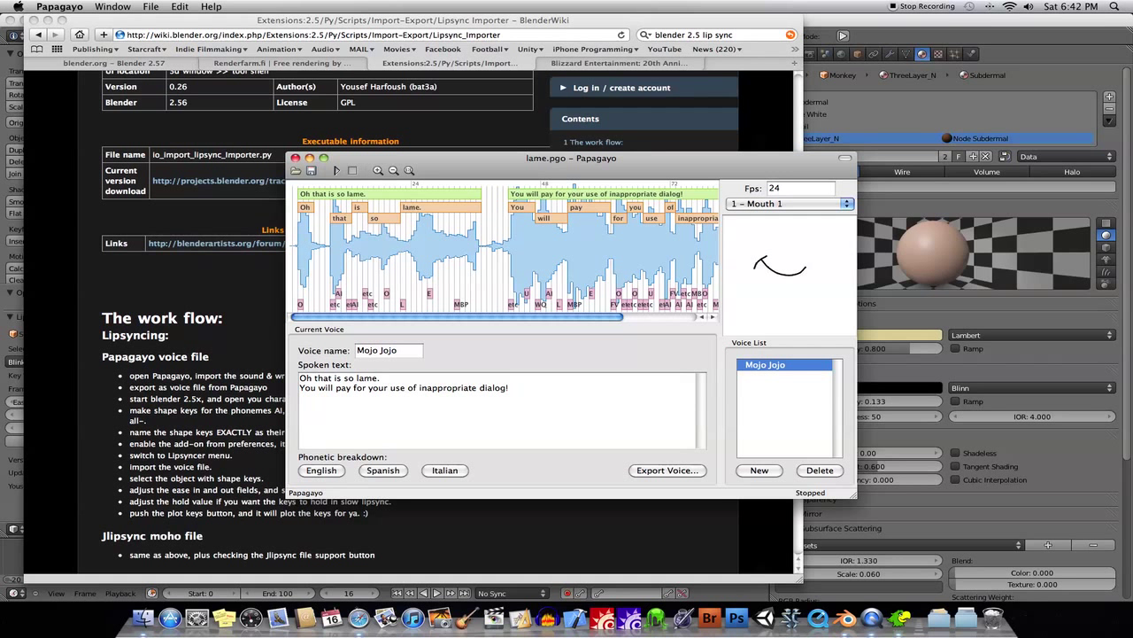
pyautogui.moveTo(321, 227)
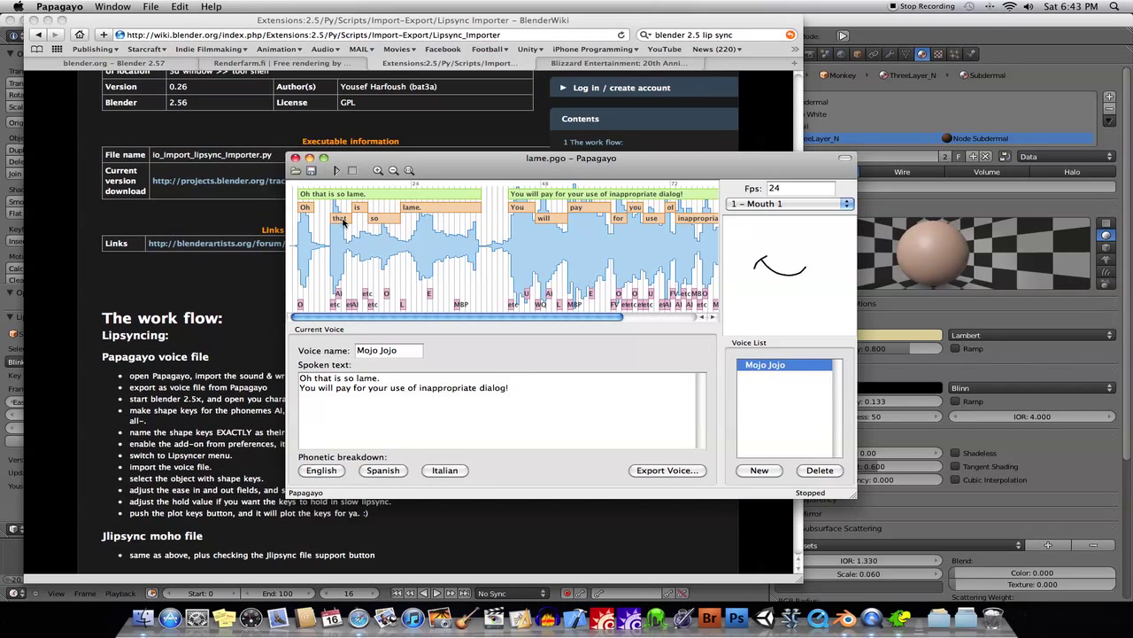
pyautogui.moveTo(436, 227)
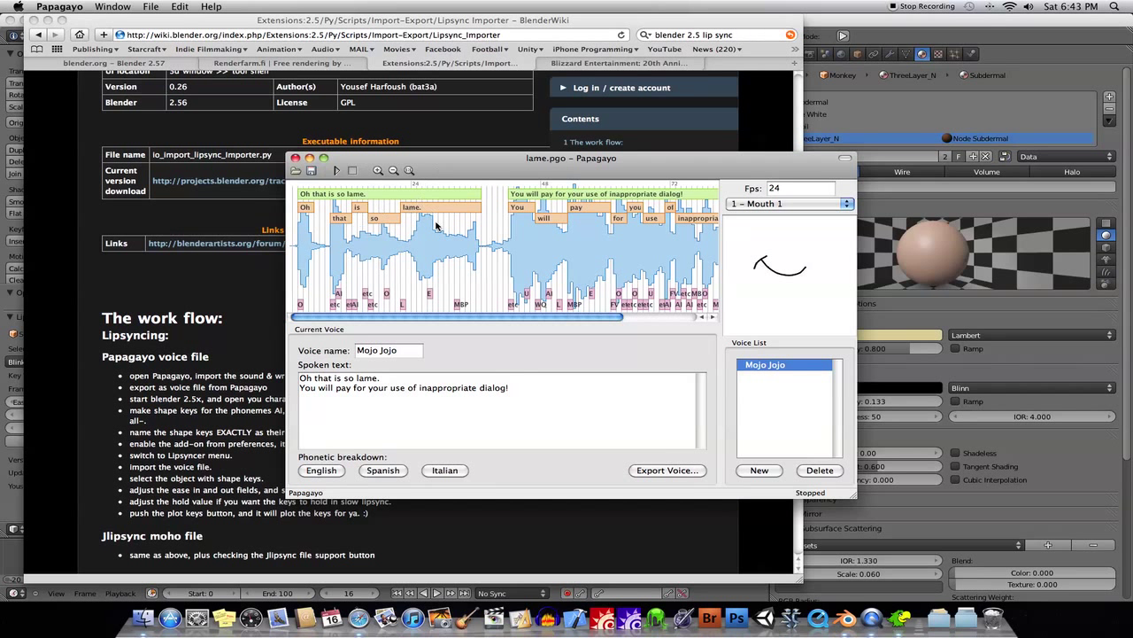
pyautogui.moveTo(598, 238)
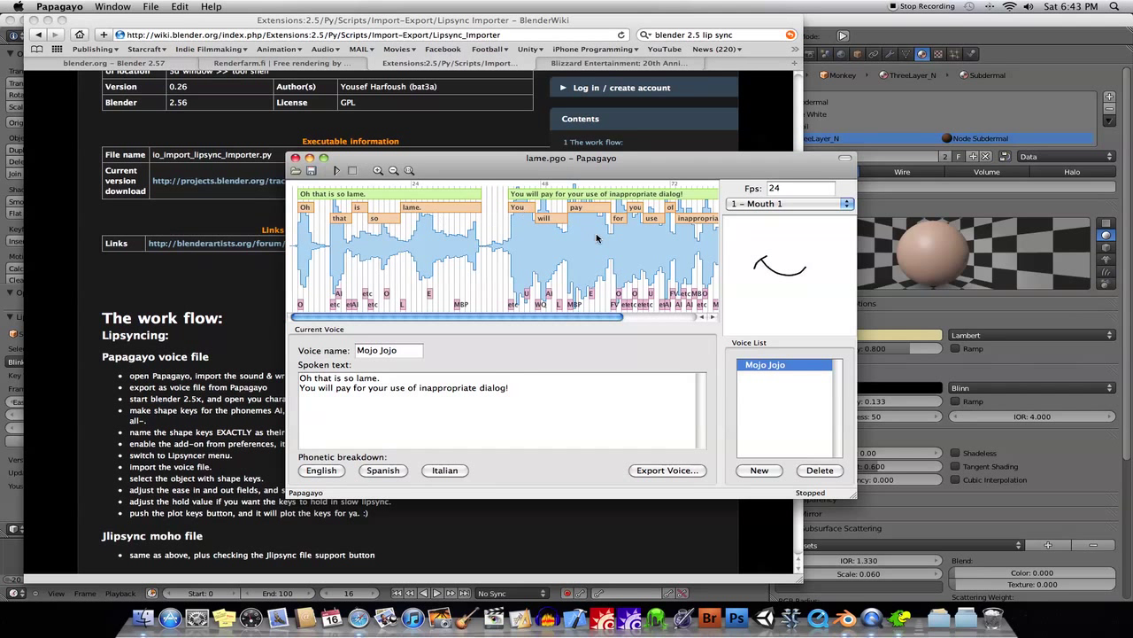
pyautogui.moveTo(423, 305)
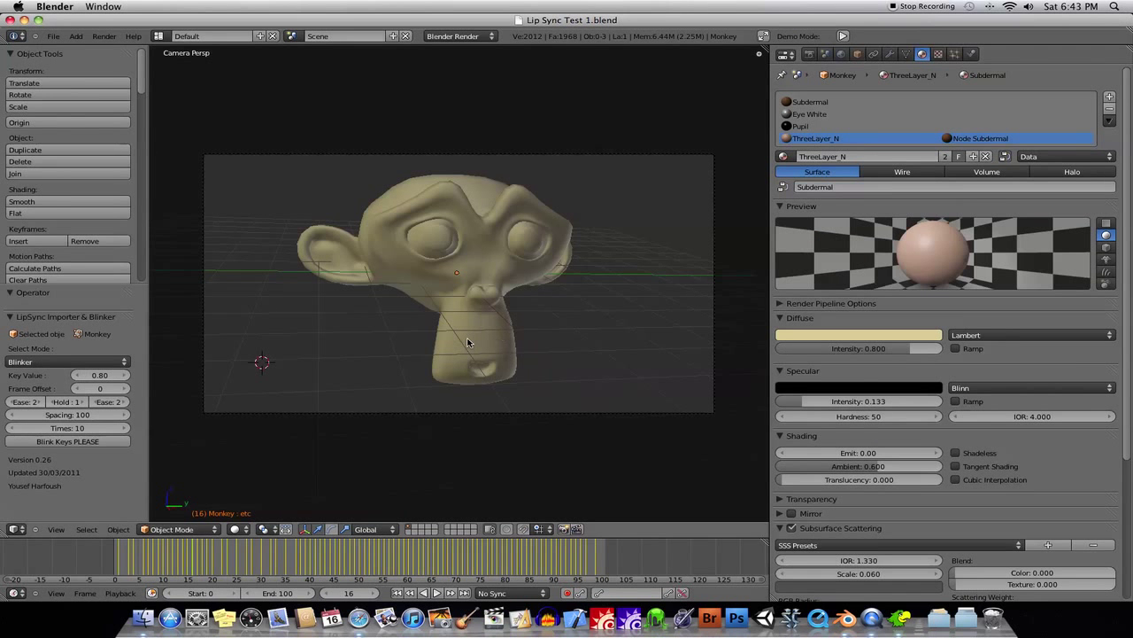
pyautogui.moveTo(469, 323)
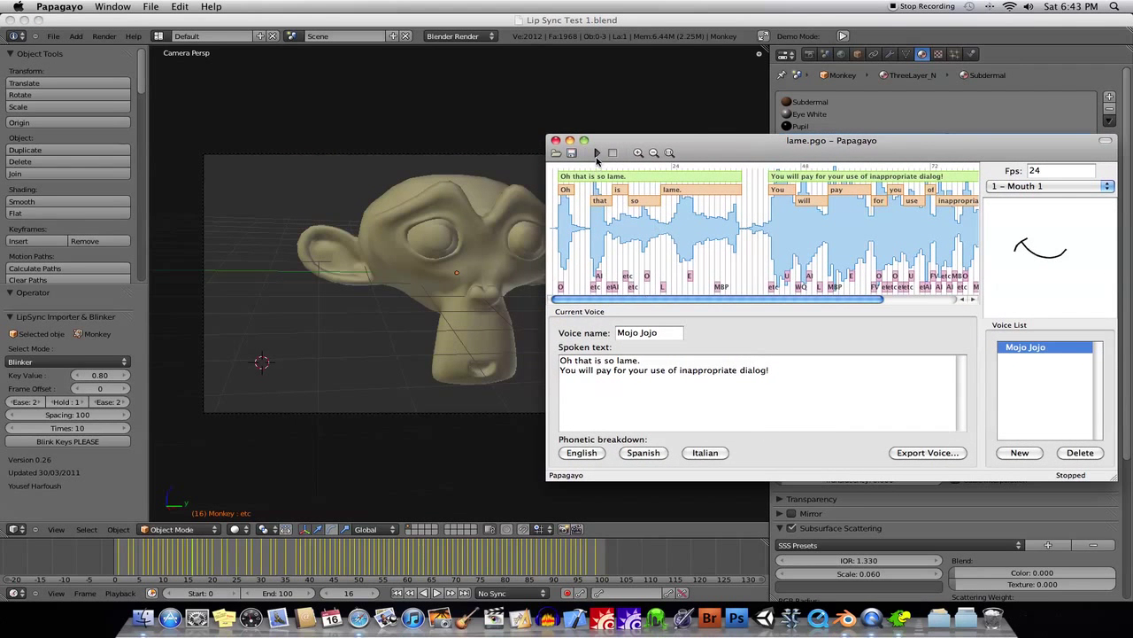
# Preview the lame.pgo lip-sync against the audio, then halt playback
pyautogui.click(596, 152)
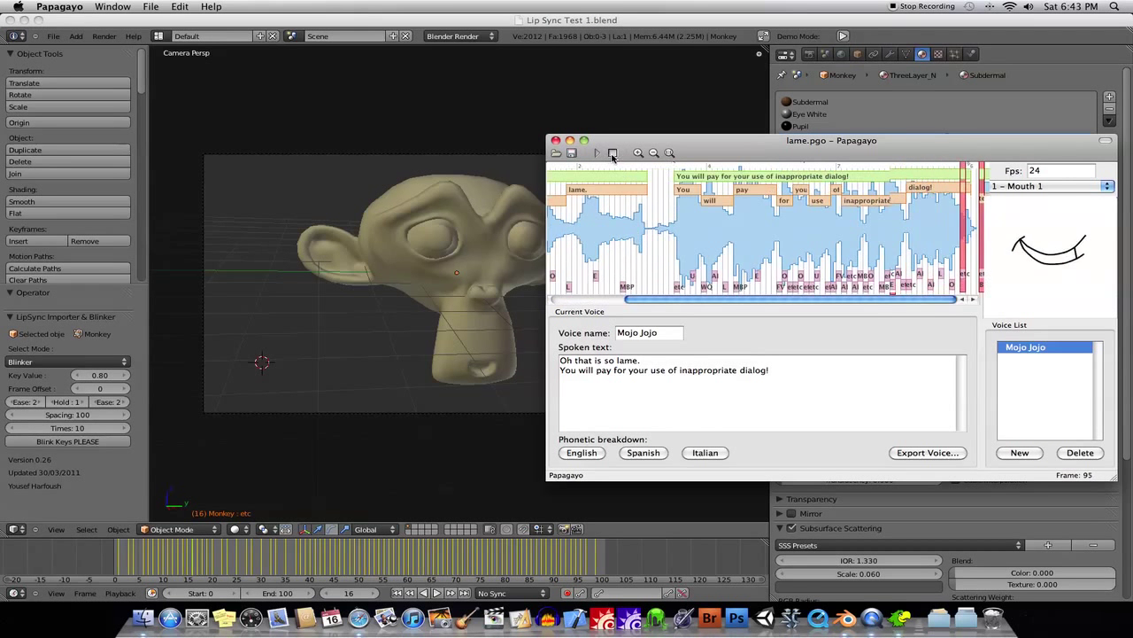
pyautogui.click(556, 140)
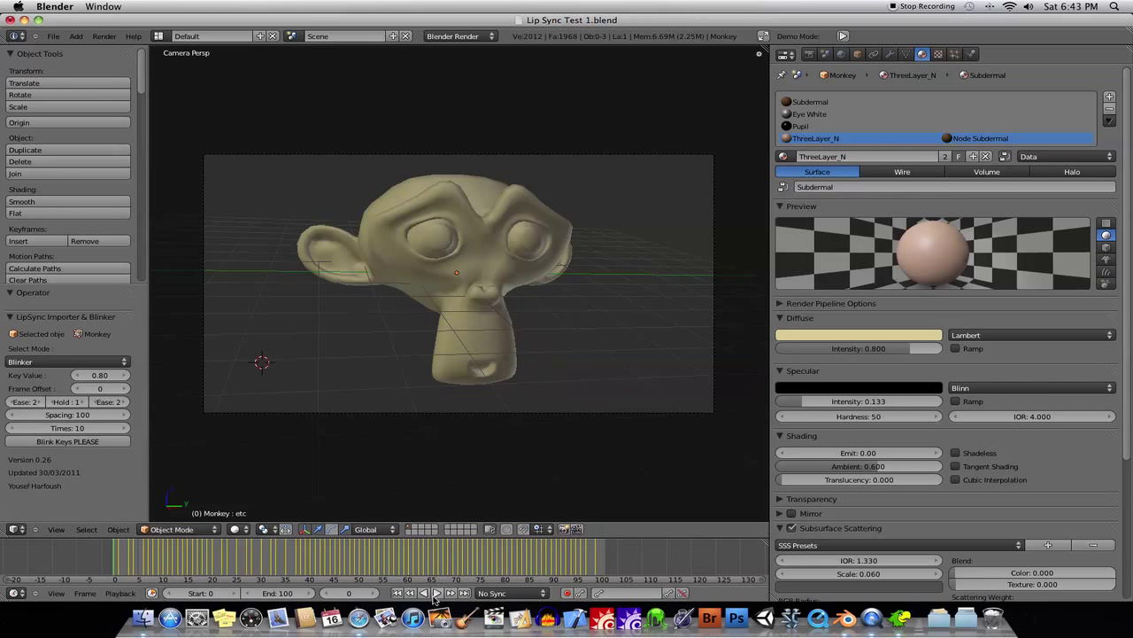
# Play the head's lip-sync animation in the Timeline, stop it, and start a fresh scene
pyautogui.click(430, 592)
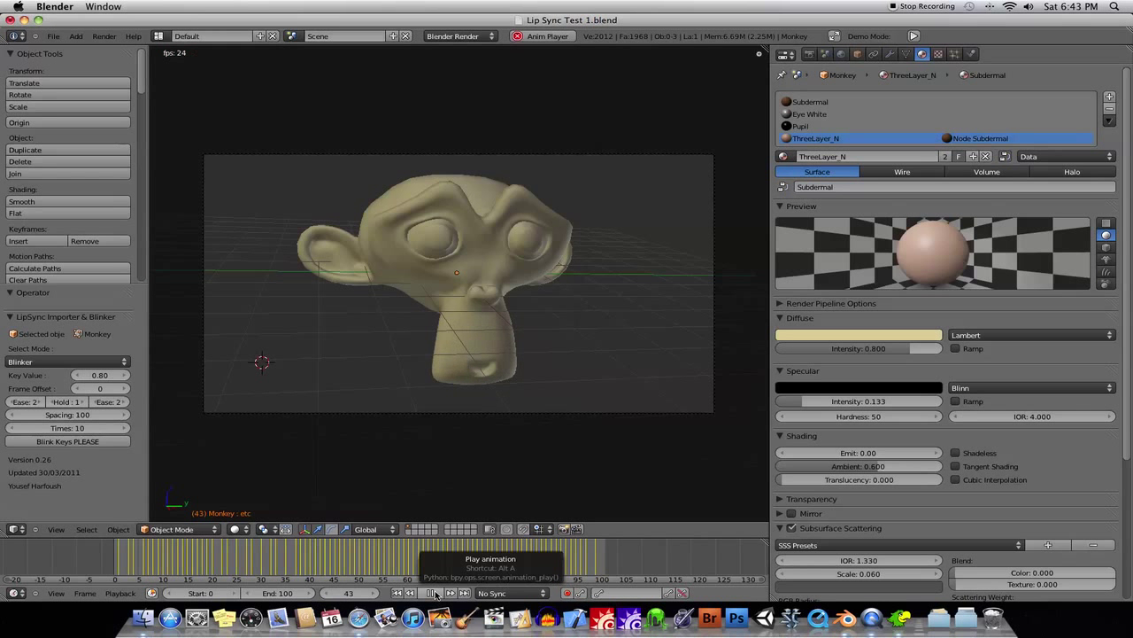
pyautogui.click(434, 592)
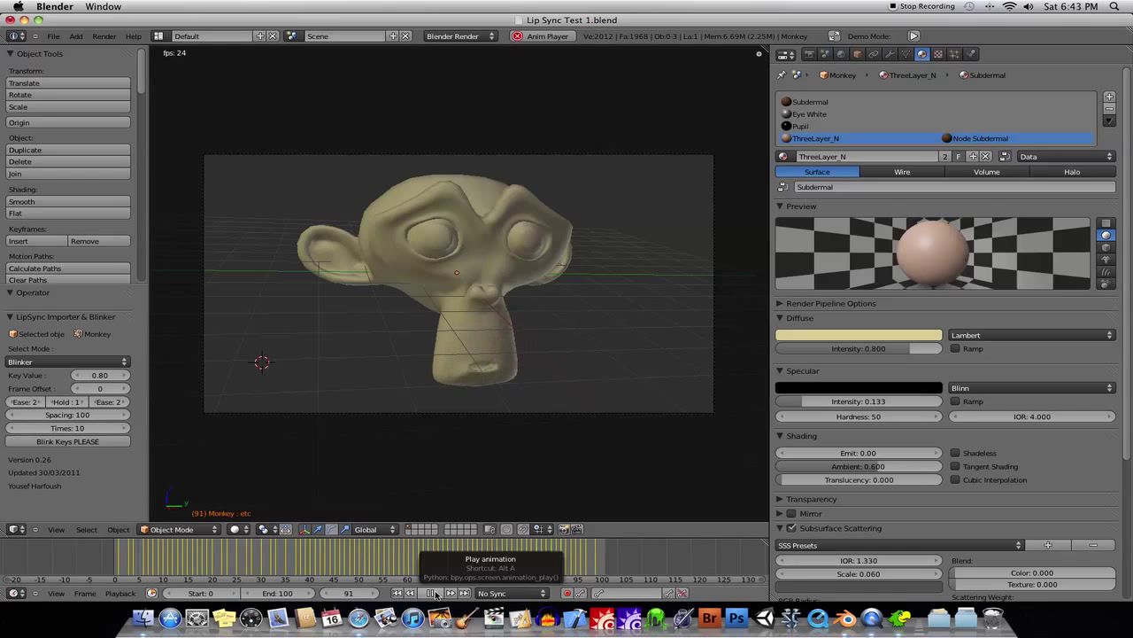
pyautogui.click(434, 593)
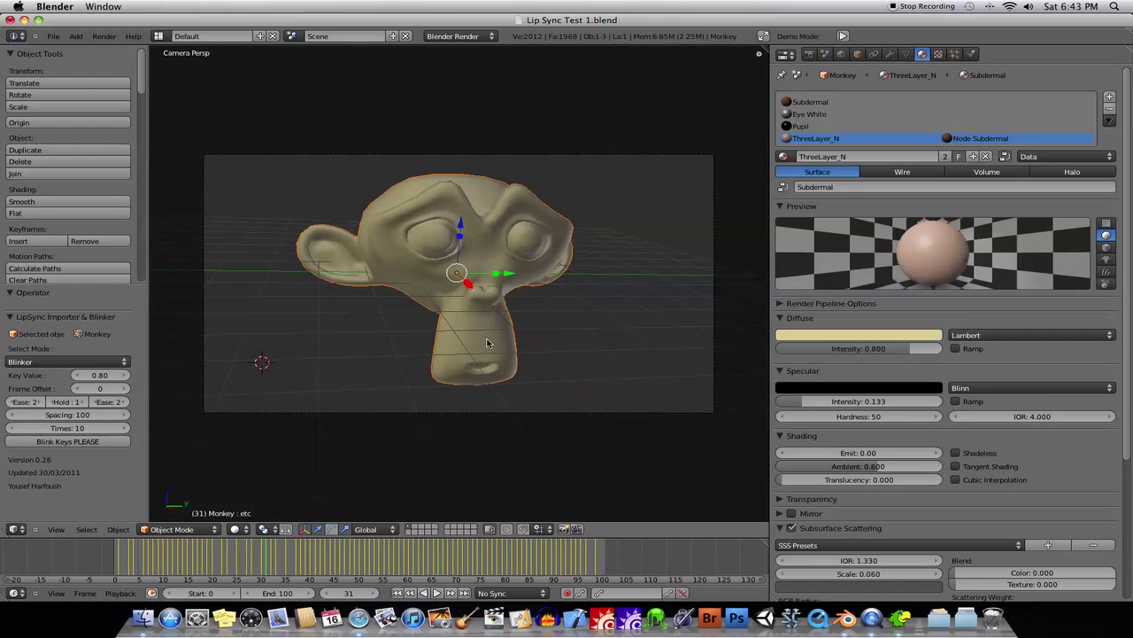
pyautogui.moveTo(549, 292)
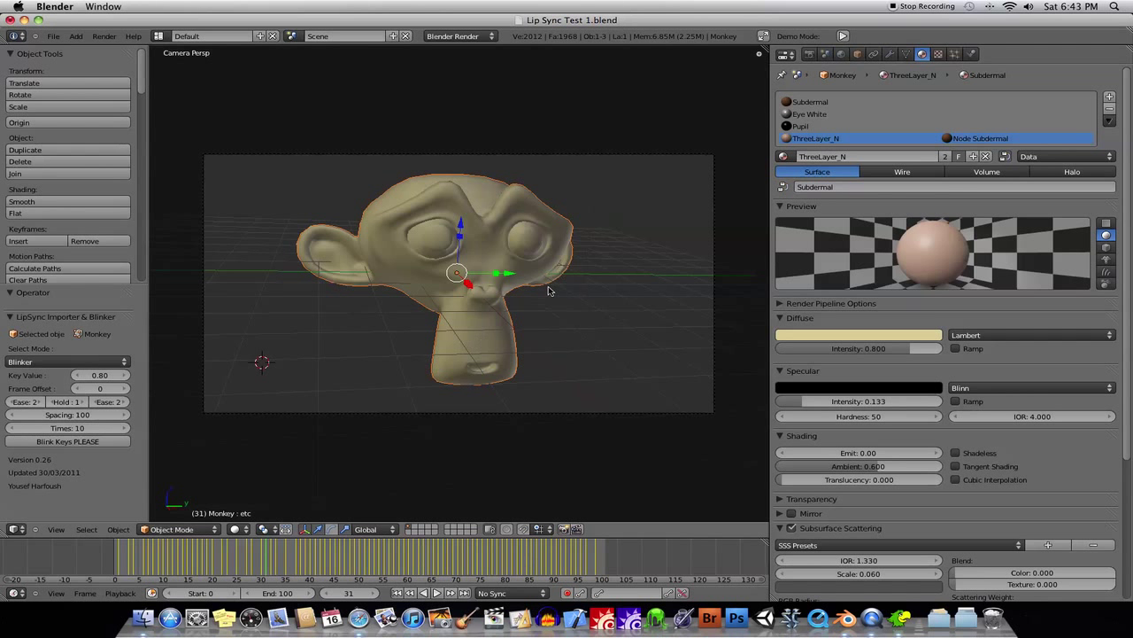
pyautogui.click(54, 36)
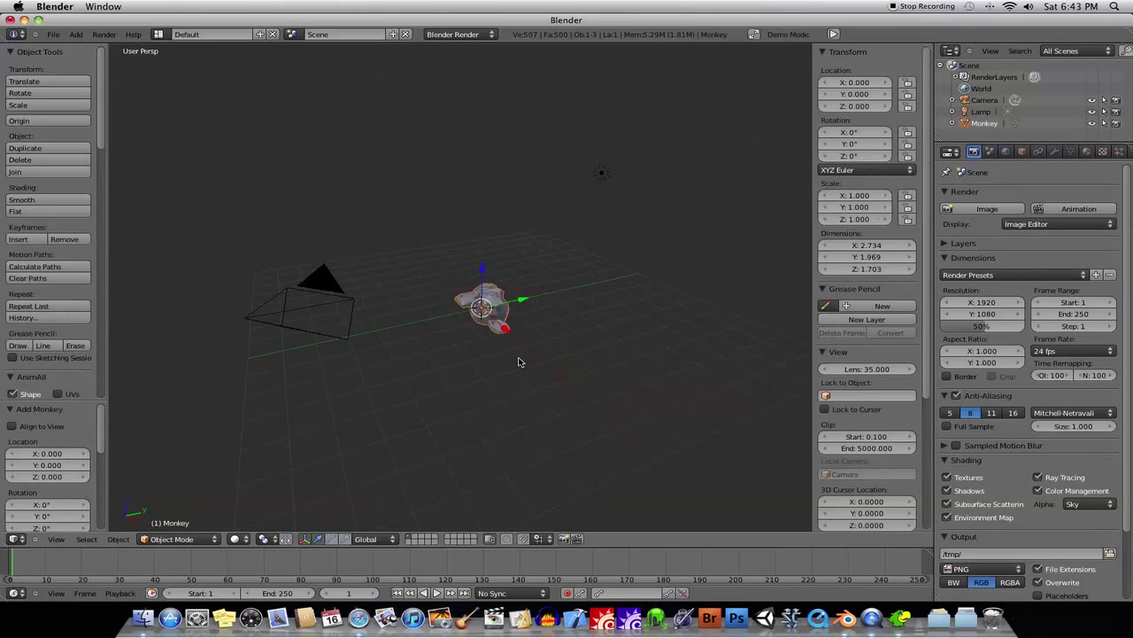
# Give the Suzanne head a Subsurf modifier with smooth shading and show its mesh data settings
pyautogui.press('7')
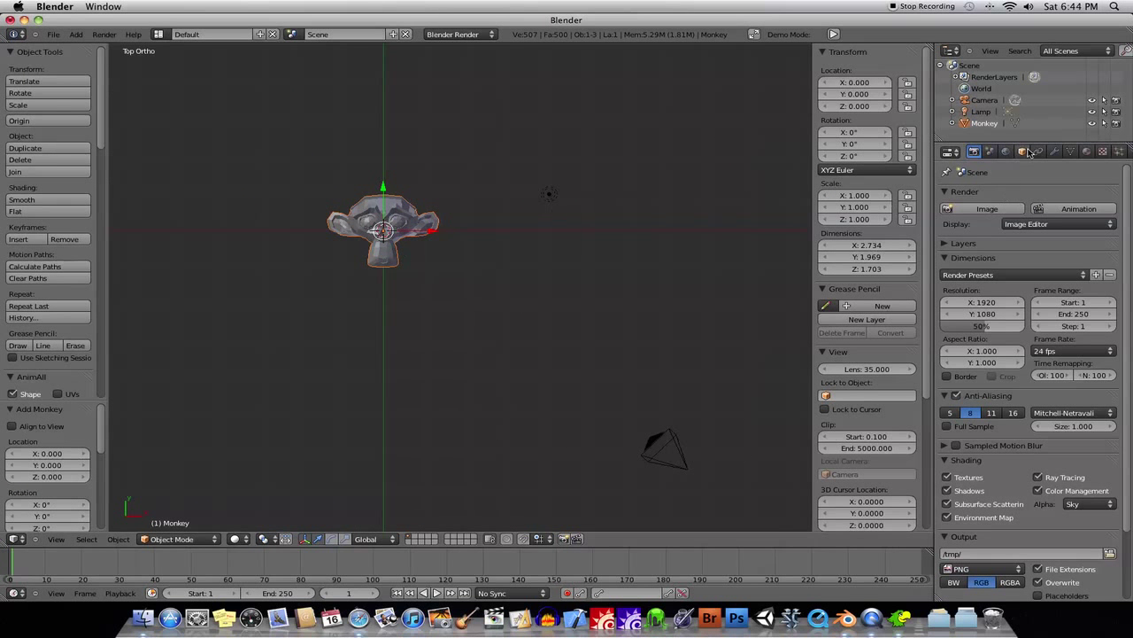
pyautogui.click(1055, 150)
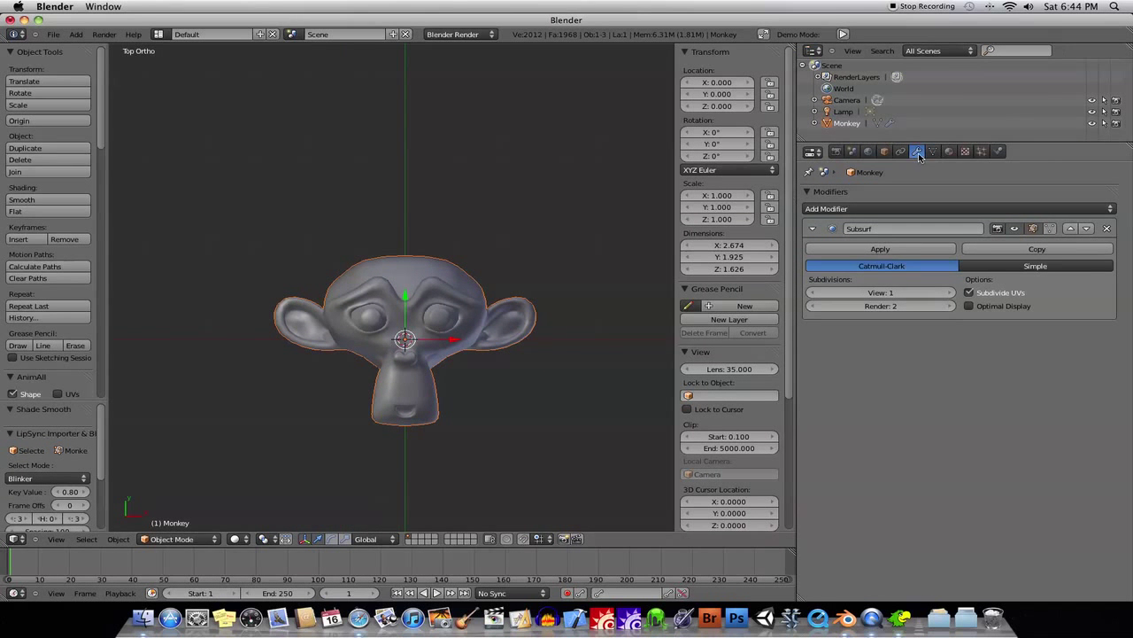
pyautogui.click(932, 152)
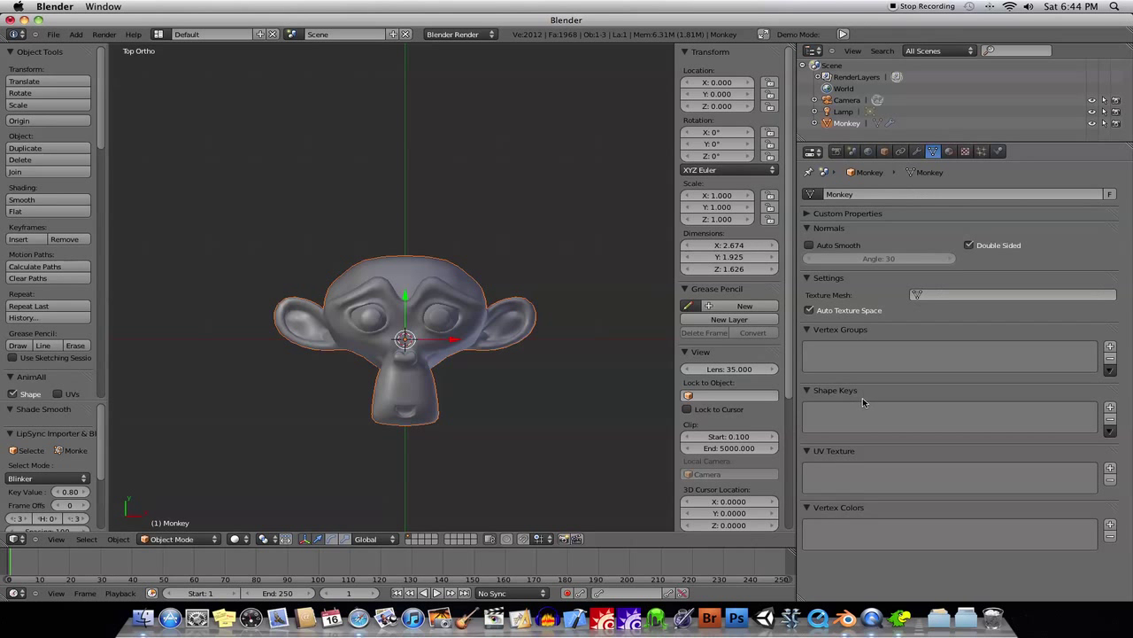
pyautogui.moveTo(447, 372)
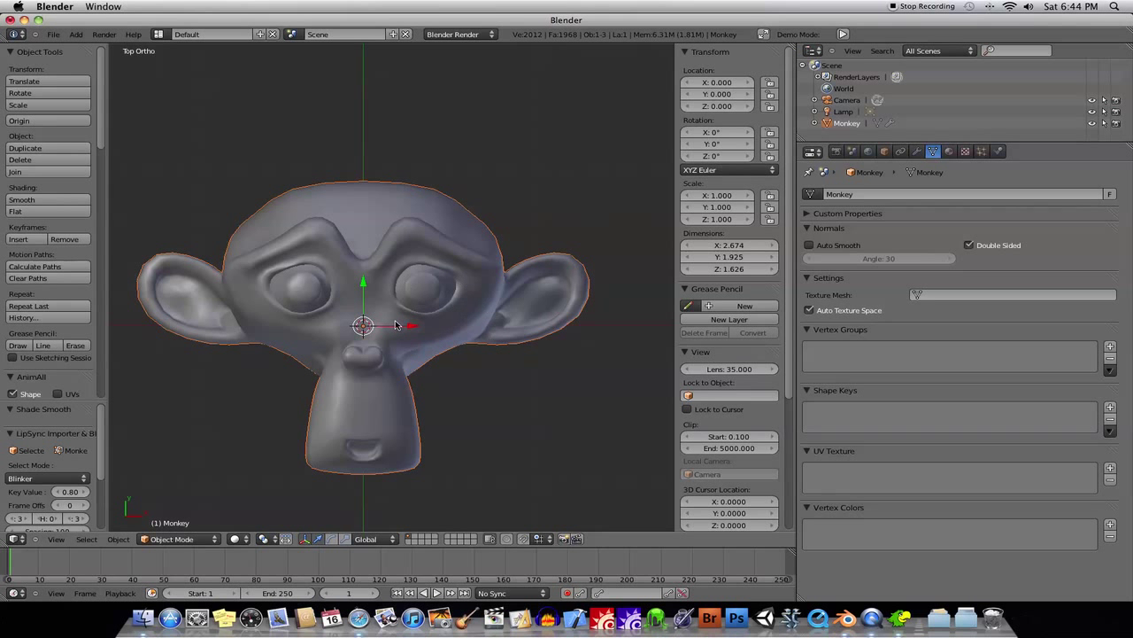
pyautogui.press('Tab')
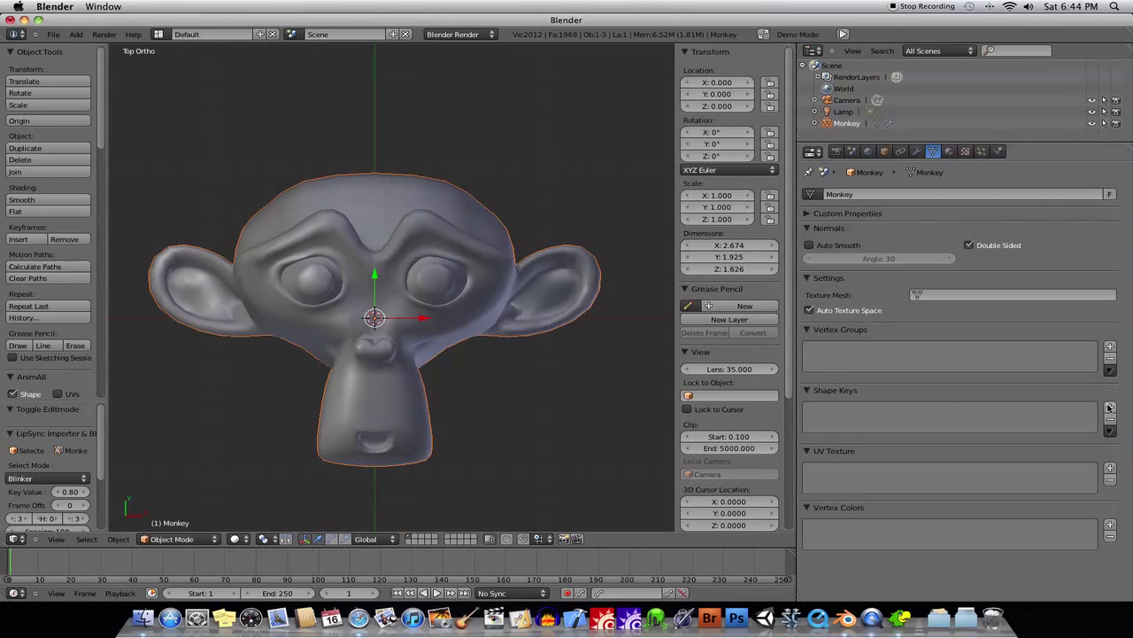
# Add the Basis shape key to the monkey head
pyautogui.click(1109, 407)
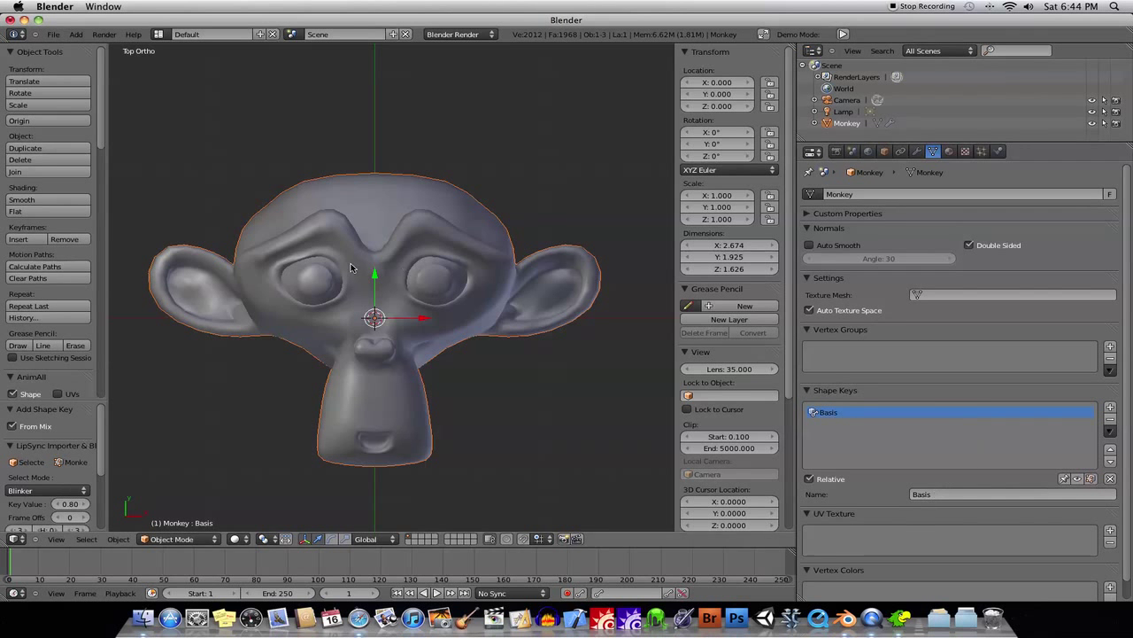
pyautogui.moveTo(425, 280)
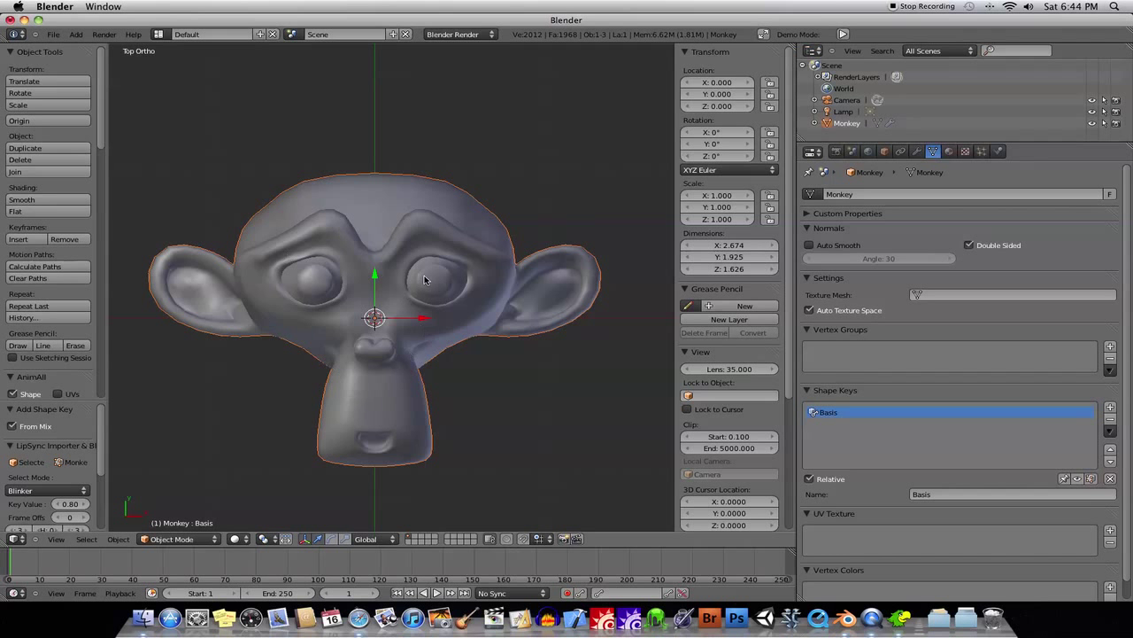
pyautogui.moveTo(277, 389)
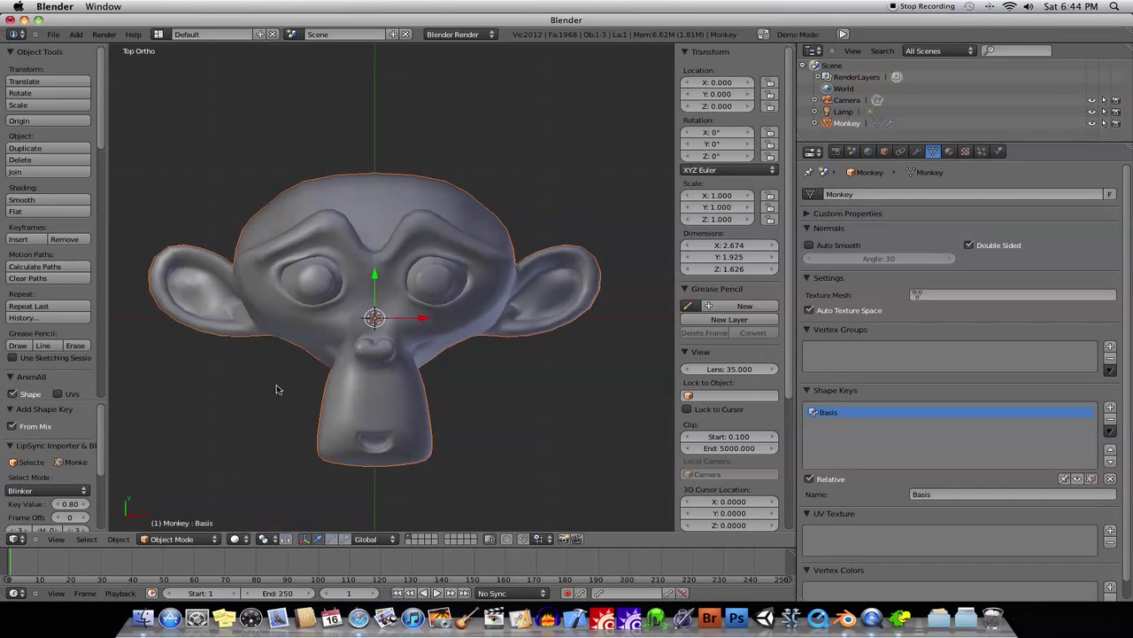
pyautogui.moveTo(775, 409)
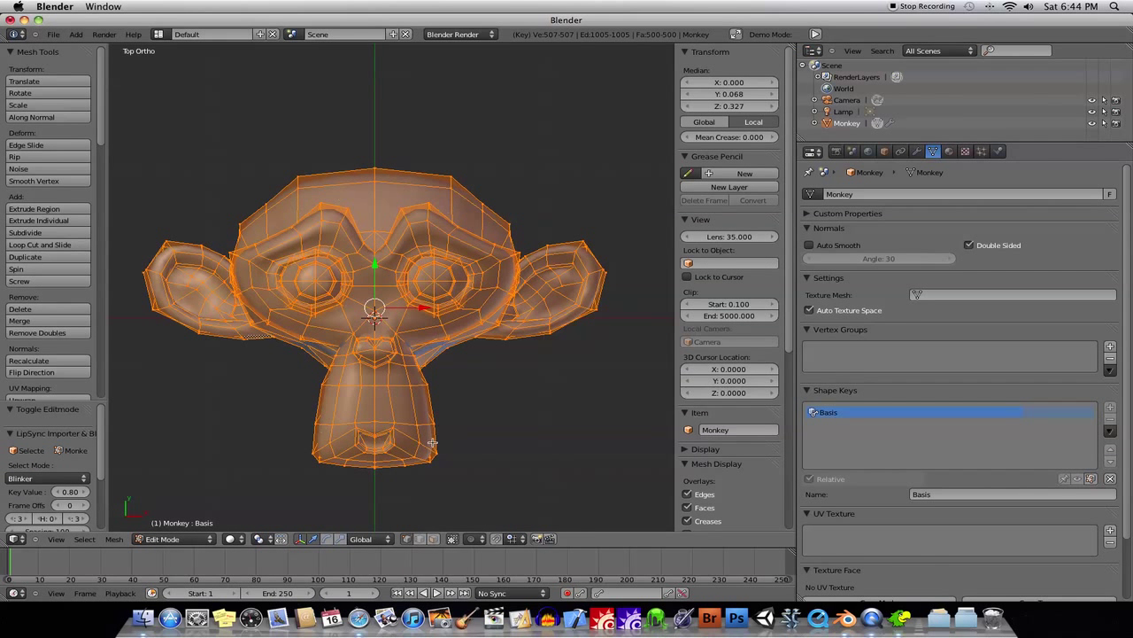
pyautogui.moveTo(385, 263)
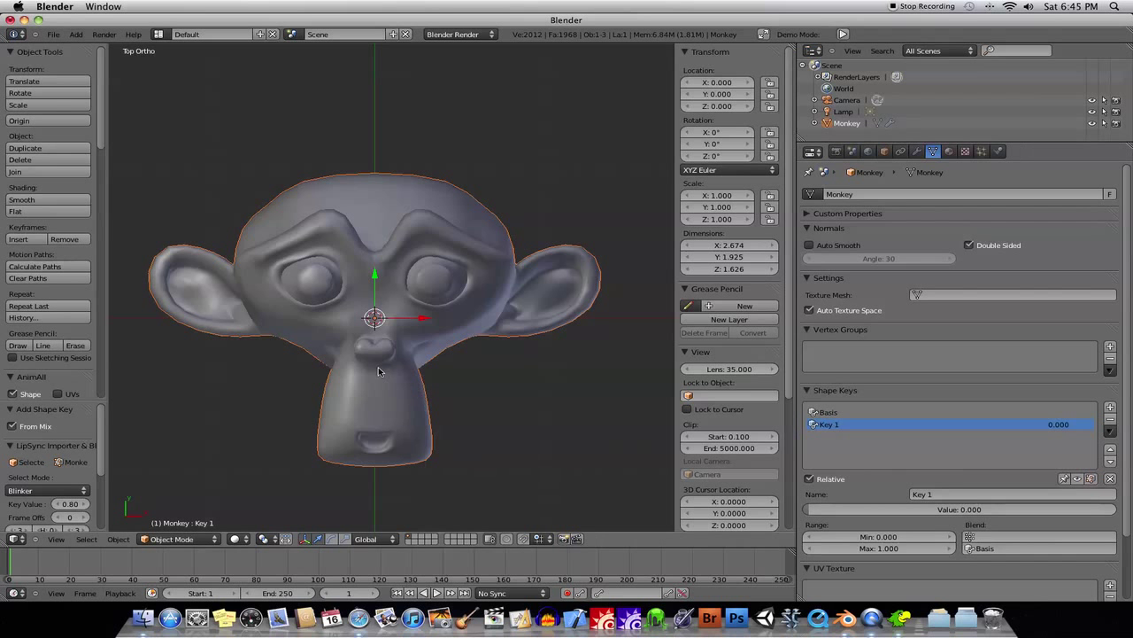
pyautogui.moveTo(559, 422)
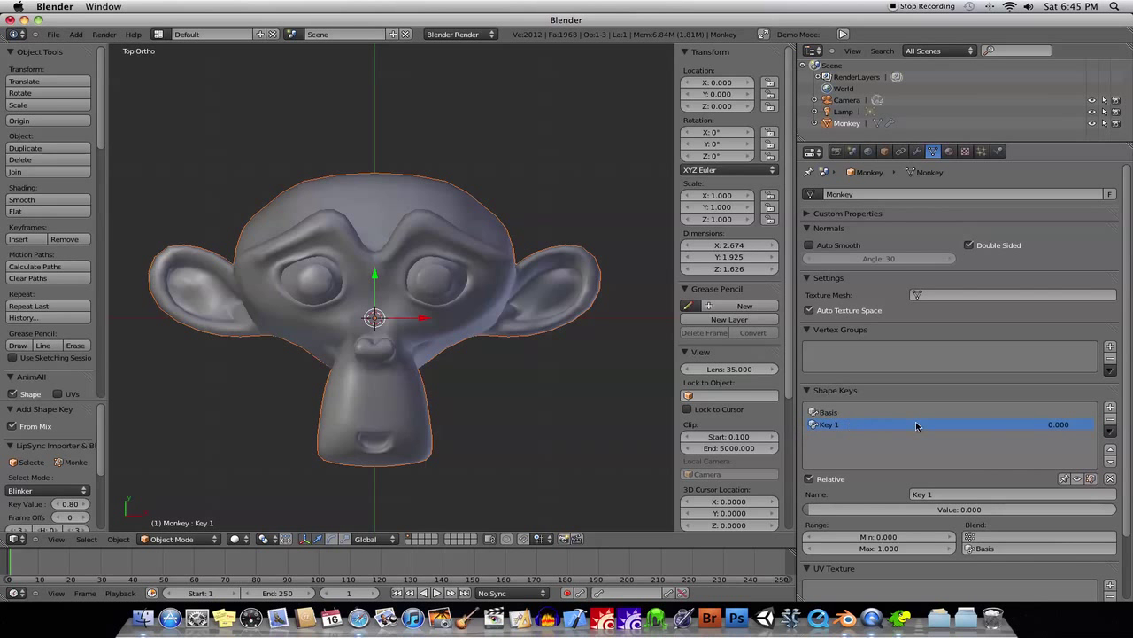
pyautogui.moveTo(1049, 428)
pyautogui.write('AI')
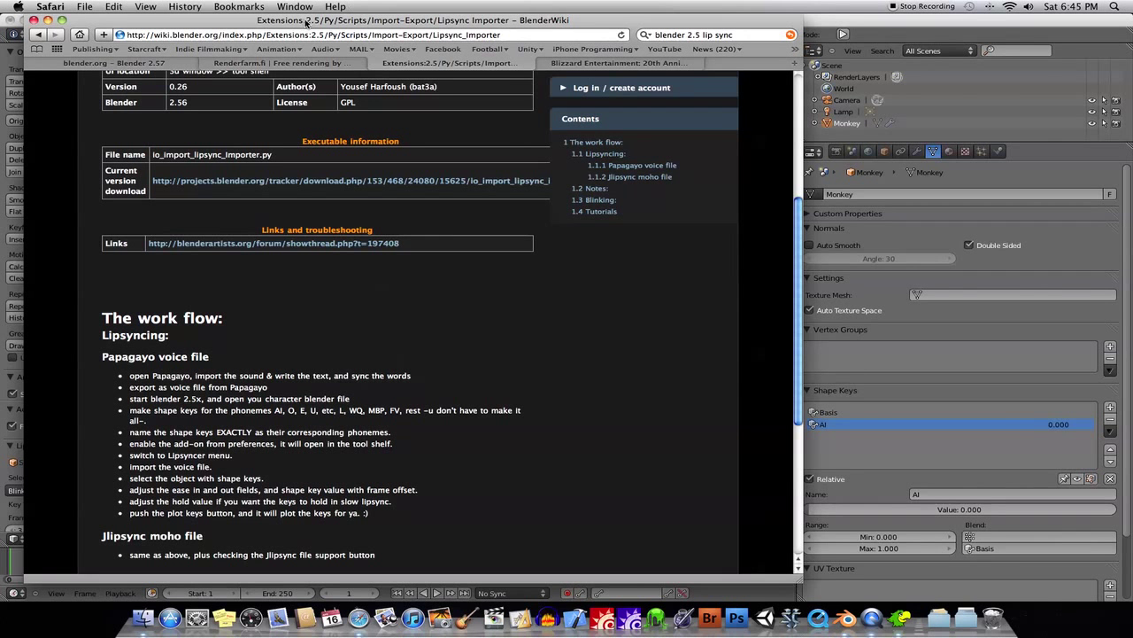
# Bring the wiki's work-flow steps for phoneme shape keys into view
pyautogui.scroll(-3)
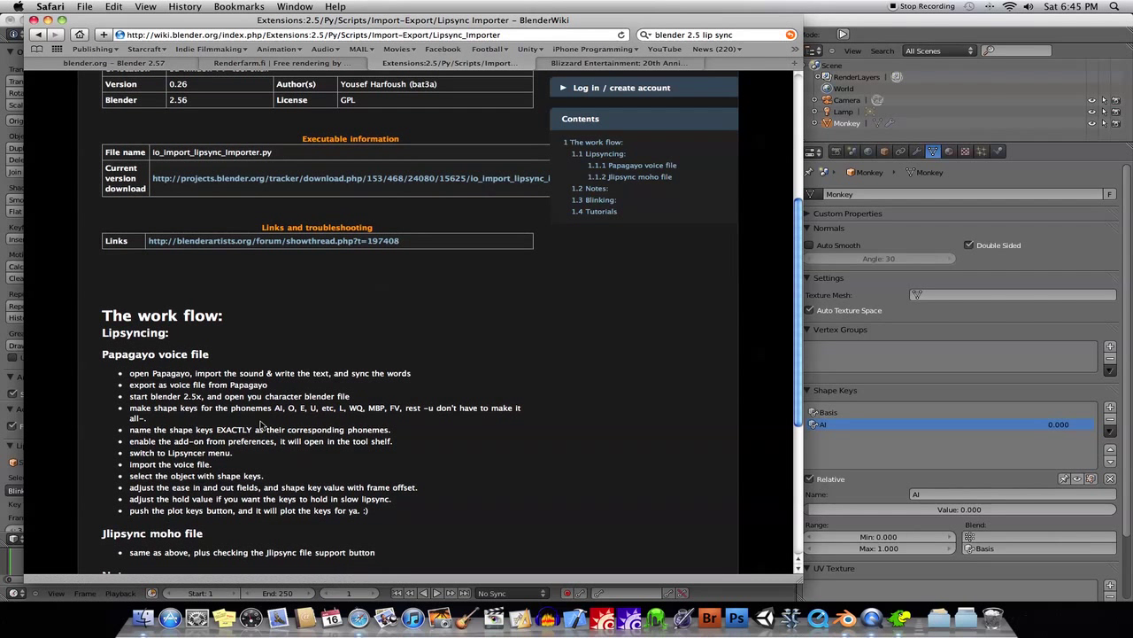
pyautogui.moveTo(275, 407); pyautogui.dragTo(389, 407)
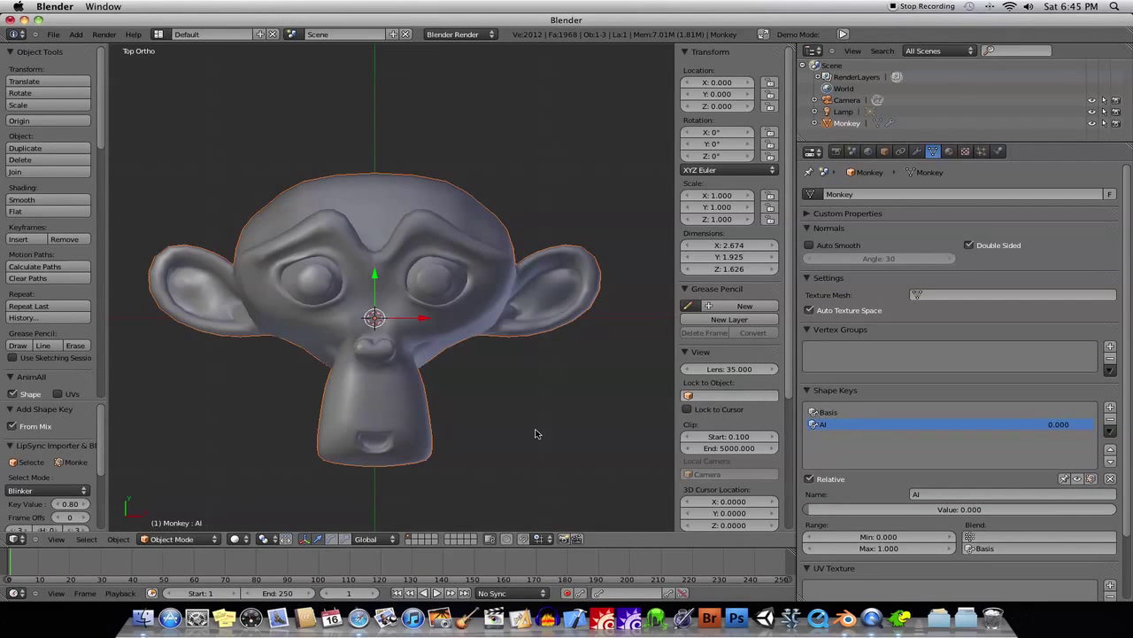
# Pull the mouth-corner vertices into the AI shape in Edit Mode and test the E key's influence
pyautogui.press('Tab')
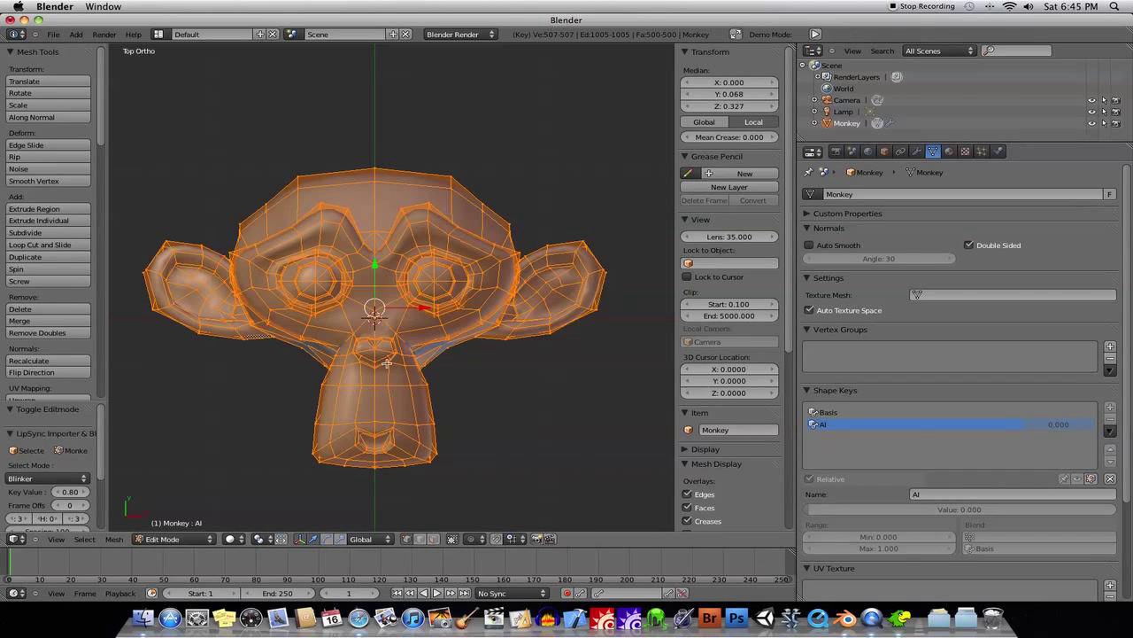
pyautogui.press('alt+a')
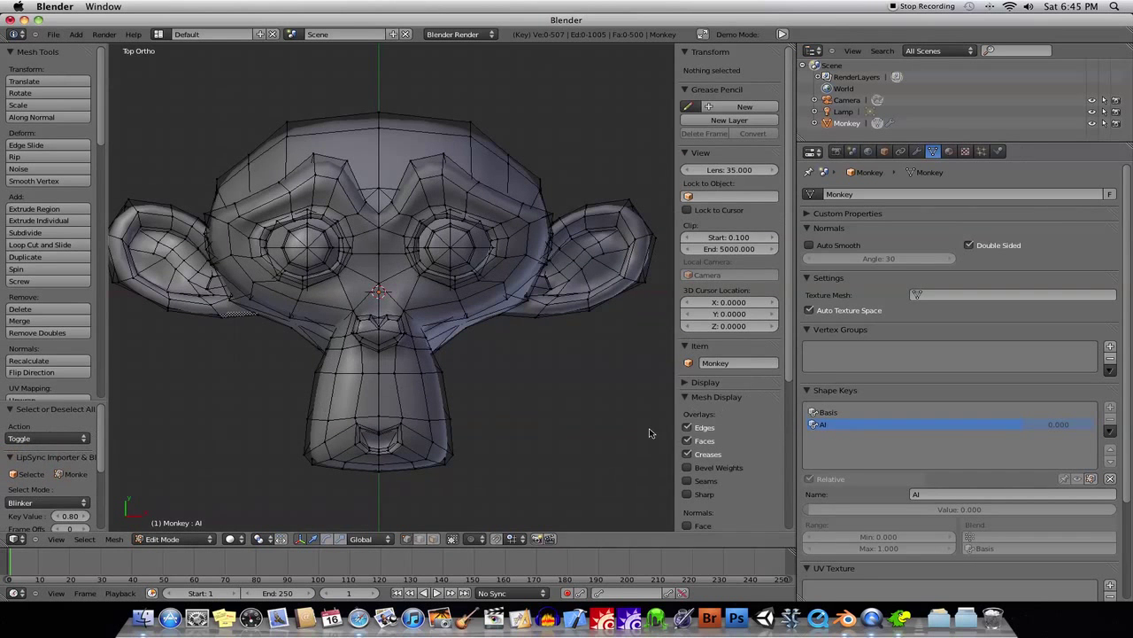
pyautogui.click(376, 438)
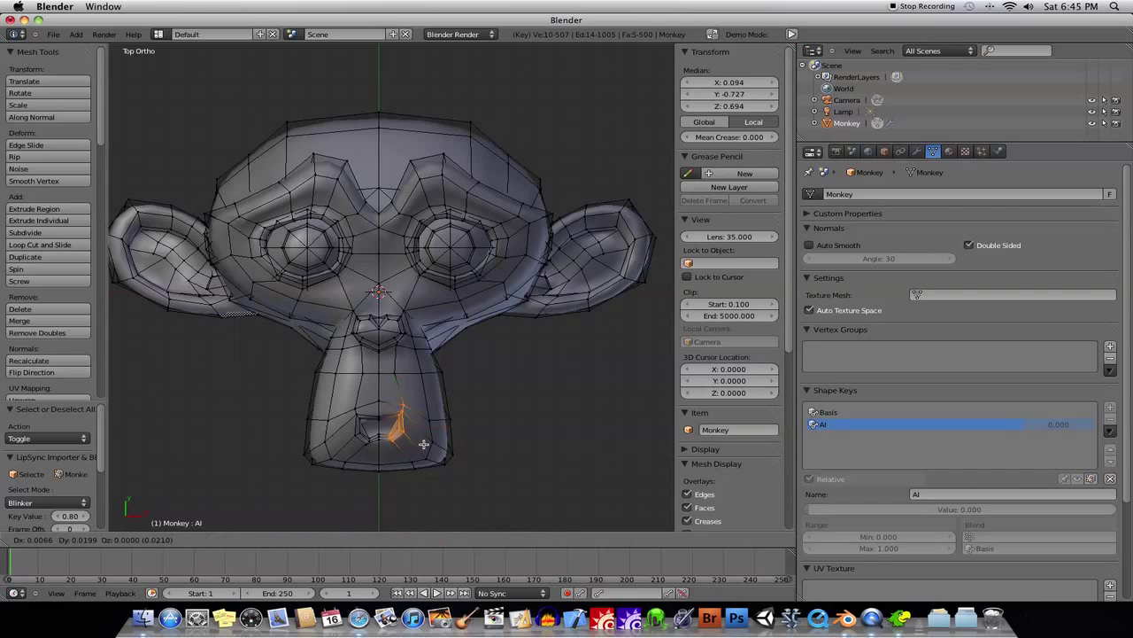
pyautogui.moveTo(407, 434); pyautogui.dragTo(354, 425)
pyautogui.write('E')
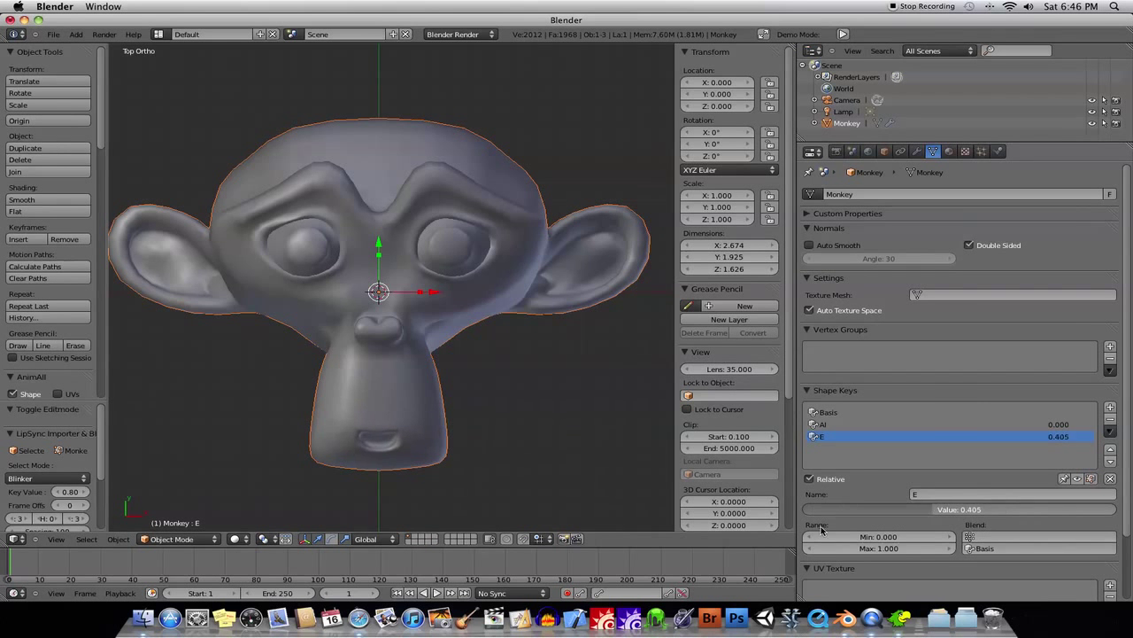
pyautogui.moveTo(959, 509); pyautogui.dragTo(806, 509)
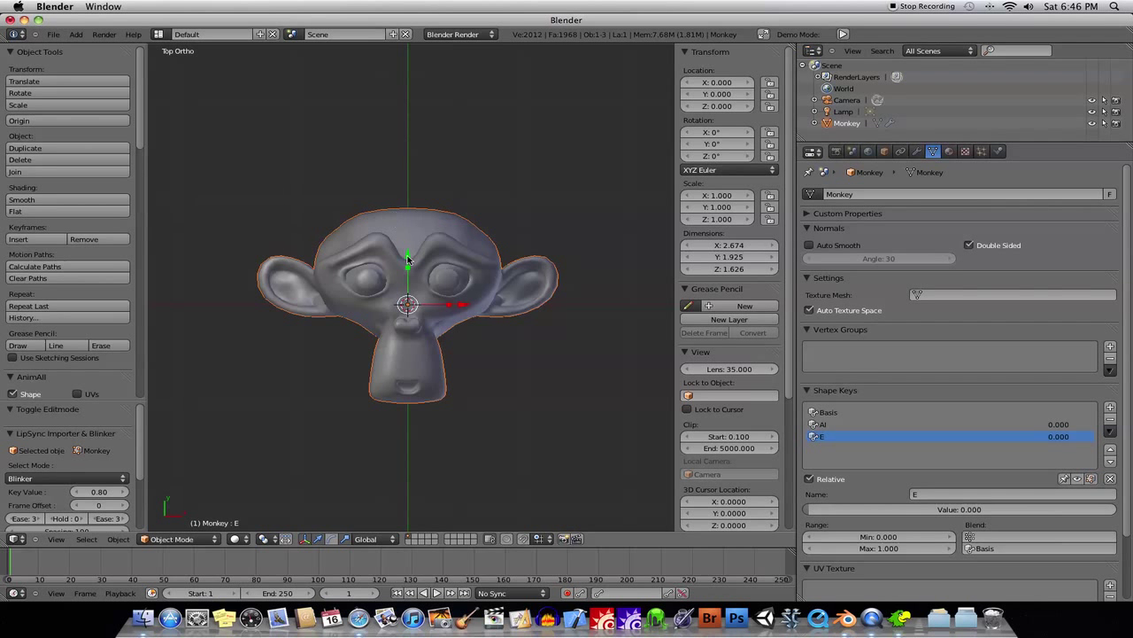
pyautogui.moveTo(399, 281)
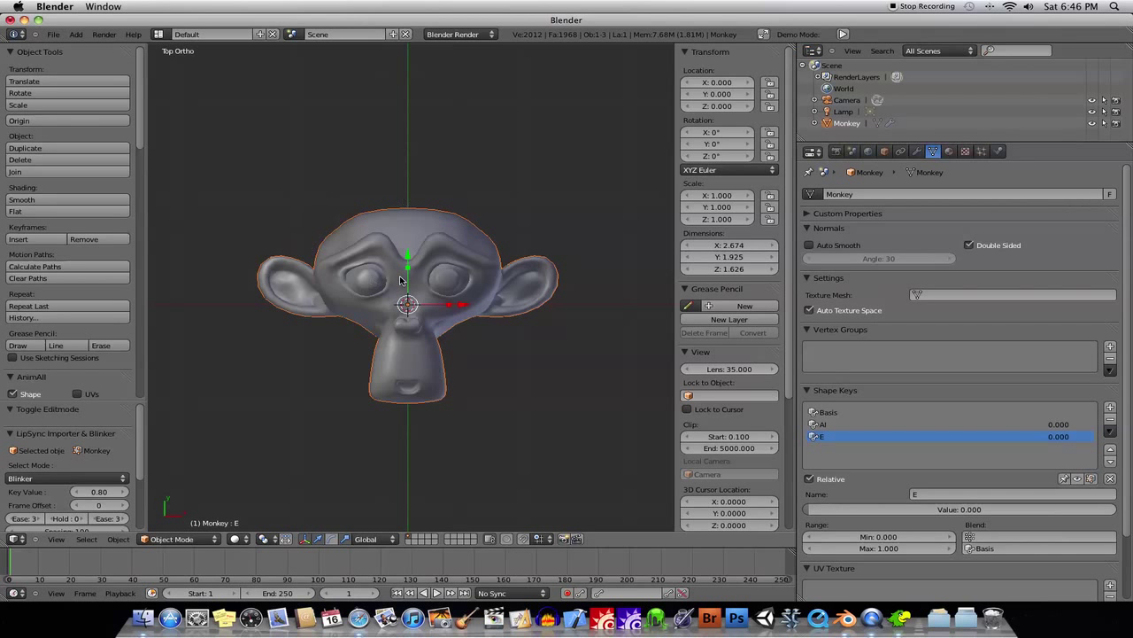
# From User Preferences Add-Ons, start installing an add-on from a file on disk
pyautogui.click(53, 34)
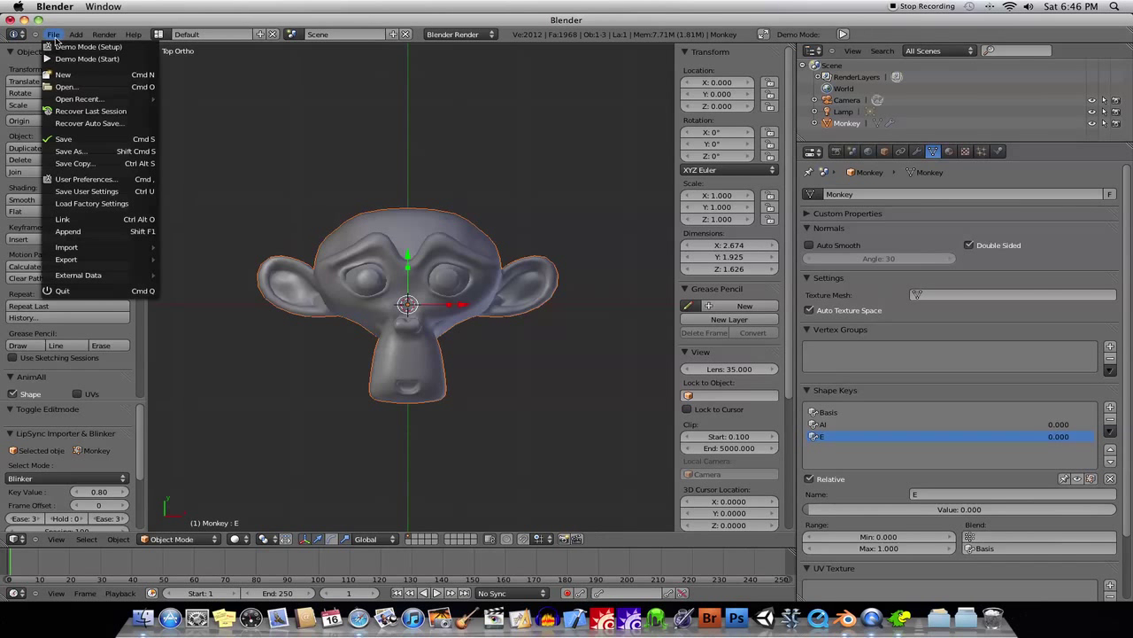
pyautogui.click(86, 179)
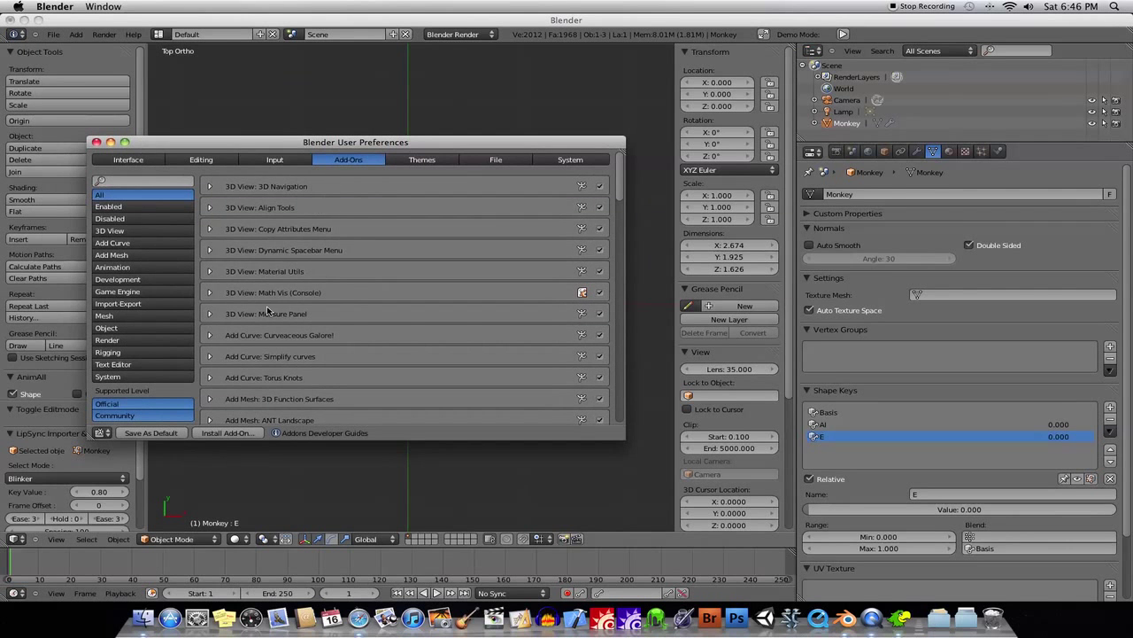
pyautogui.click(227, 432)
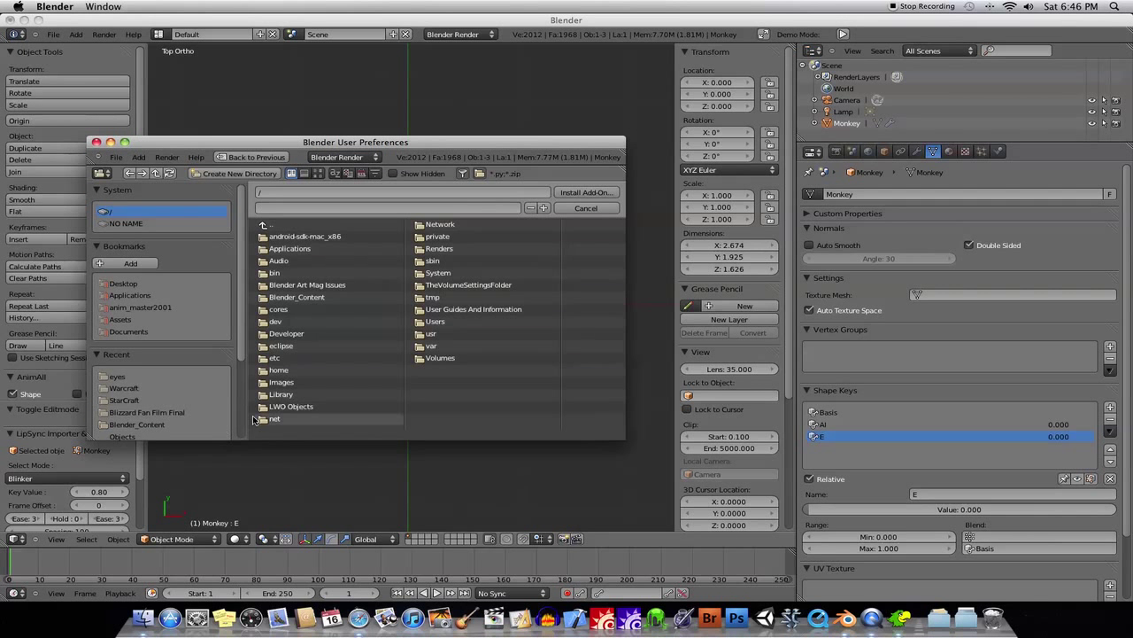
pyautogui.moveTo(432, 260)
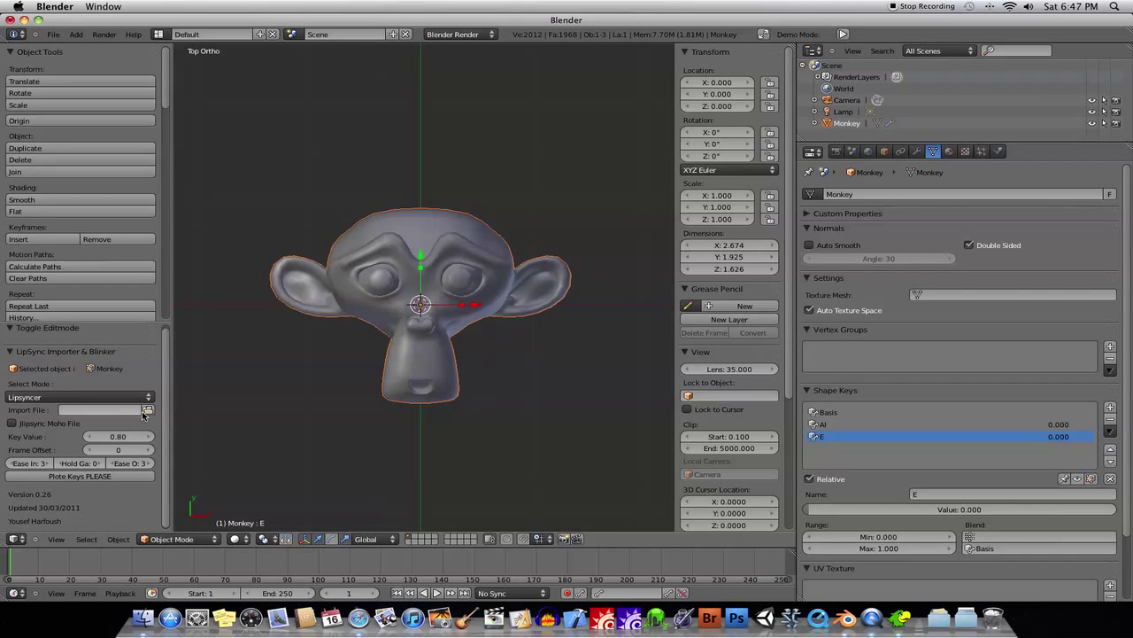
pyautogui.moveTo(899, 617)
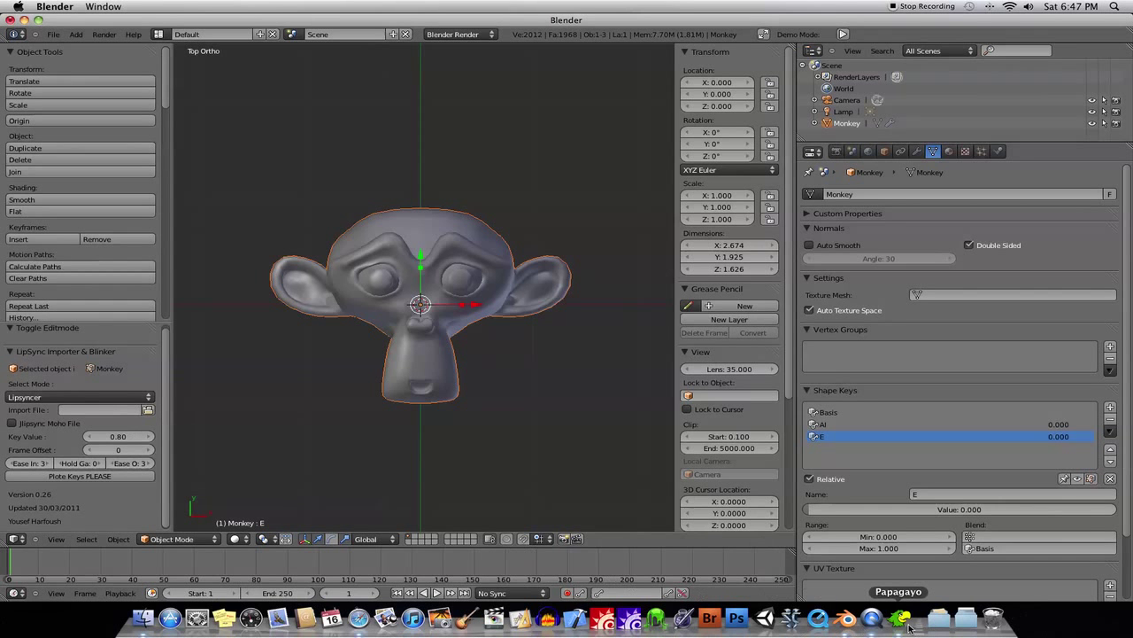
pyautogui.click(899, 617)
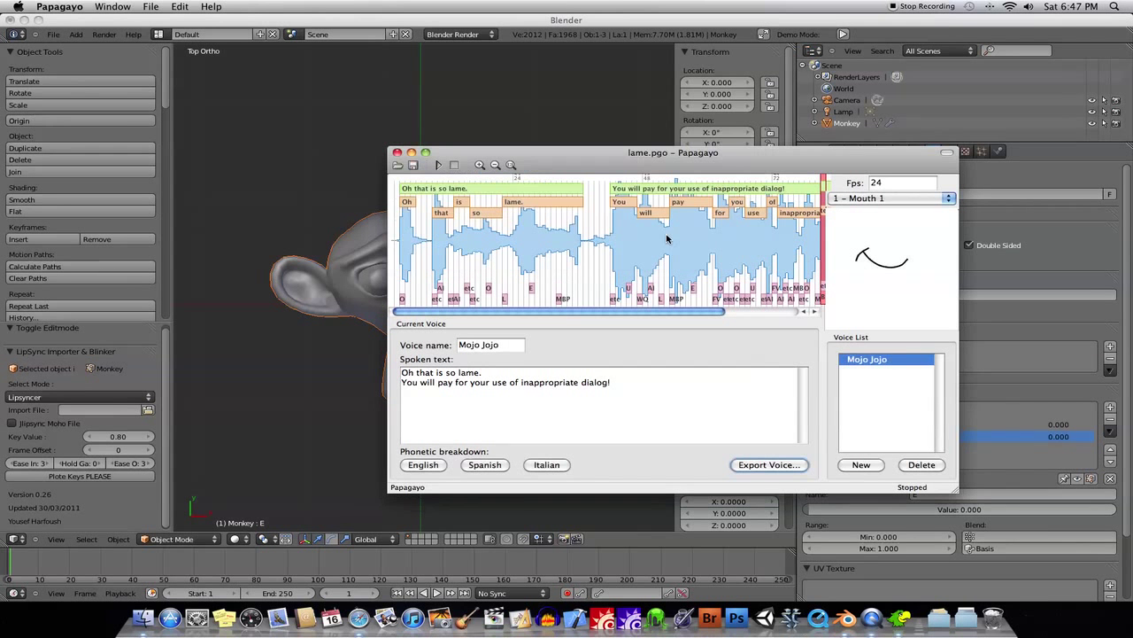
pyautogui.click(768, 464)
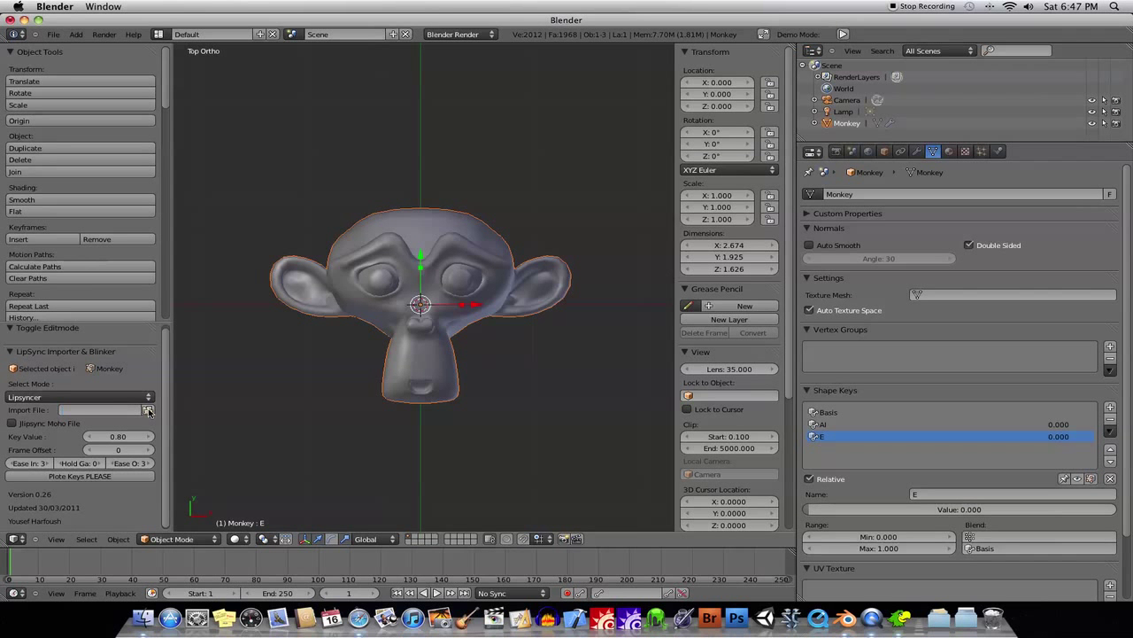
# Browse to Applications > Papagayo > Tutorial Files and pick the Untitled.dat voice file for import
pyautogui.click(149, 409)
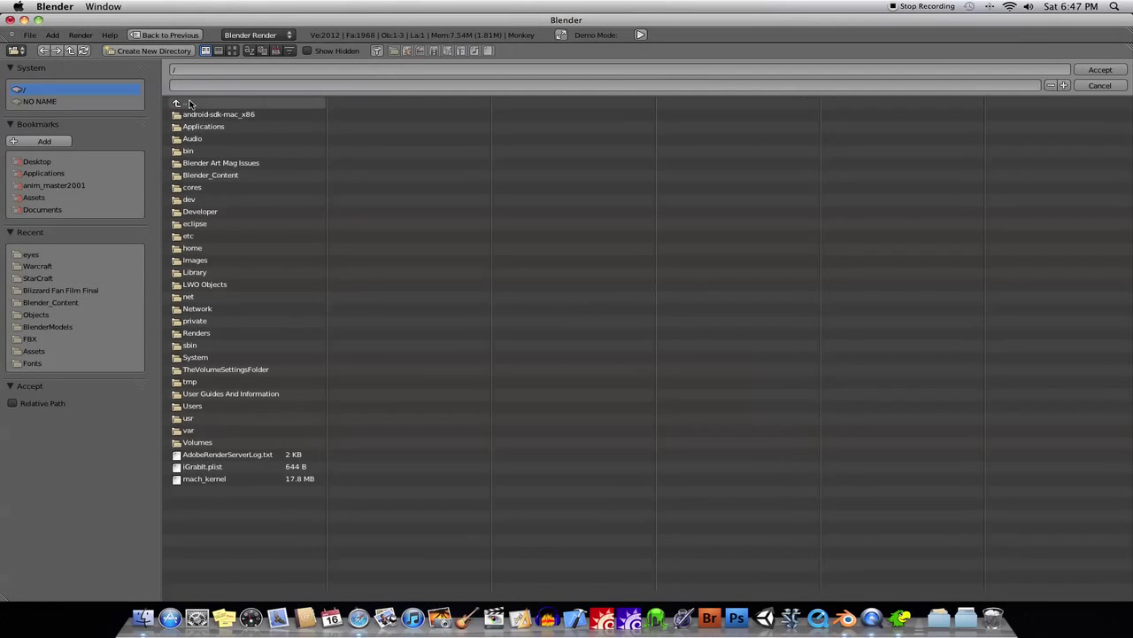
pyautogui.doubleClick(203, 126)
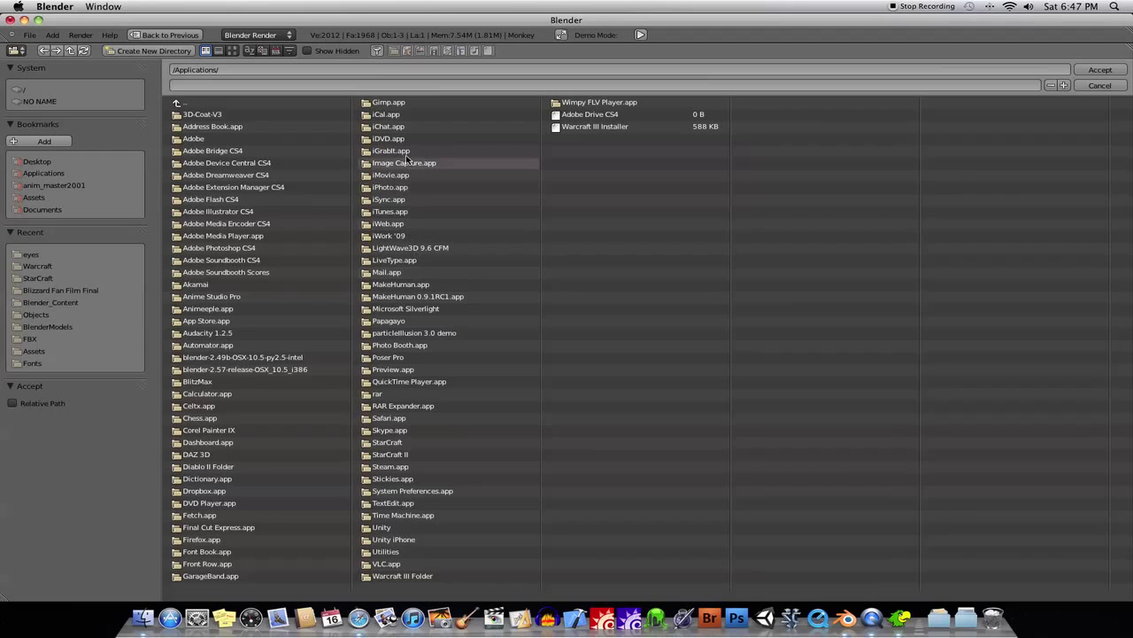
pyautogui.doubleClick(388, 320)
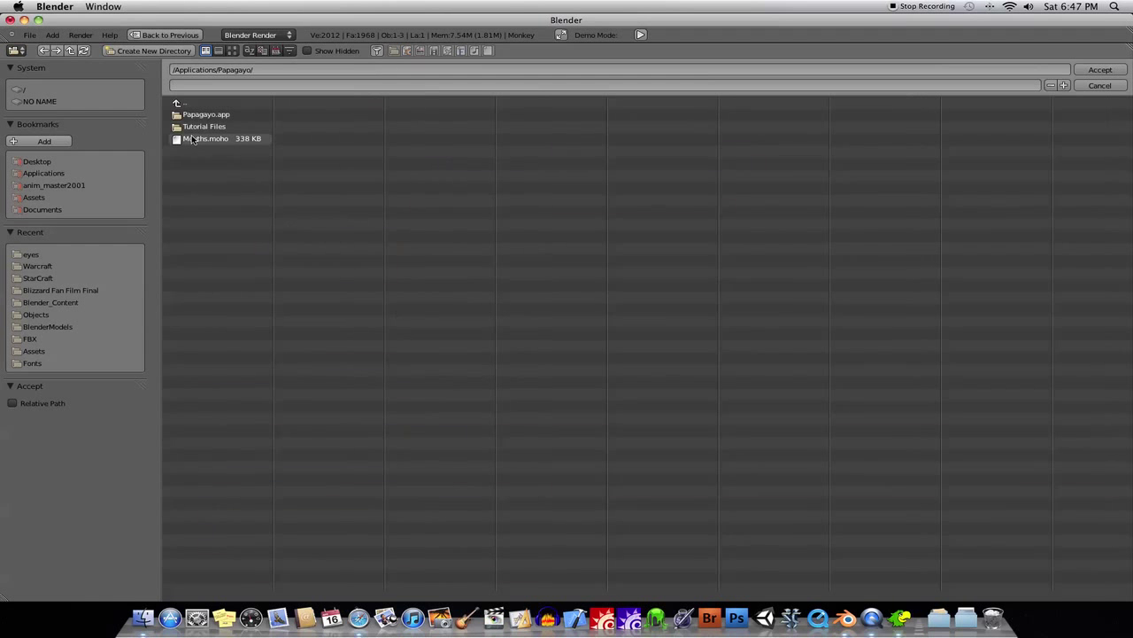
pyautogui.doubleClick(204, 126)
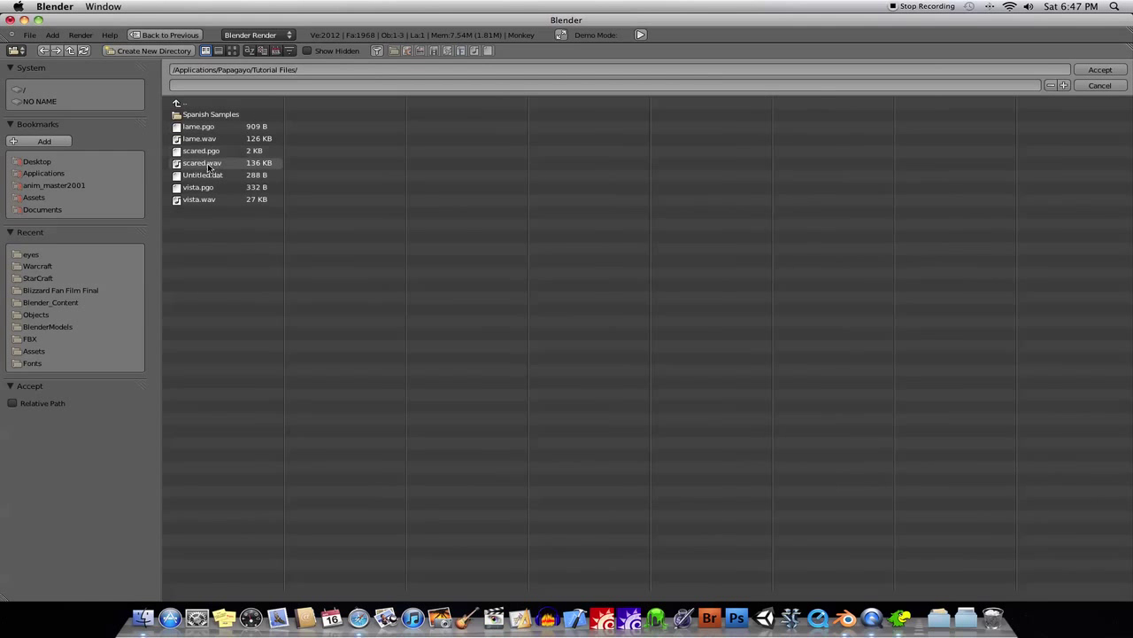
pyautogui.click(1100, 70)
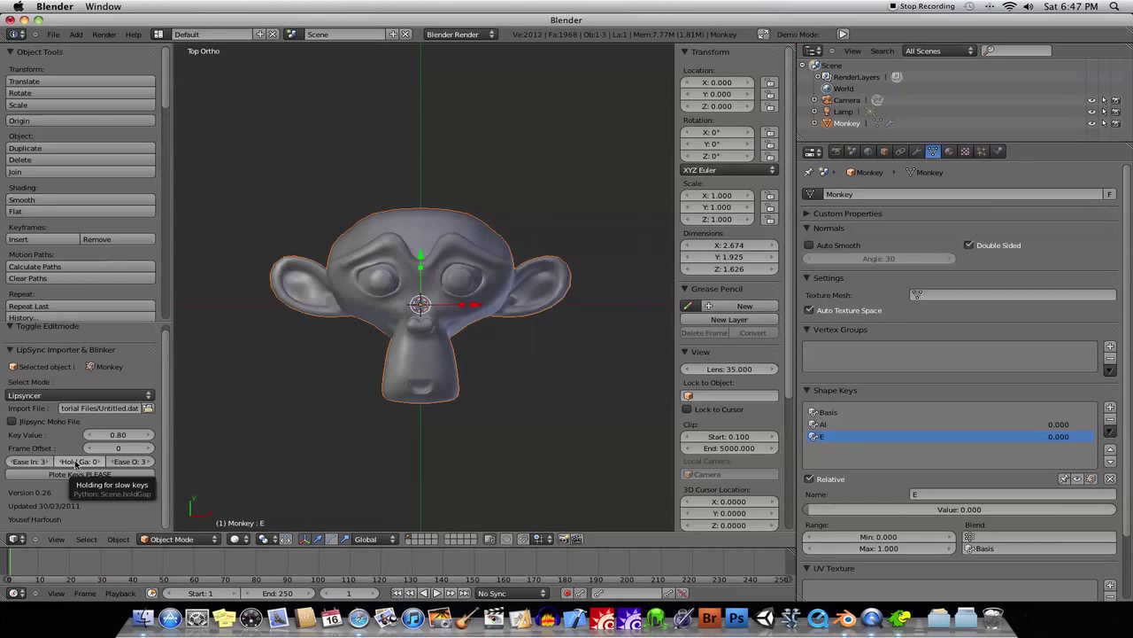
pyautogui.moveTo(26, 461)
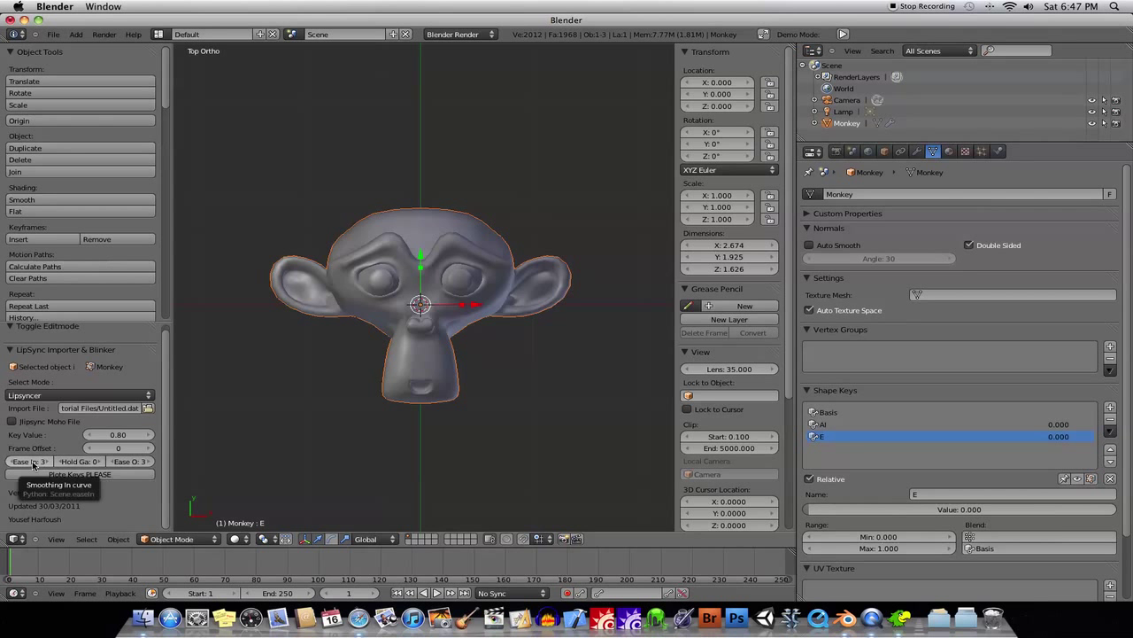
pyautogui.moveTo(124, 461)
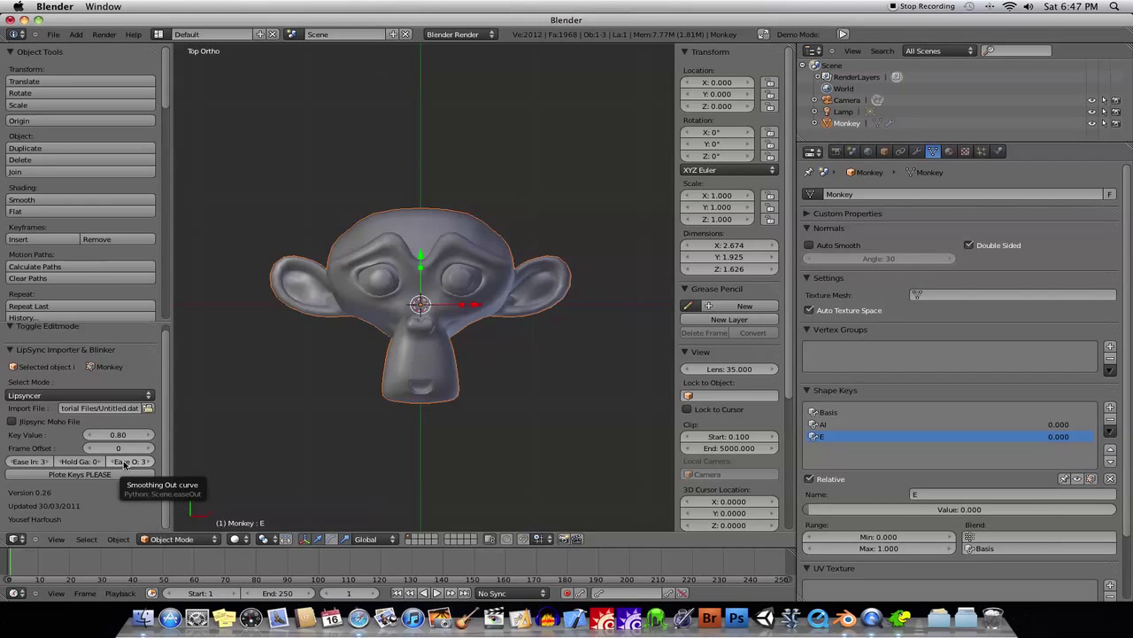
pyautogui.moveTo(29, 462)
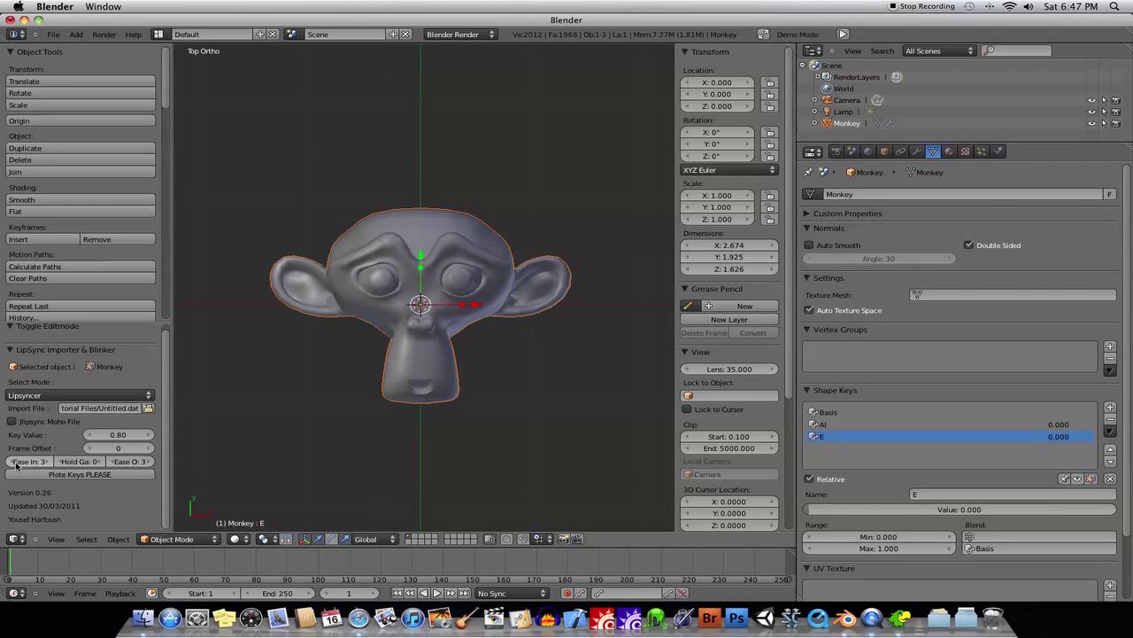
pyautogui.moveTo(29, 461)
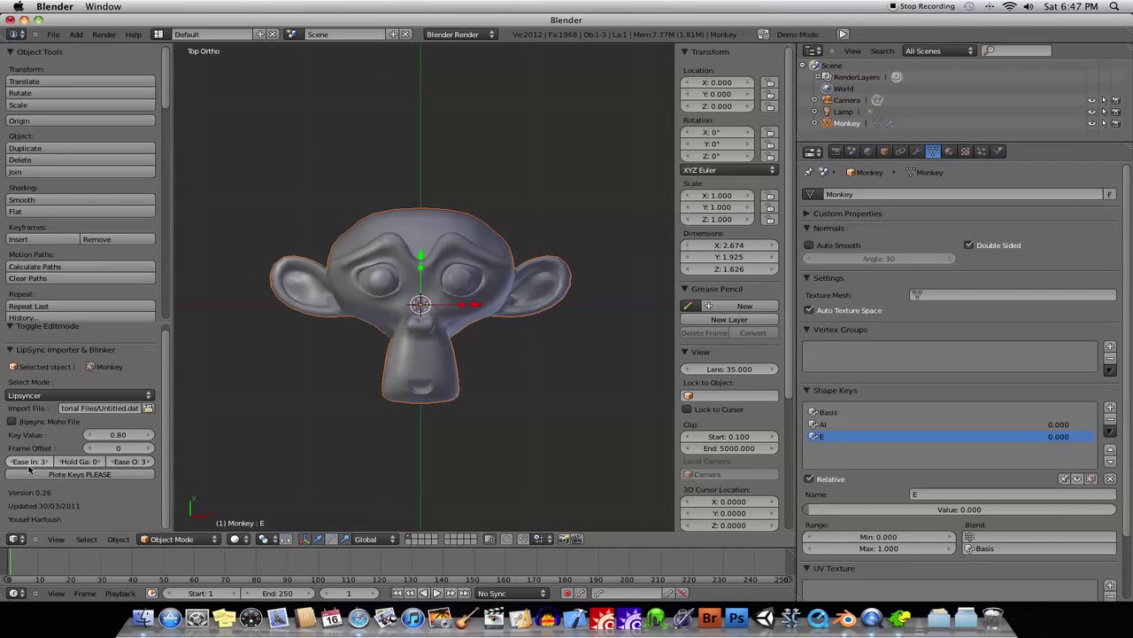
pyautogui.moveTo(30, 461)
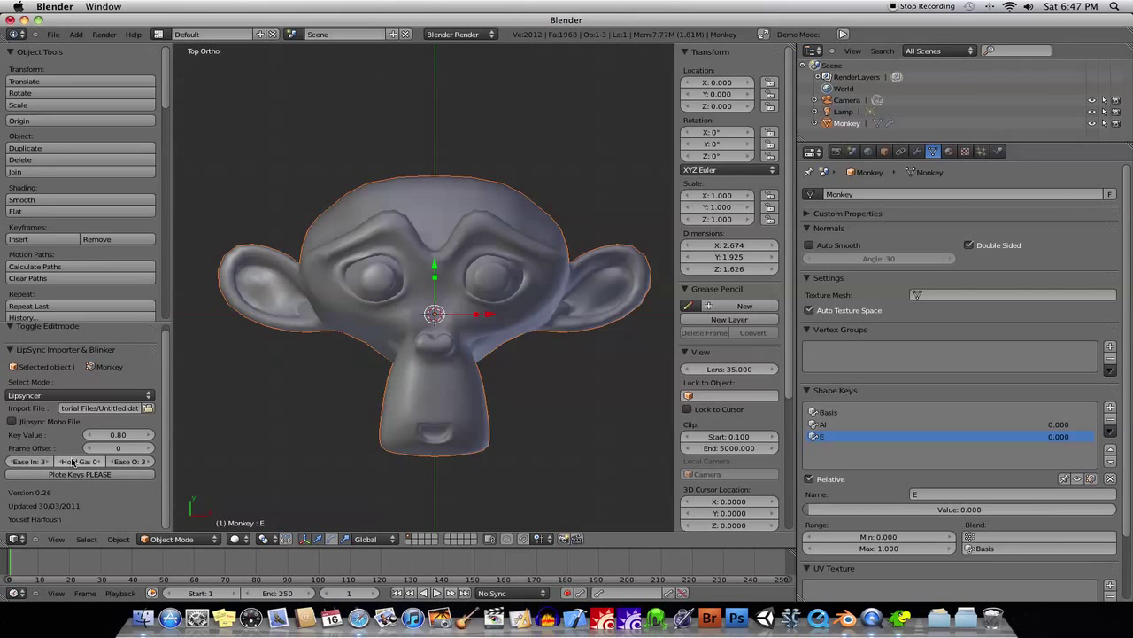
pyautogui.moveTo(79, 474)
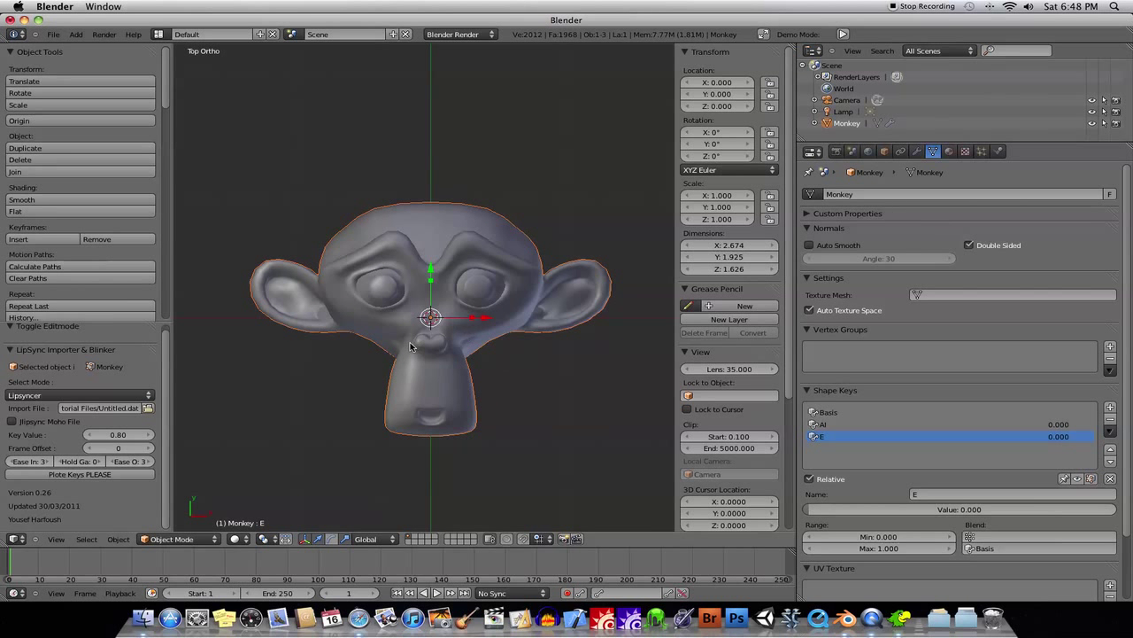
pyautogui.moveTo(423, 353)
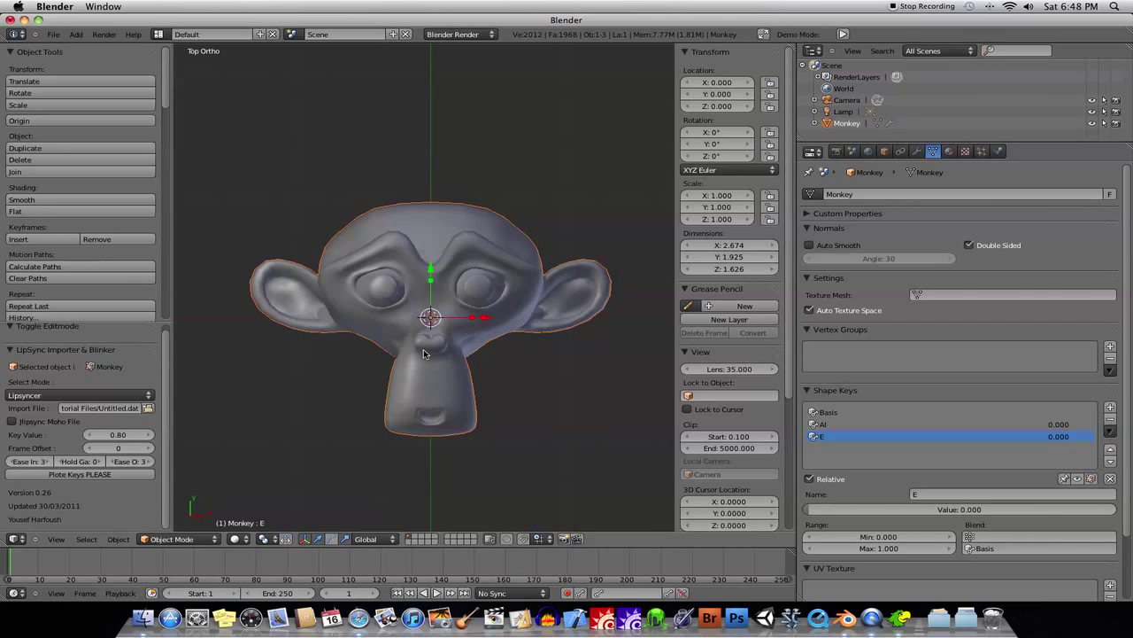
pyautogui.moveTo(314, 256)
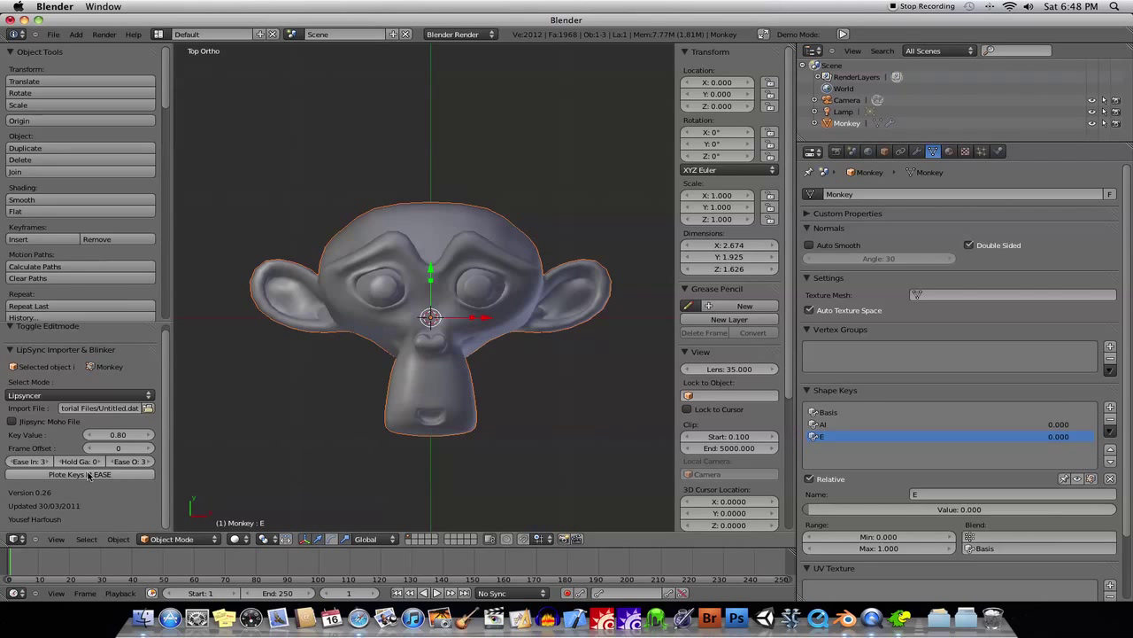
pyautogui.moveTo(80, 474)
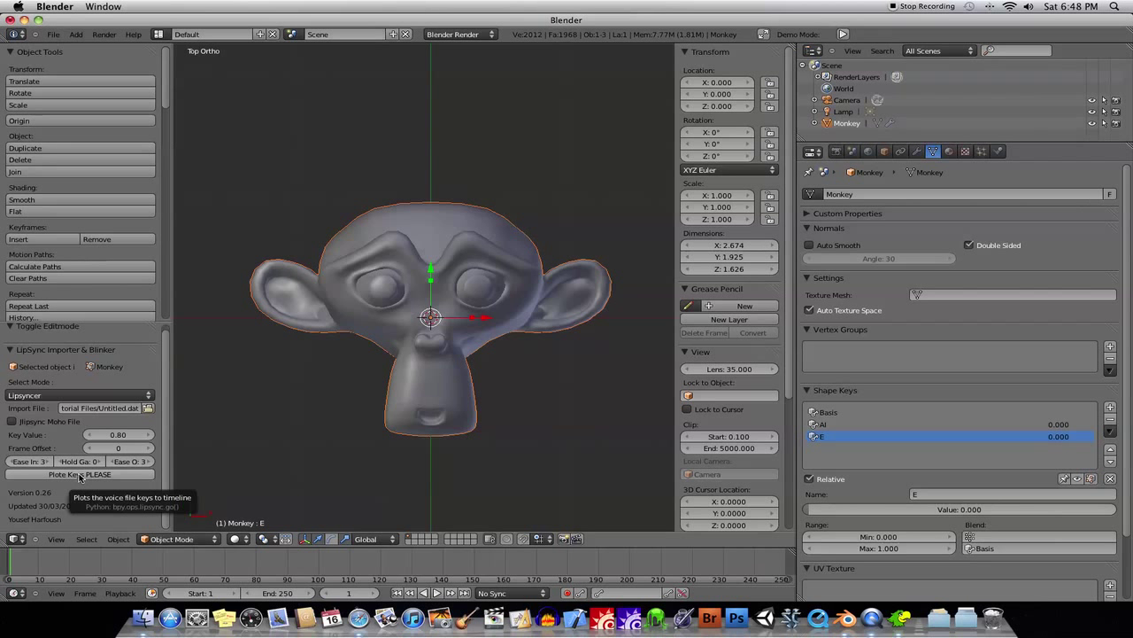
pyautogui.moveTo(532, 395)
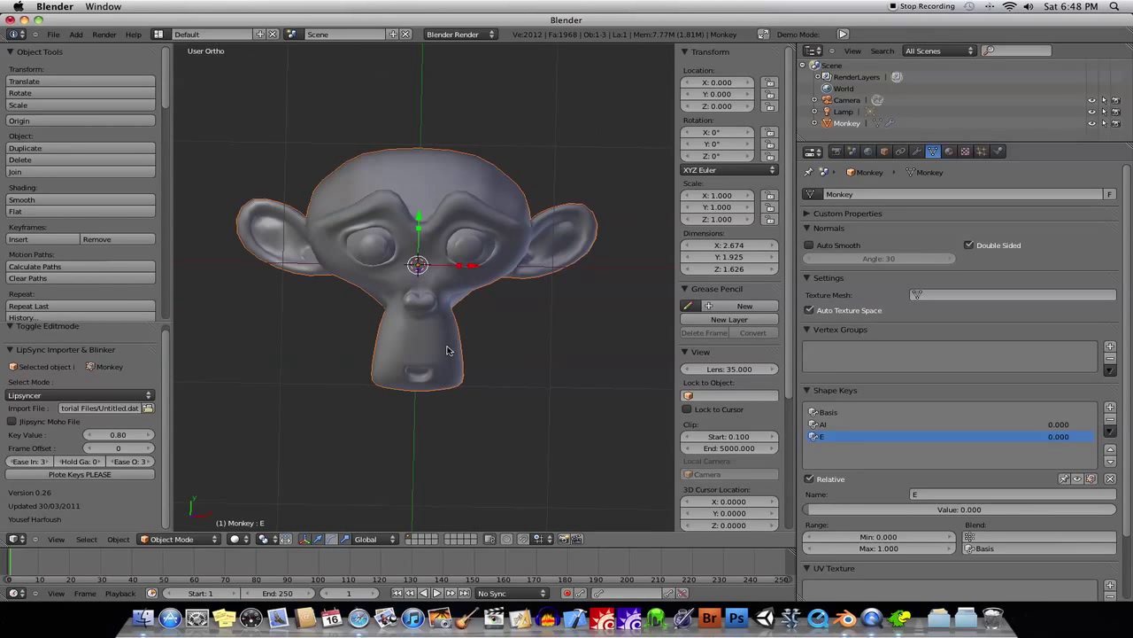
# Reopen Lip Sync Test 1.blend from recent files and show the monkey's phoneme shape keys
pyautogui.click(54, 34)
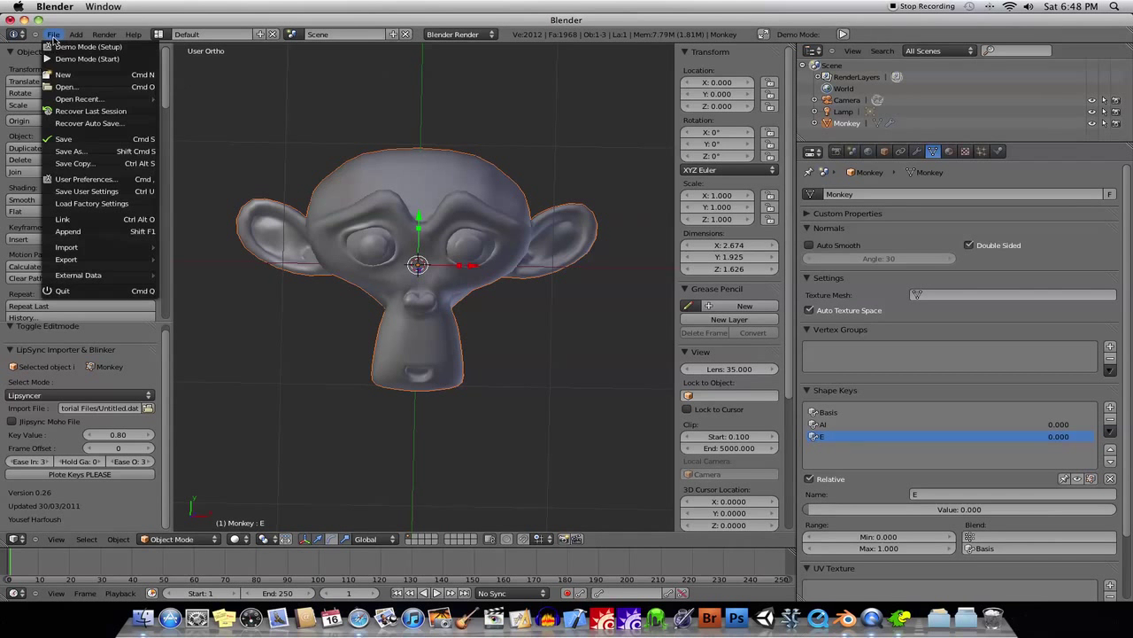
pyautogui.click(80, 99)
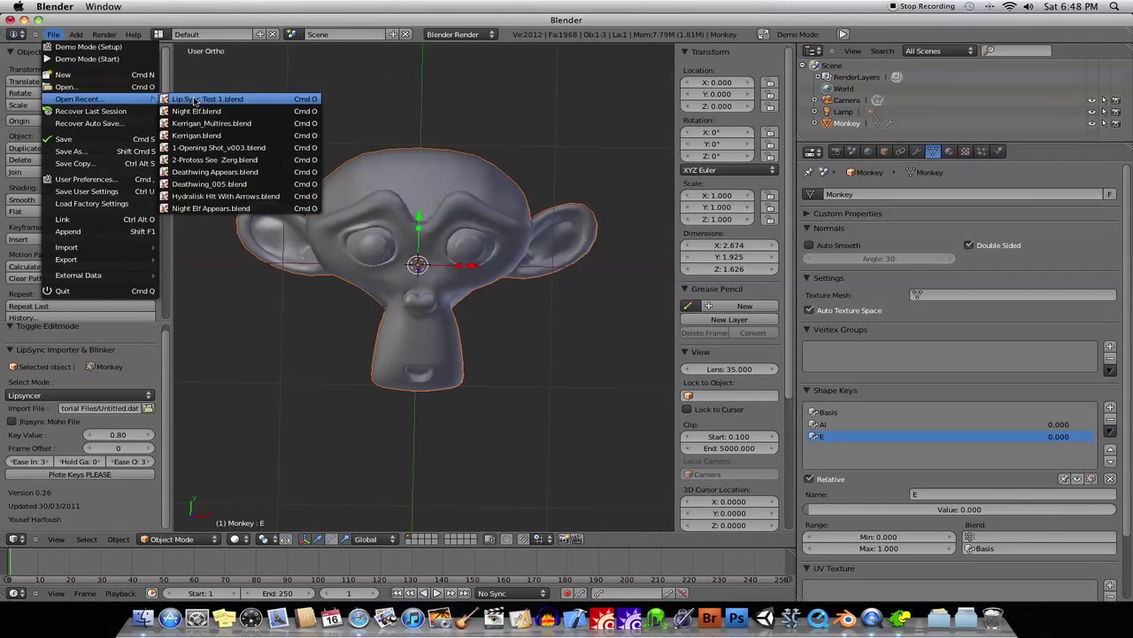
pyautogui.click(208, 99)
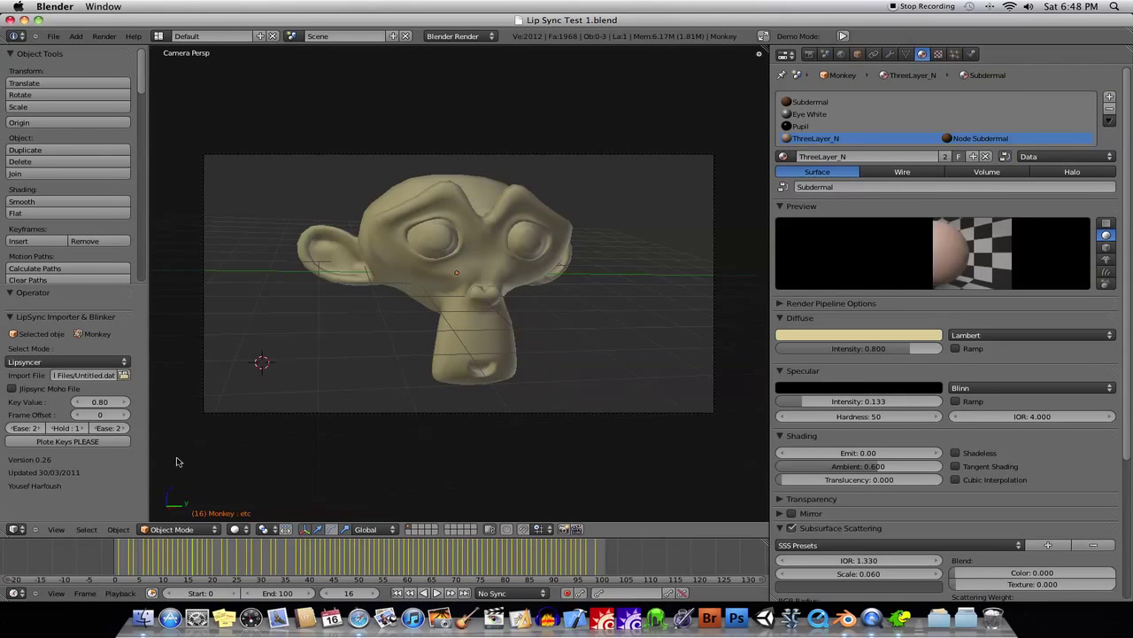
pyautogui.click(456, 266)
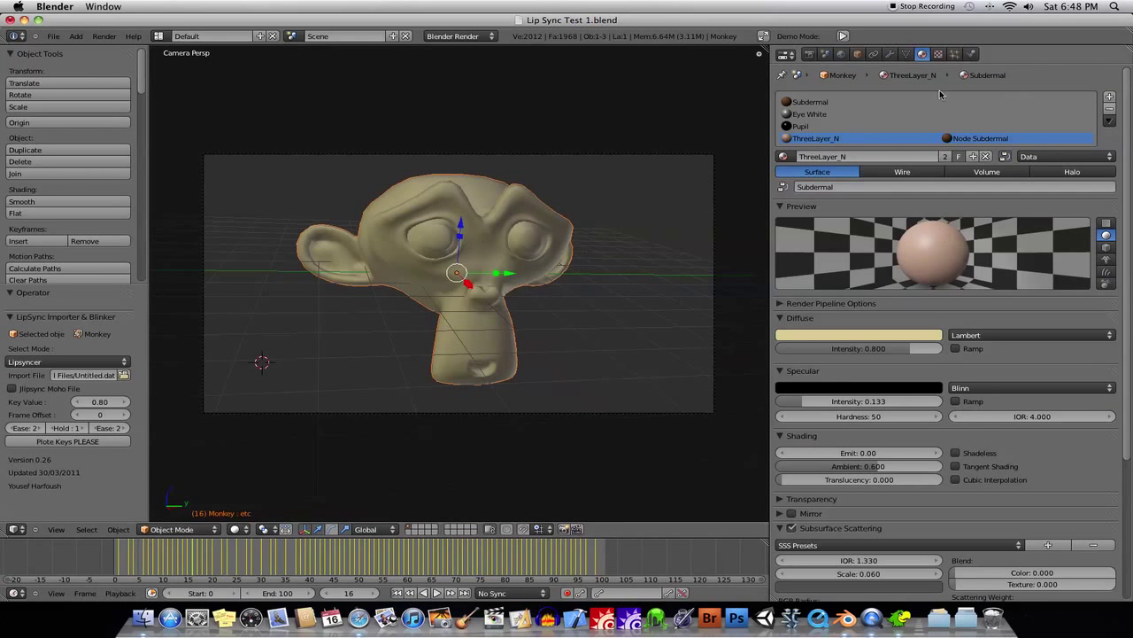
pyautogui.click(906, 54)
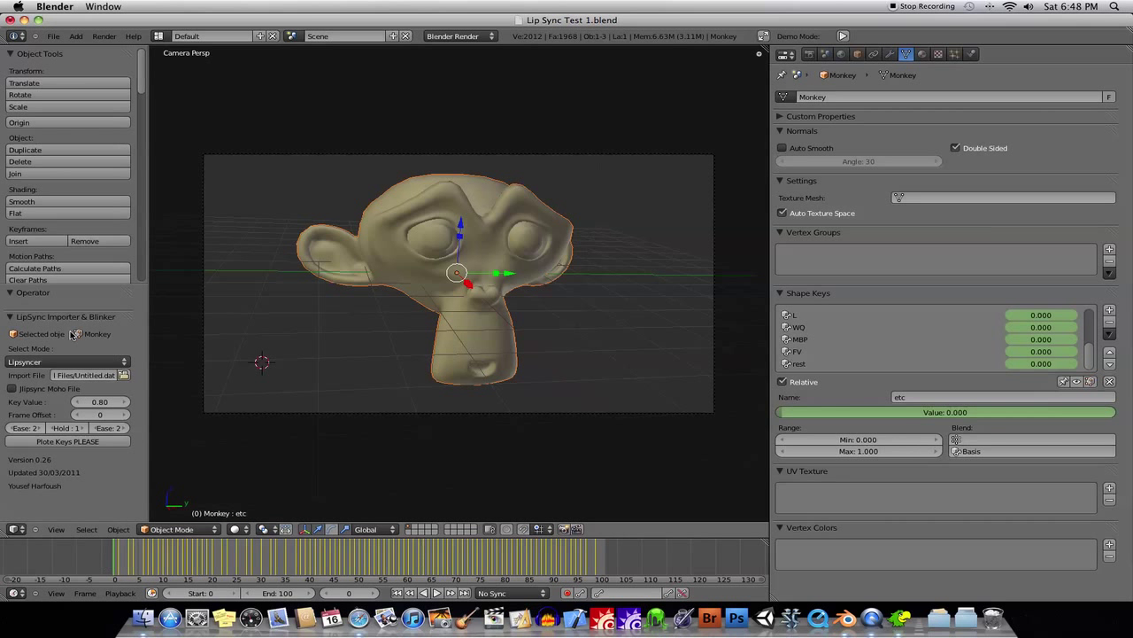
pyautogui.moveTo(67, 441)
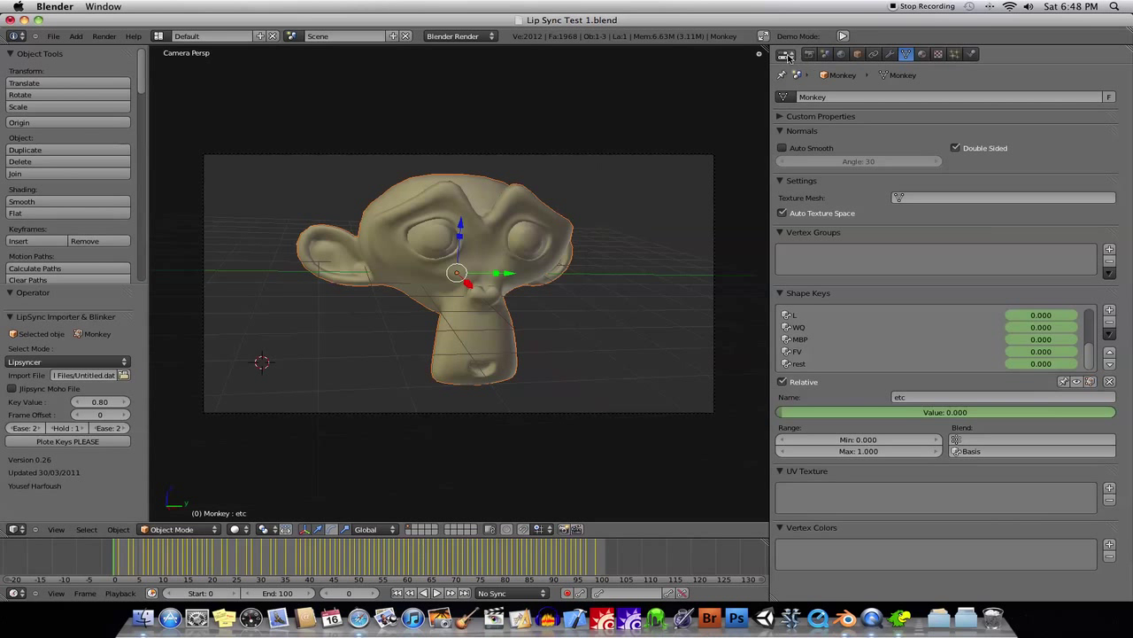
# Display the Lipsync action curves (O, rest, AI, E, MBP, U, WQ, FV) with channels expanded
pyautogui.click(783, 54)
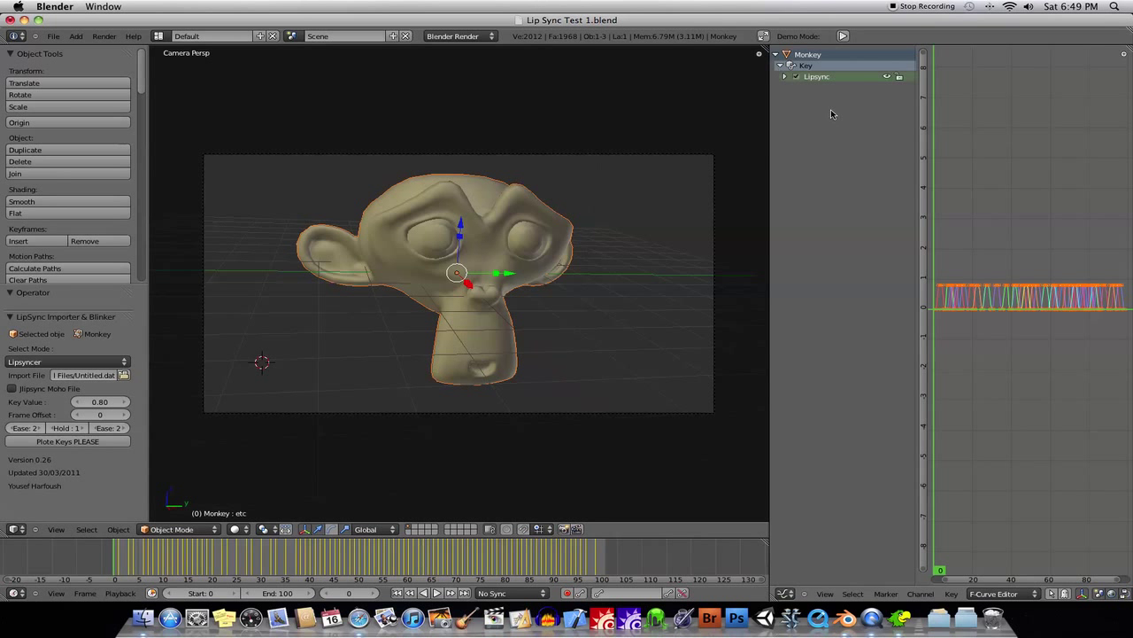
pyautogui.click(784, 77)
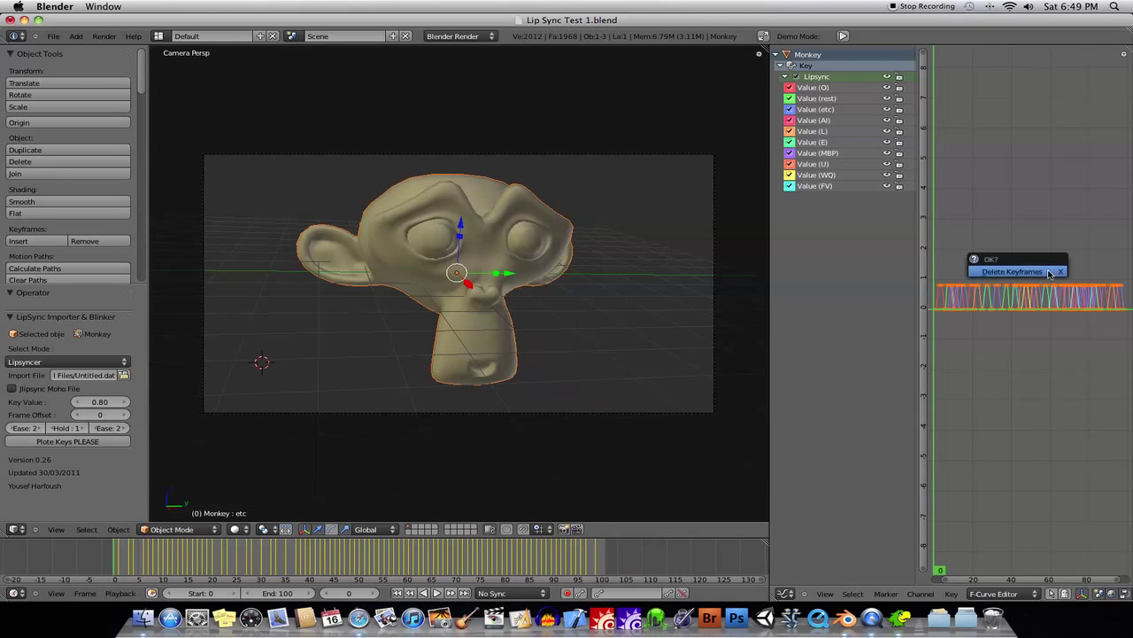
pyautogui.moveTo(1012, 271)
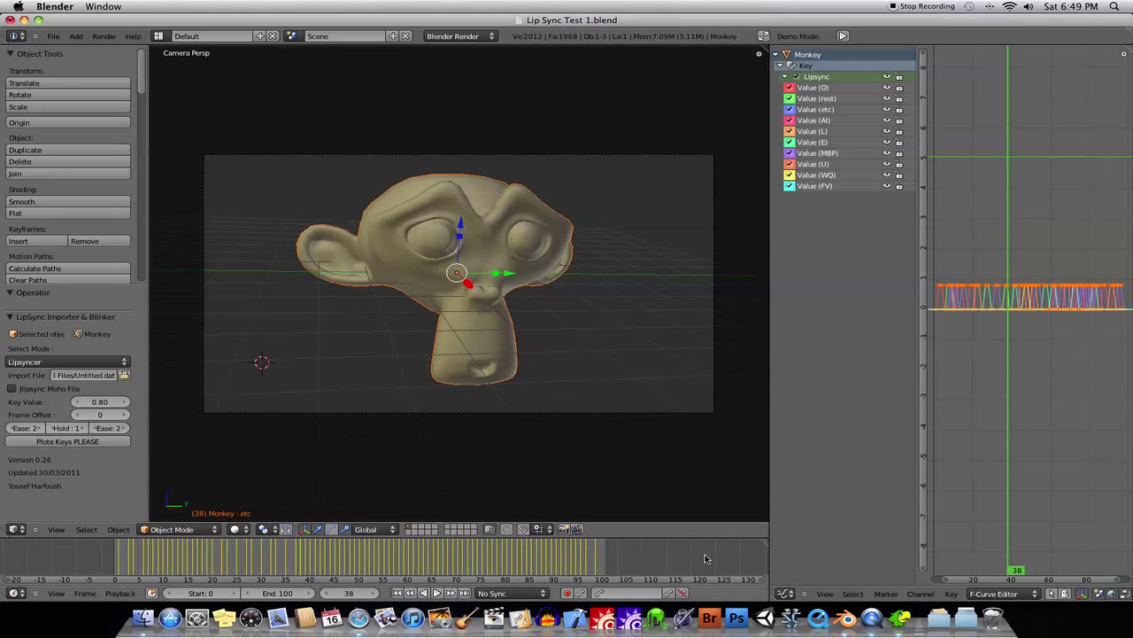
pyautogui.click(788, 594)
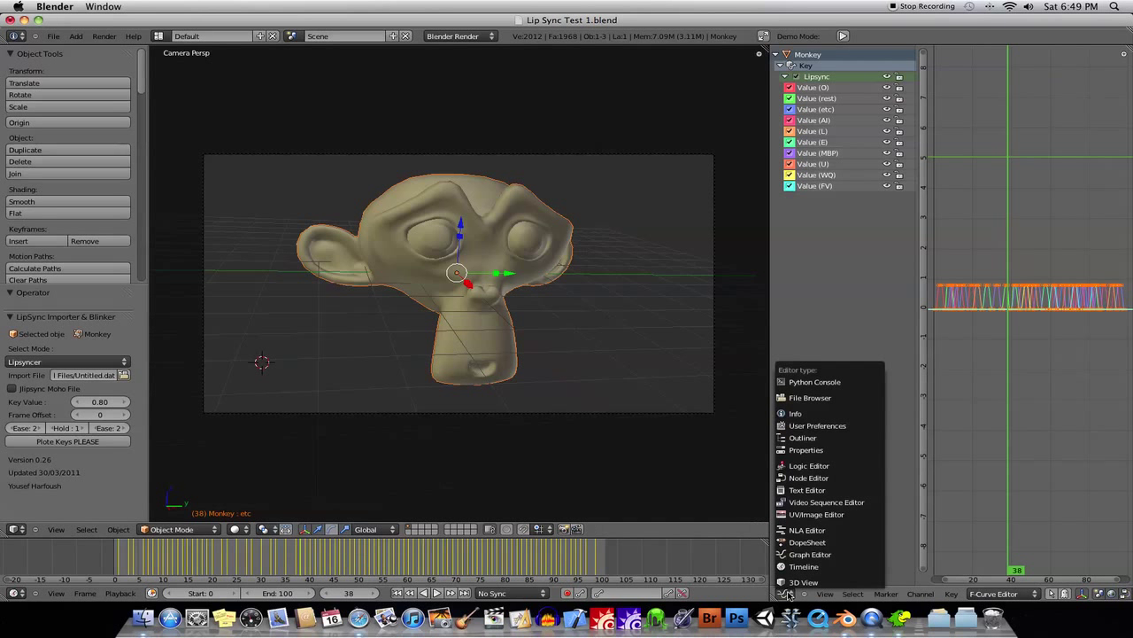
# Return the editor to Properties showing the monkey's phoneme shape key list at frame 0
pyautogui.click(805, 449)
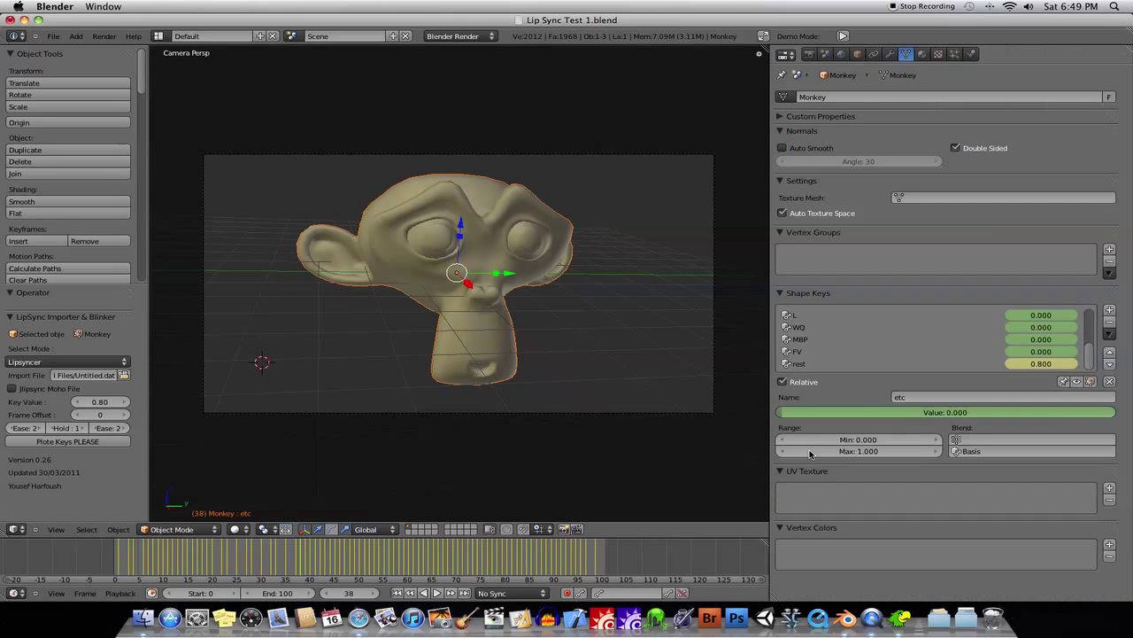
pyautogui.click(146, 556)
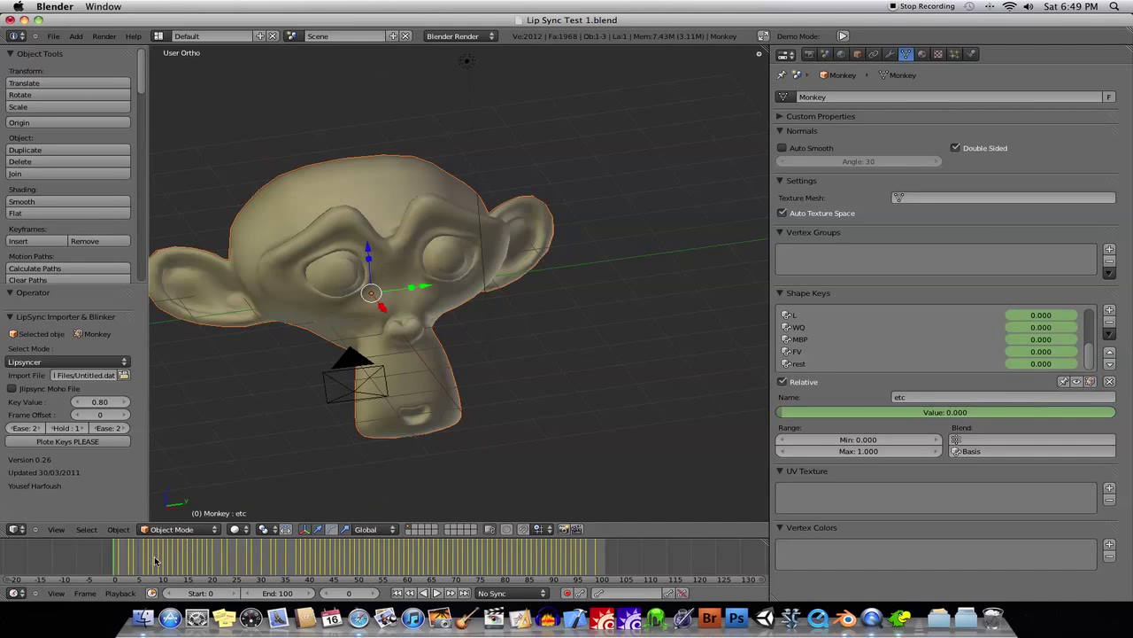
# Switch the main view to the Video Sequence Editor and erase the old lame.wav sound strip
pyautogui.click(17, 529)
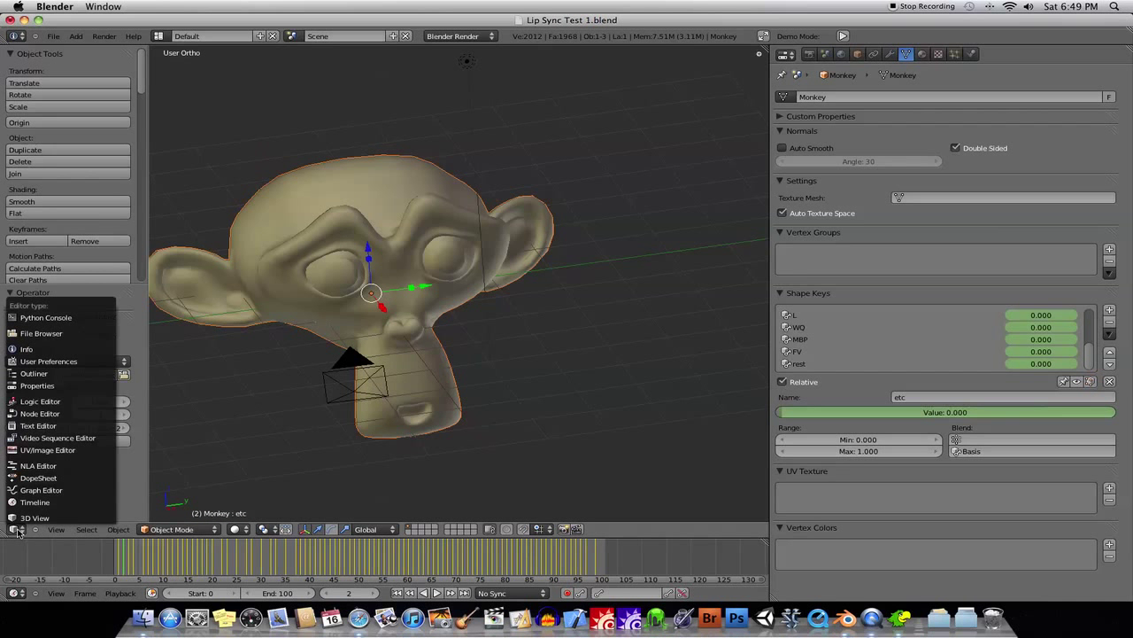
pyautogui.moveTo(58, 437)
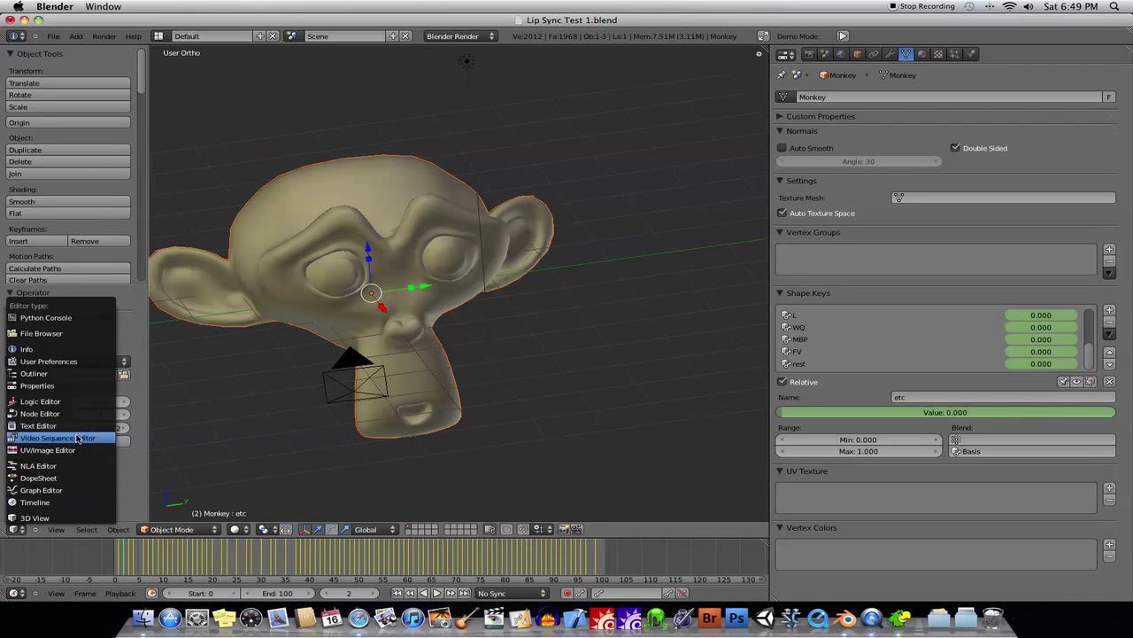
pyautogui.click(53, 437)
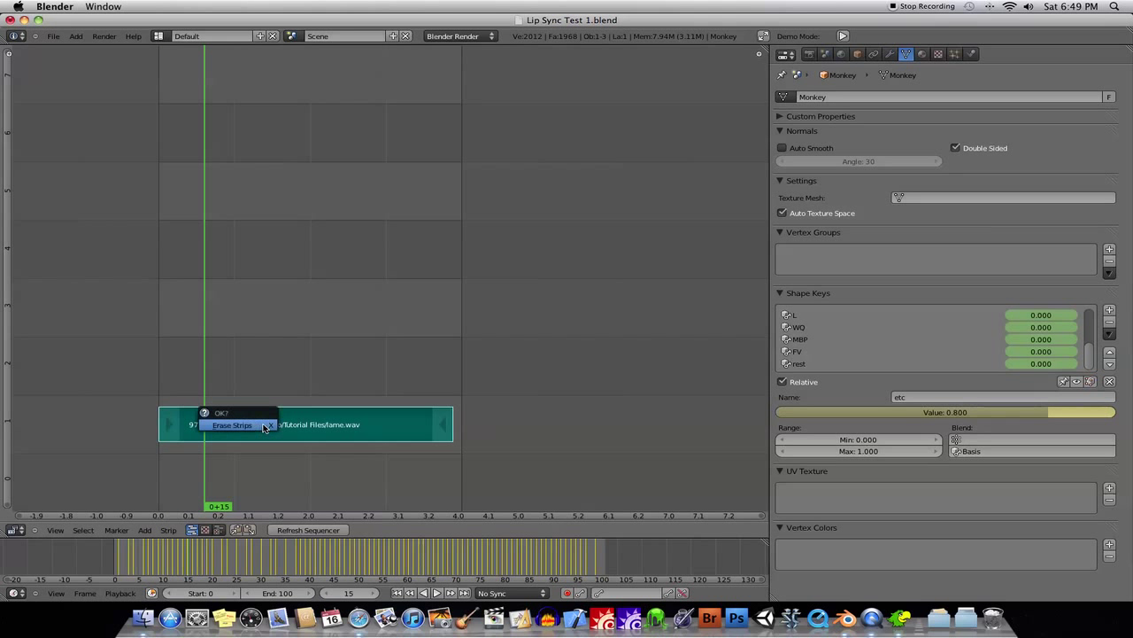
pyautogui.click(232, 424)
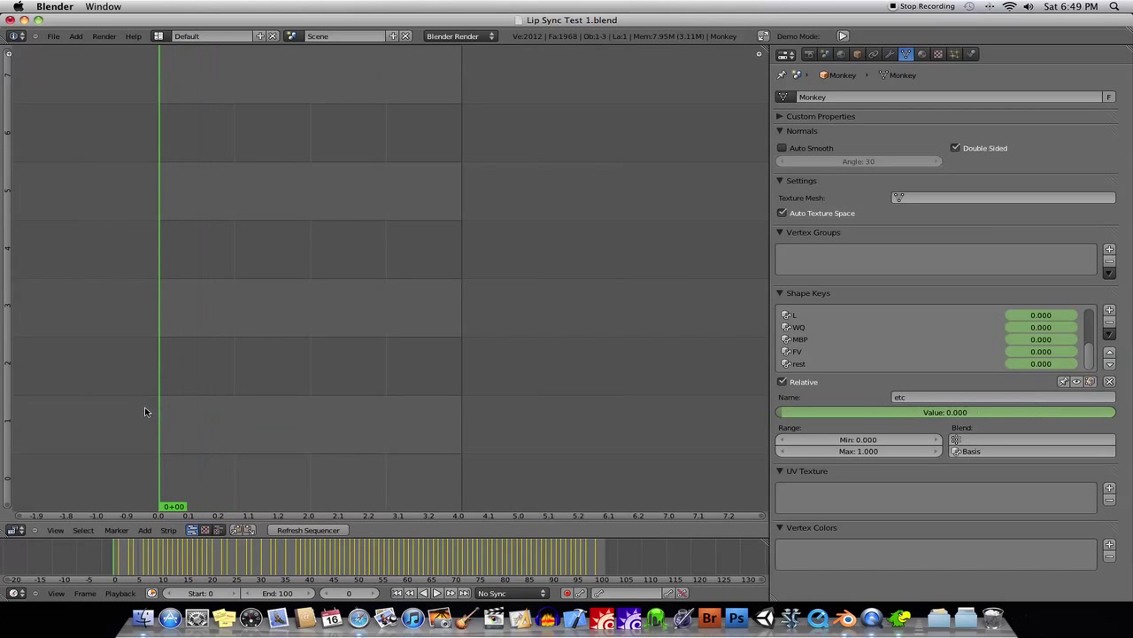
pyautogui.moveTo(192, 412)
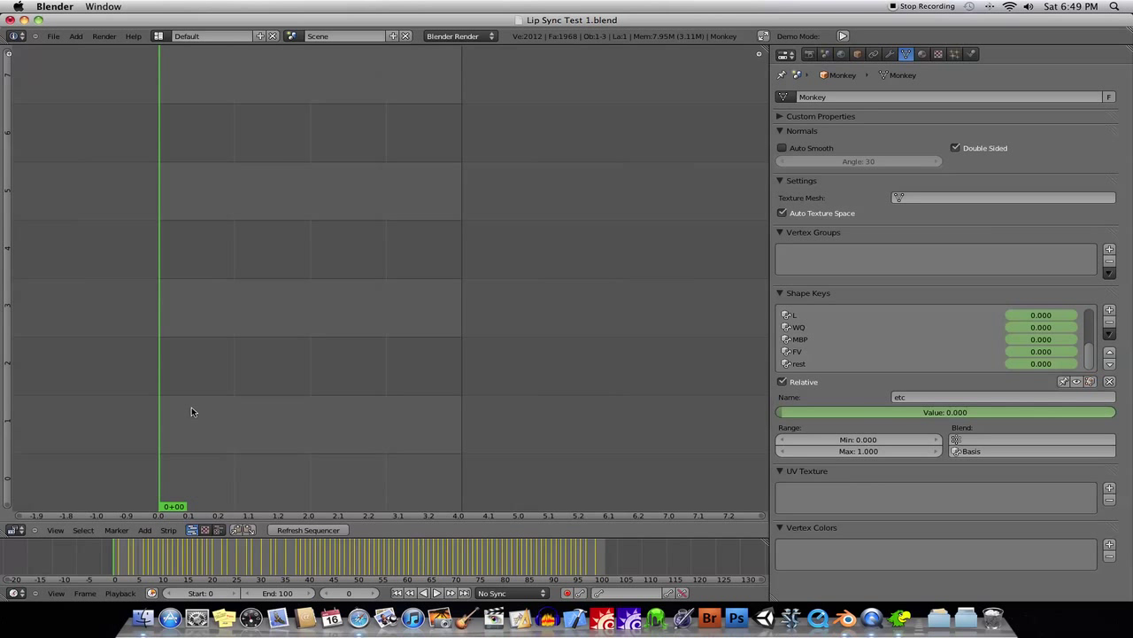
pyautogui.click(144, 530)
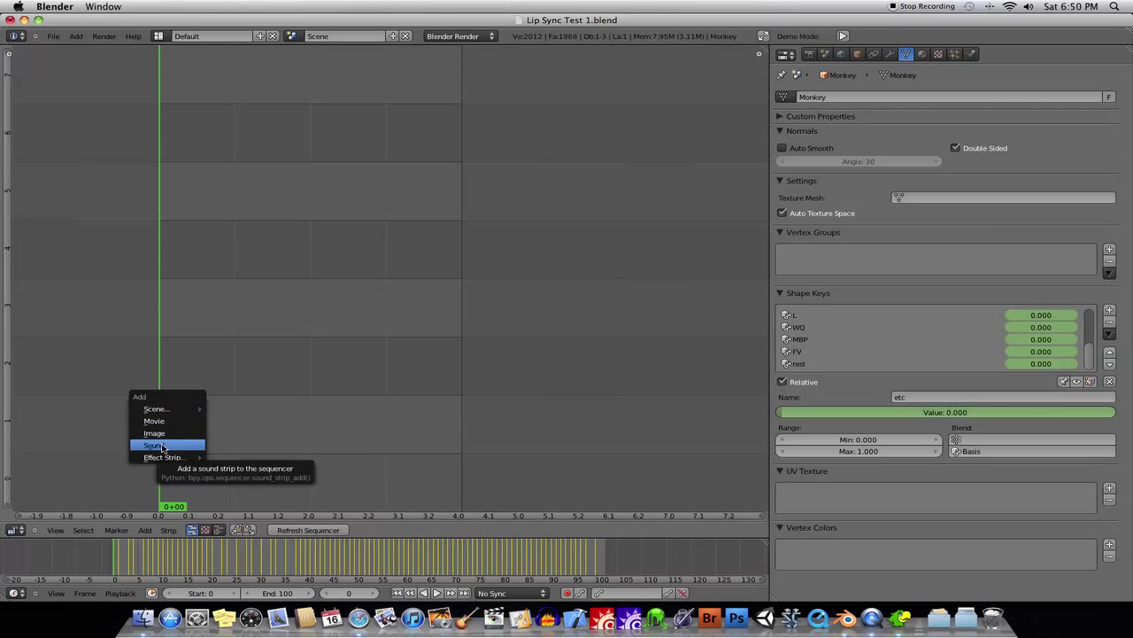
# Add lame.wav from /Applications/Papagayo/Tutorial Files as a sound strip at frame 0
pyautogui.click(153, 445)
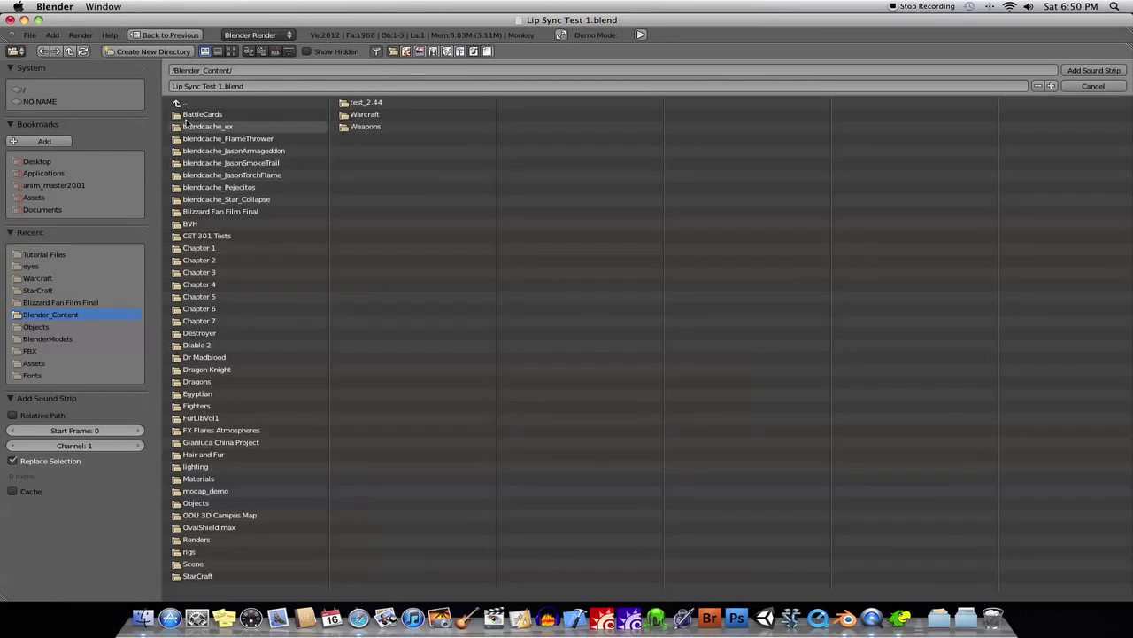
pyautogui.click(44, 173)
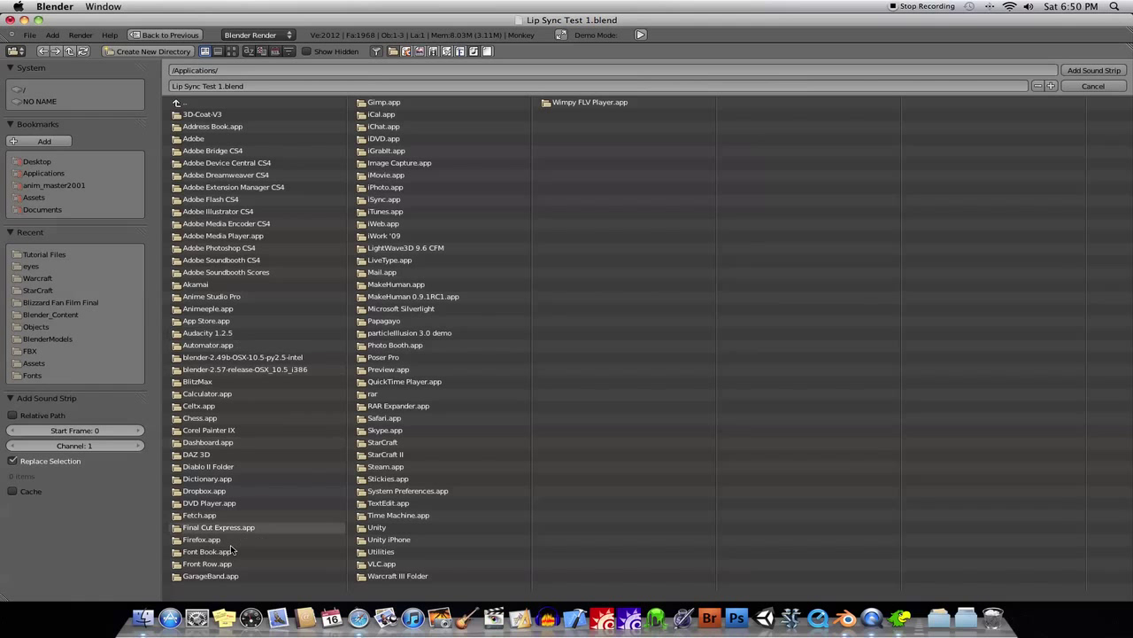
pyautogui.moveTo(383, 357)
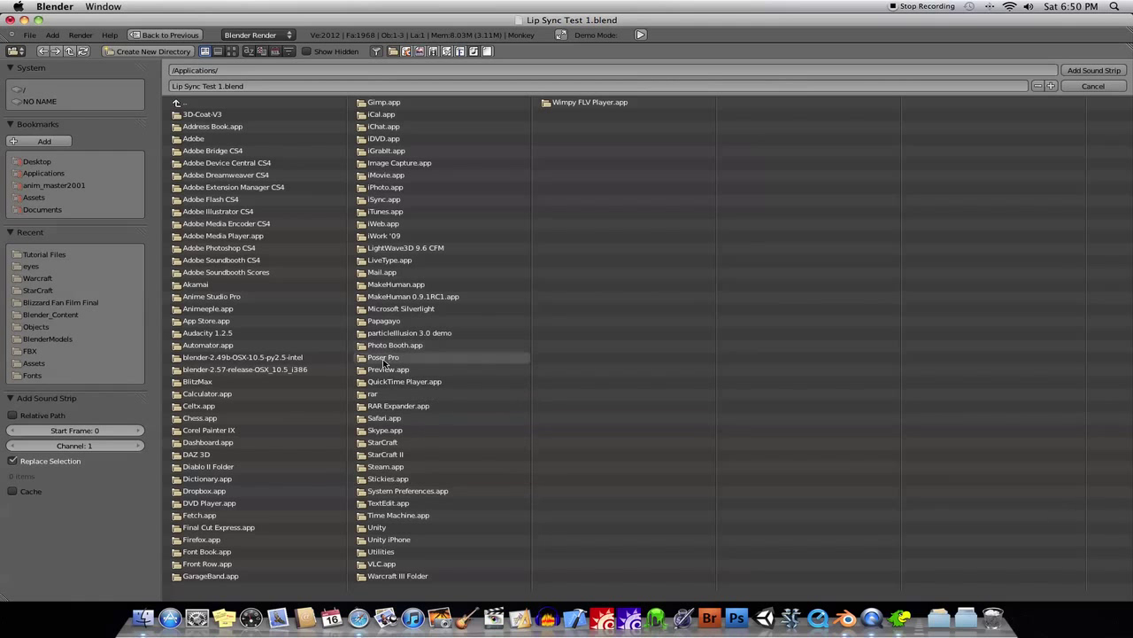
pyautogui.doubleClick(383, 308)
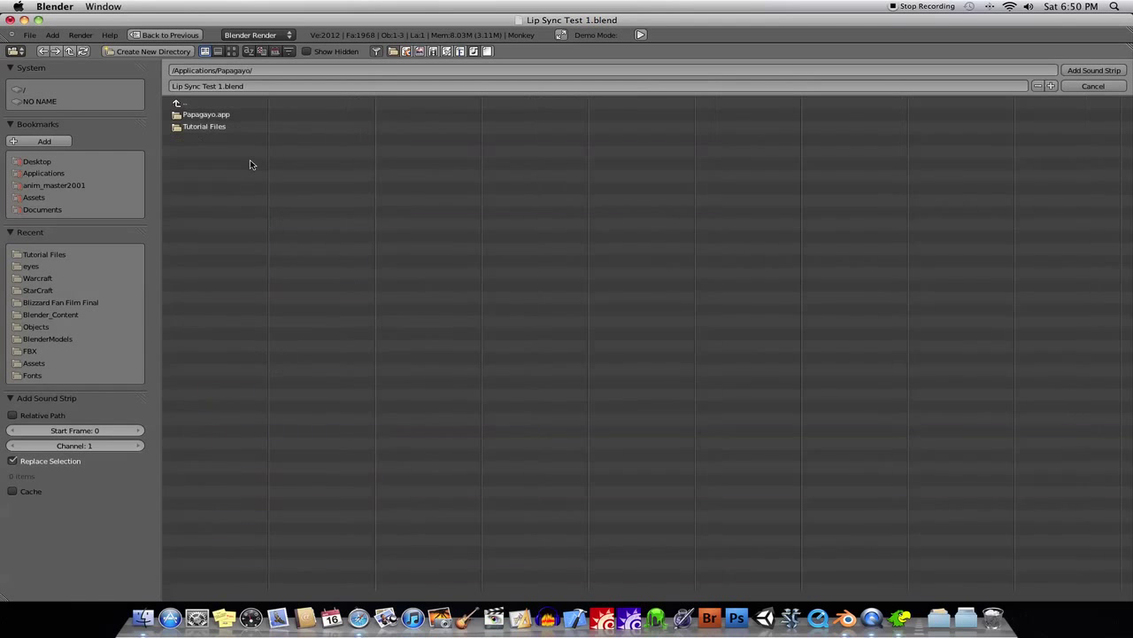
pyautogui.click(1093, 70)
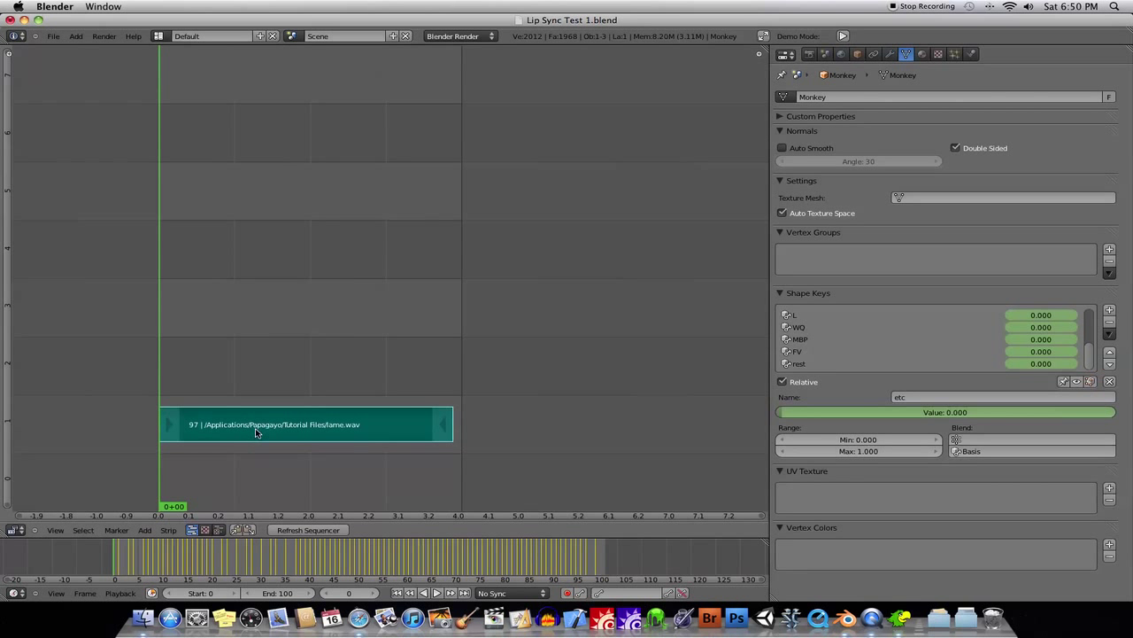
pyautogui.moveTo(162, 371)
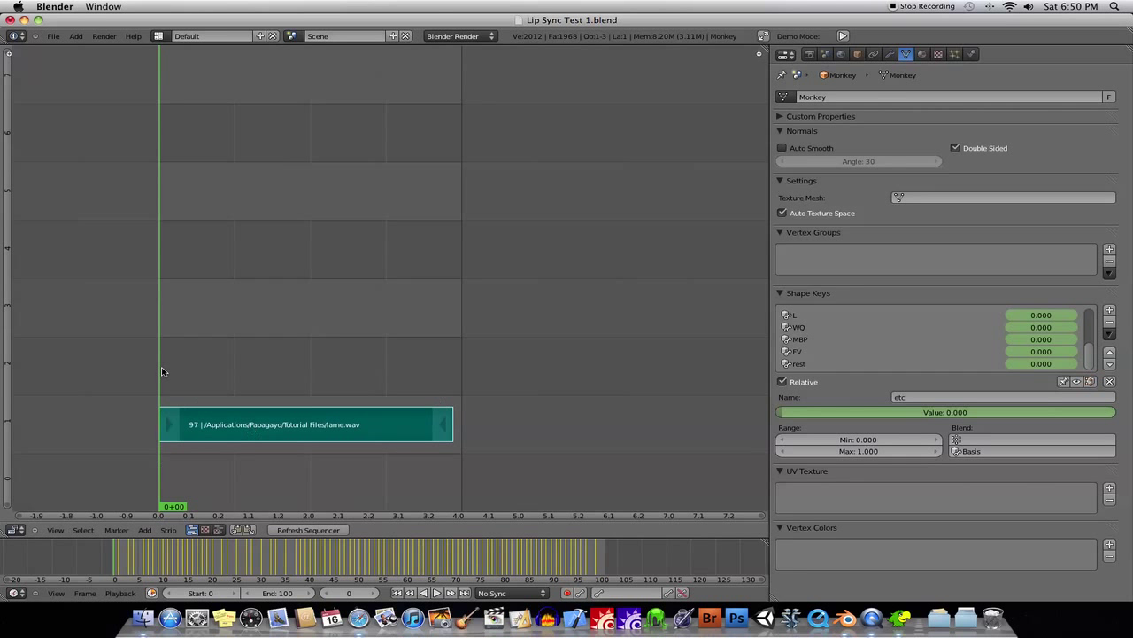
pyautogui.moveTo(162, 397)
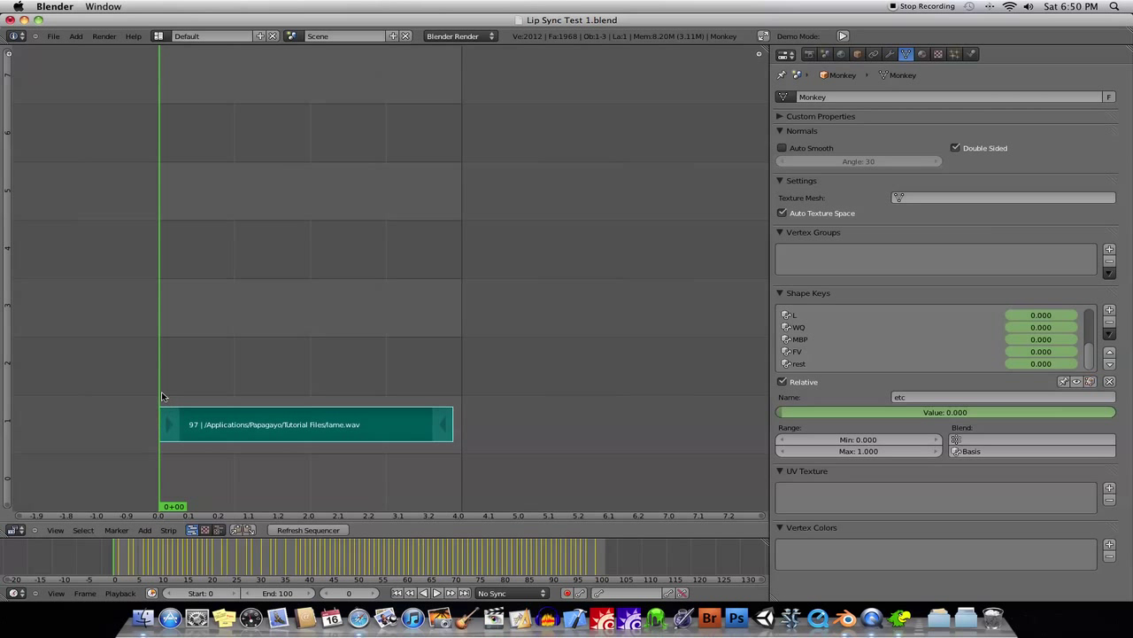
pyautogui.moveTo(139, 392)
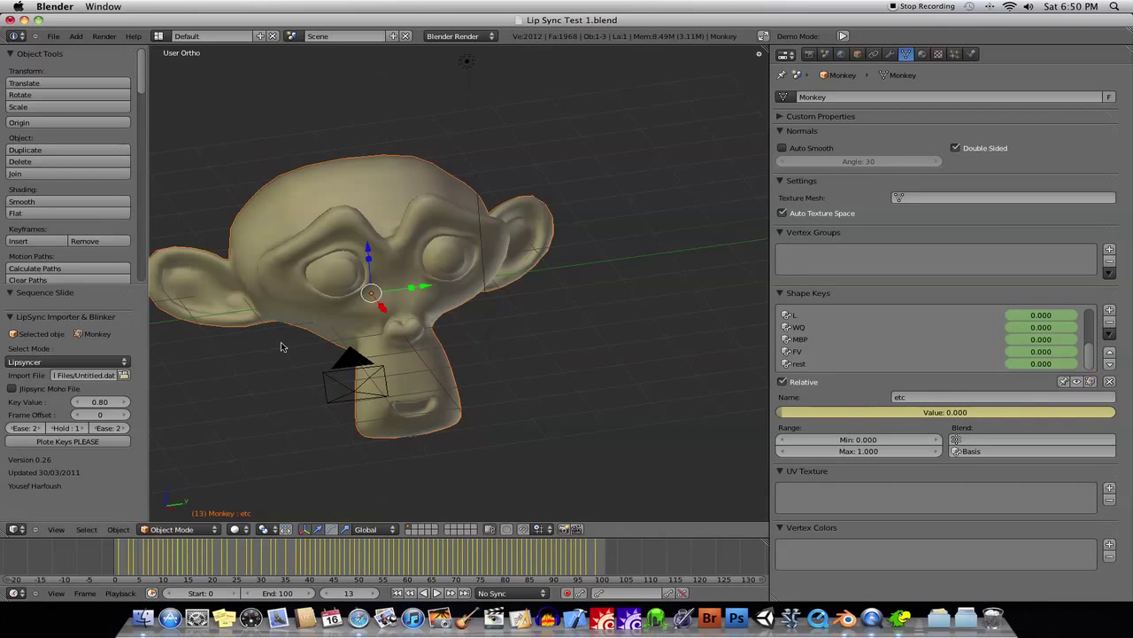
pyautogui.click(206, 558)
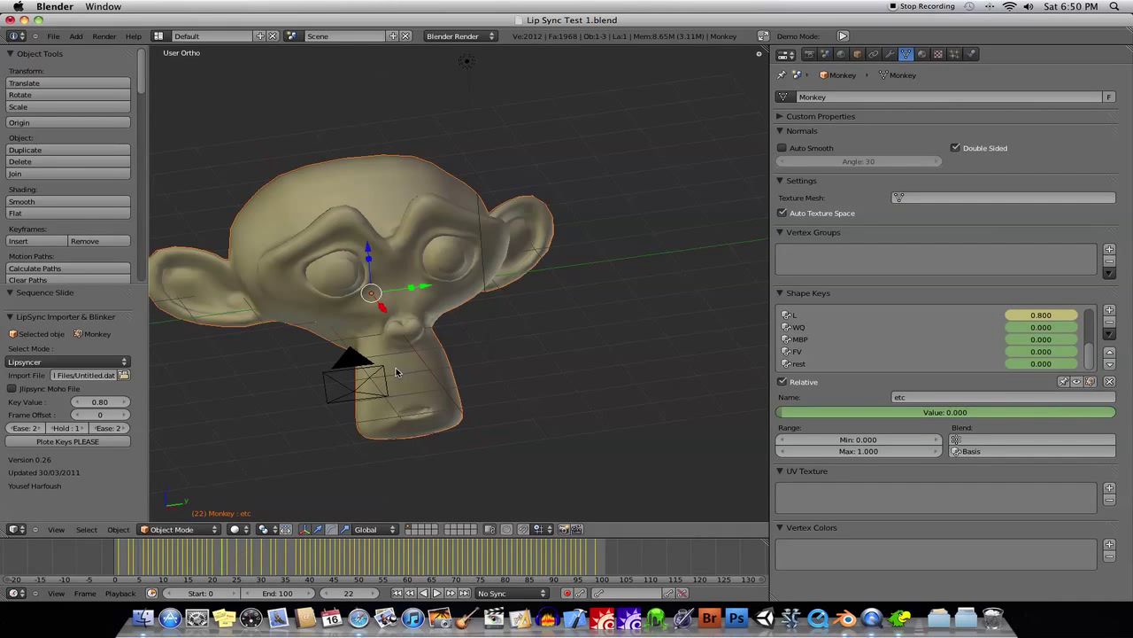
pyautogui.moveTo(399, 372); pyautogui.dragTo(469, 341)
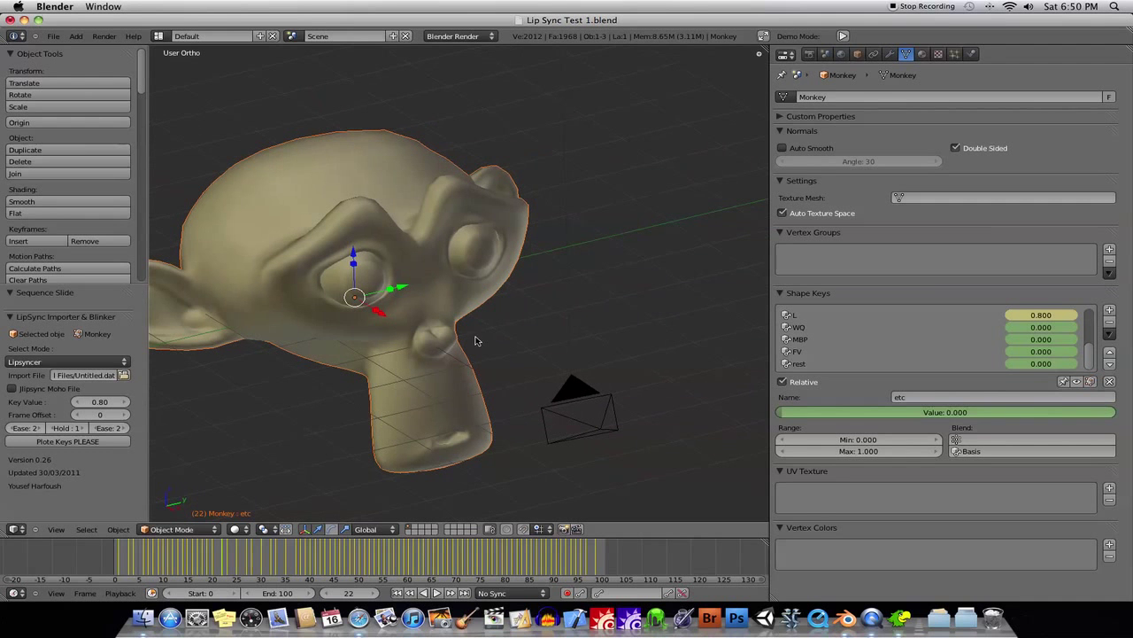
pyautogui.moveTo(433, 329)
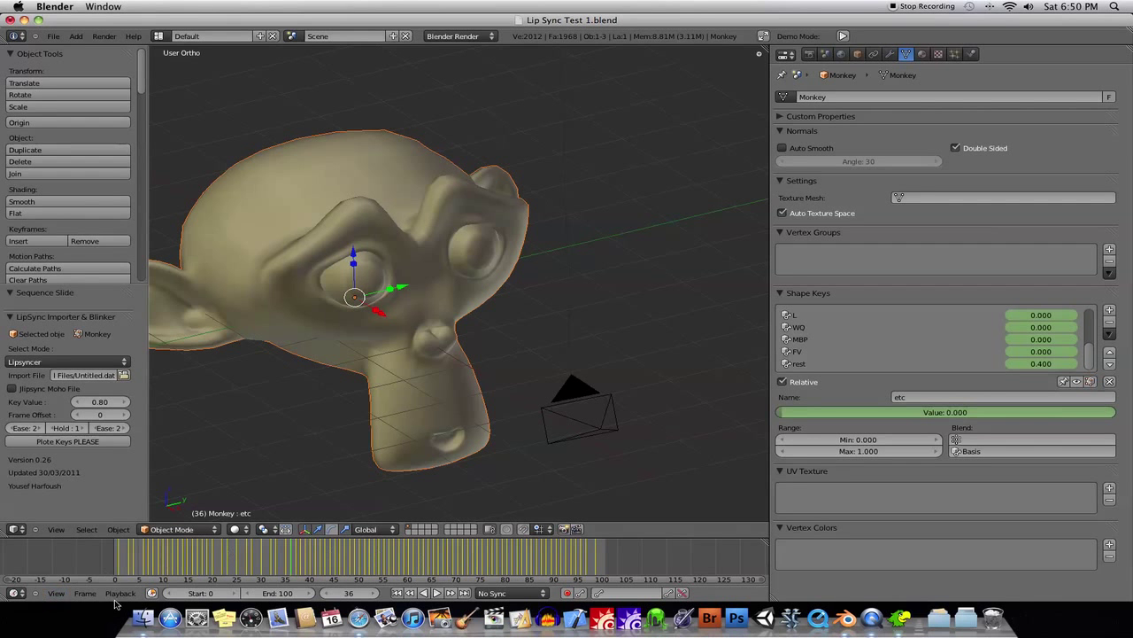
pyautogui.click(120, 592)
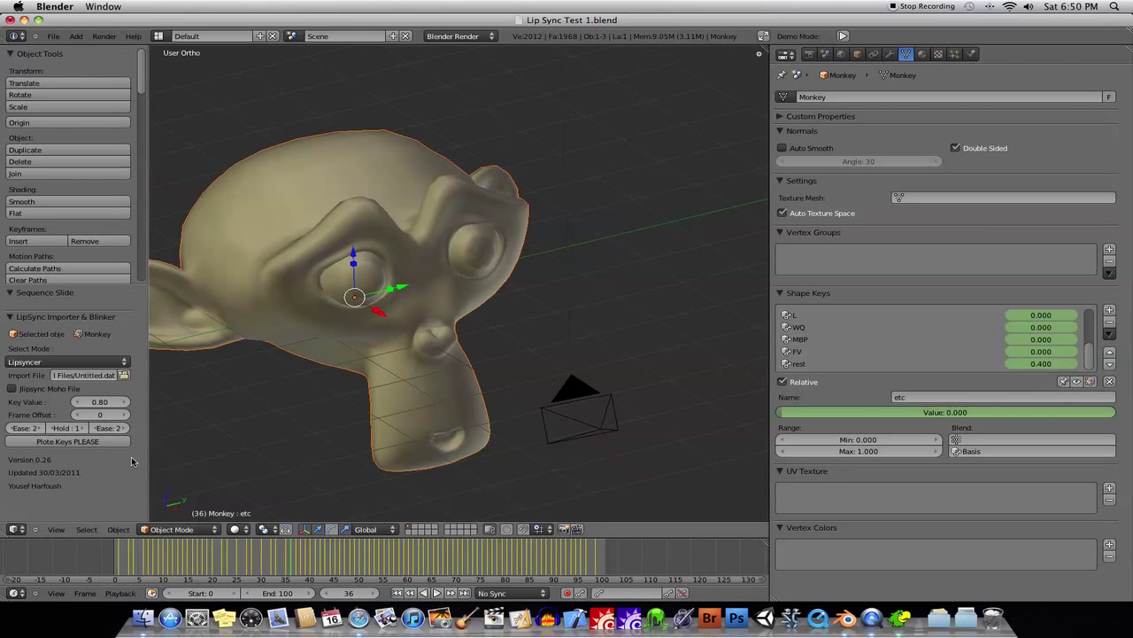
pyautogui.click(411, 553)
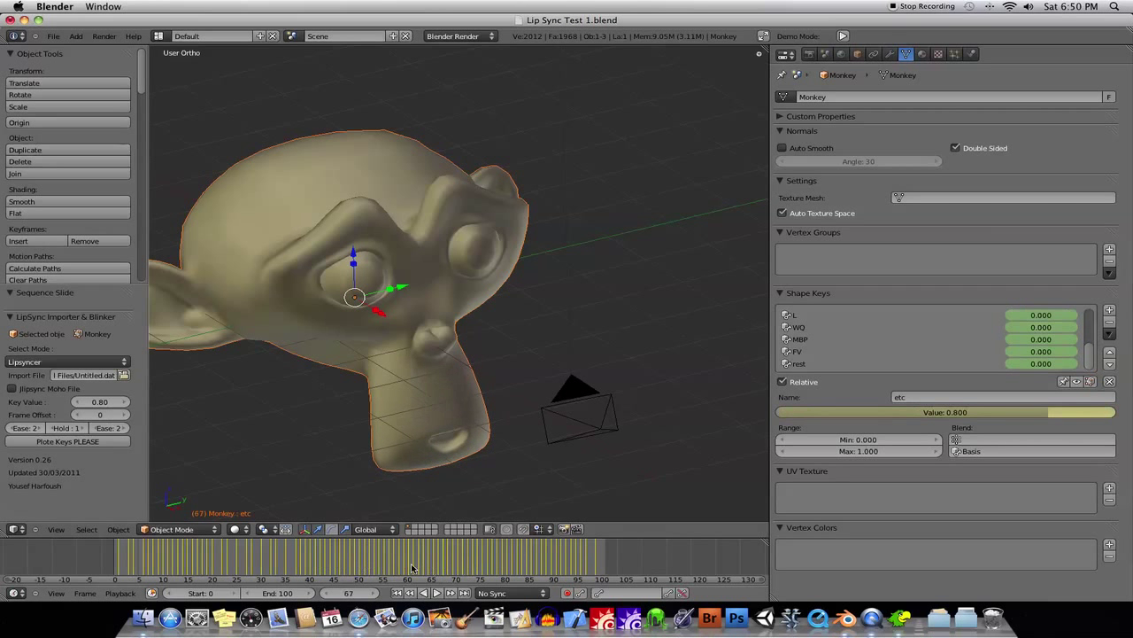
pyautogui.click(349, 553)
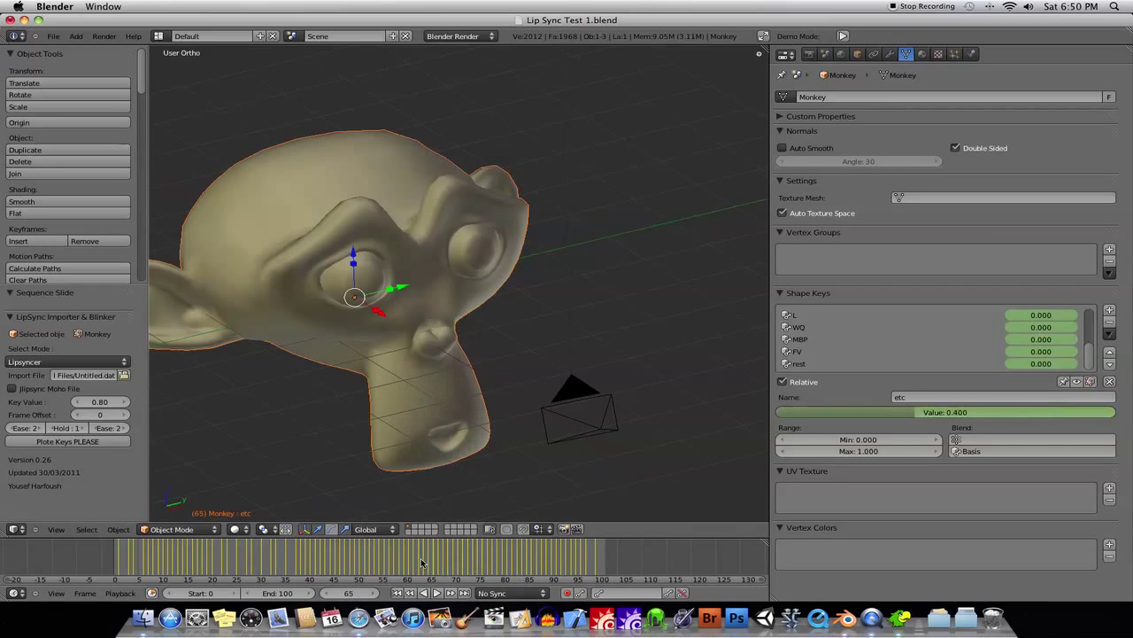
pyautogui.click(394, 549)
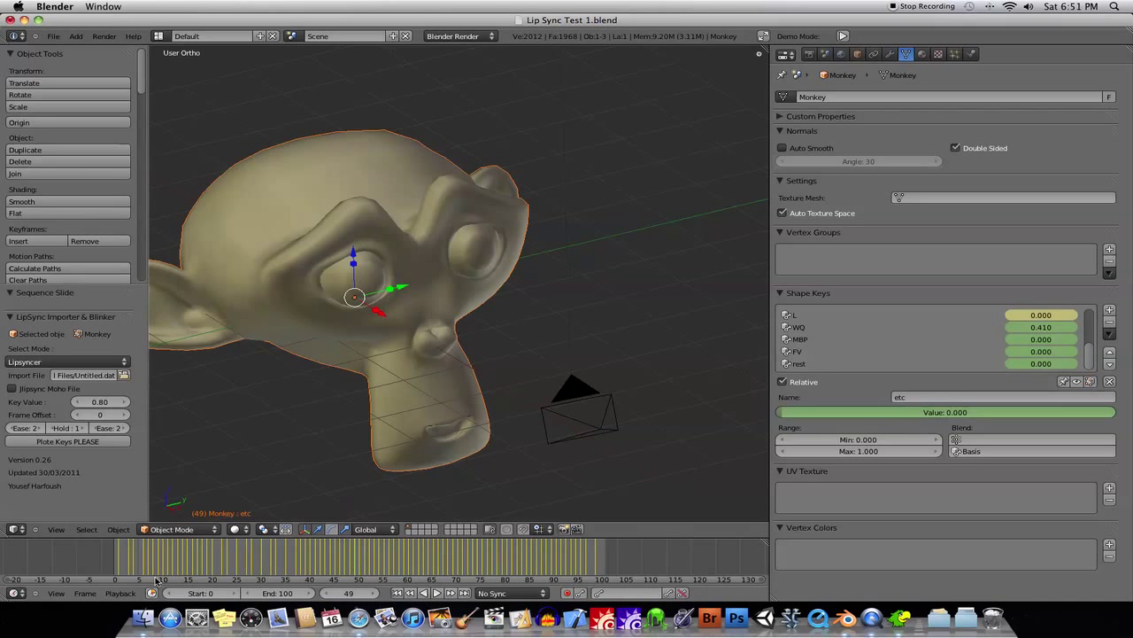
pyautogui.click(287, 560)
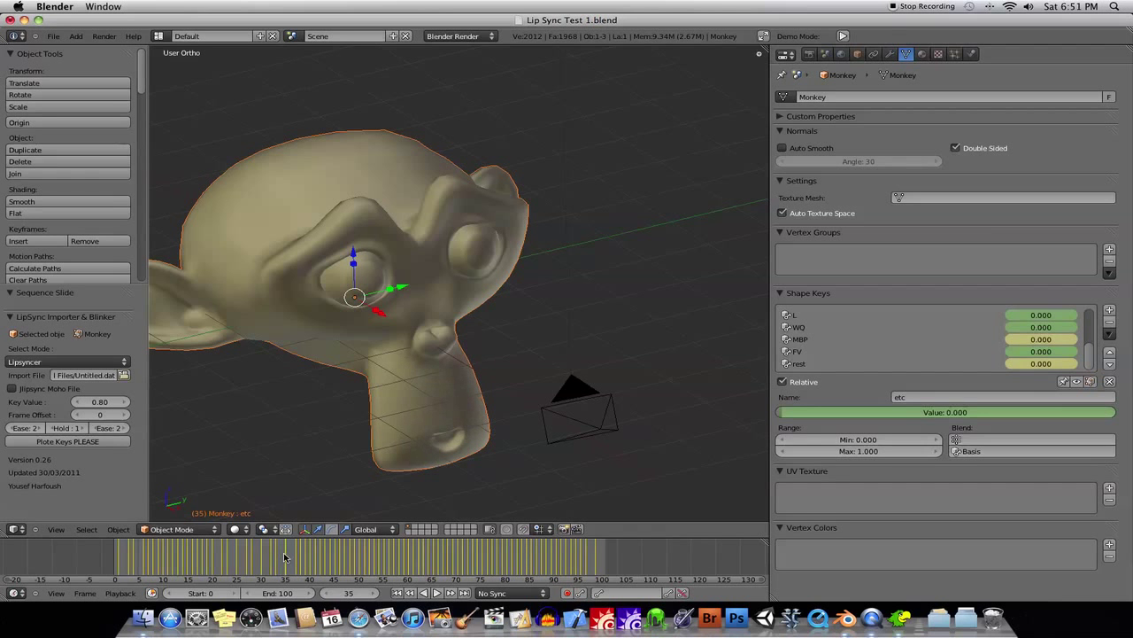
pyautogui.click(120, 592)
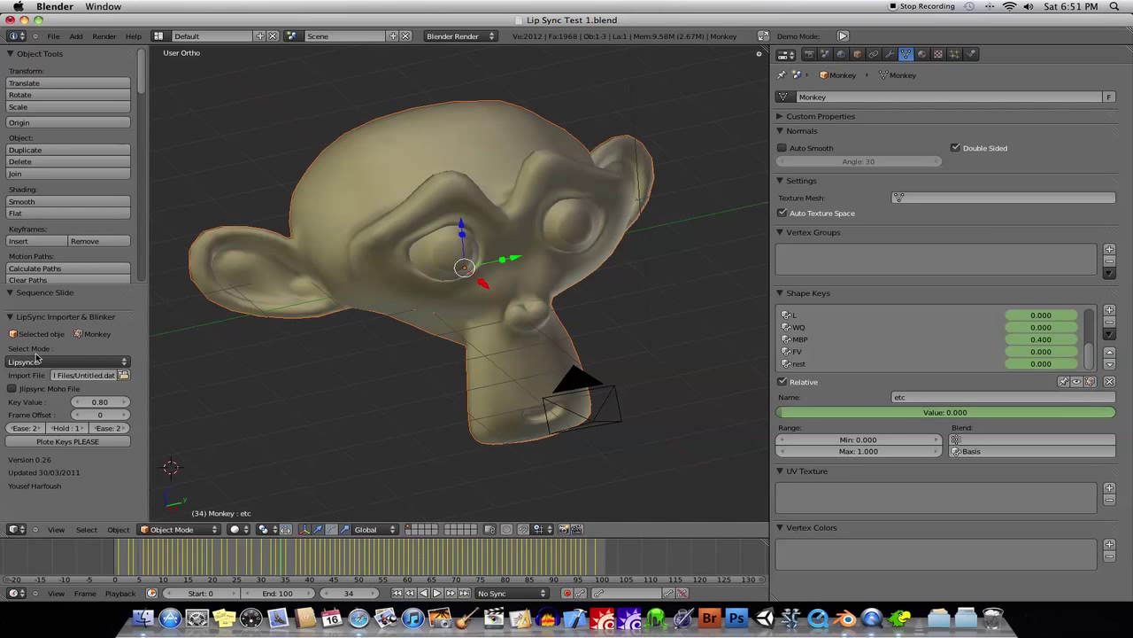
# Set the LipSync Importer's Select Mode to Blinker, revealing spacing 100 and times 10
pyautogui.click(67, 361)
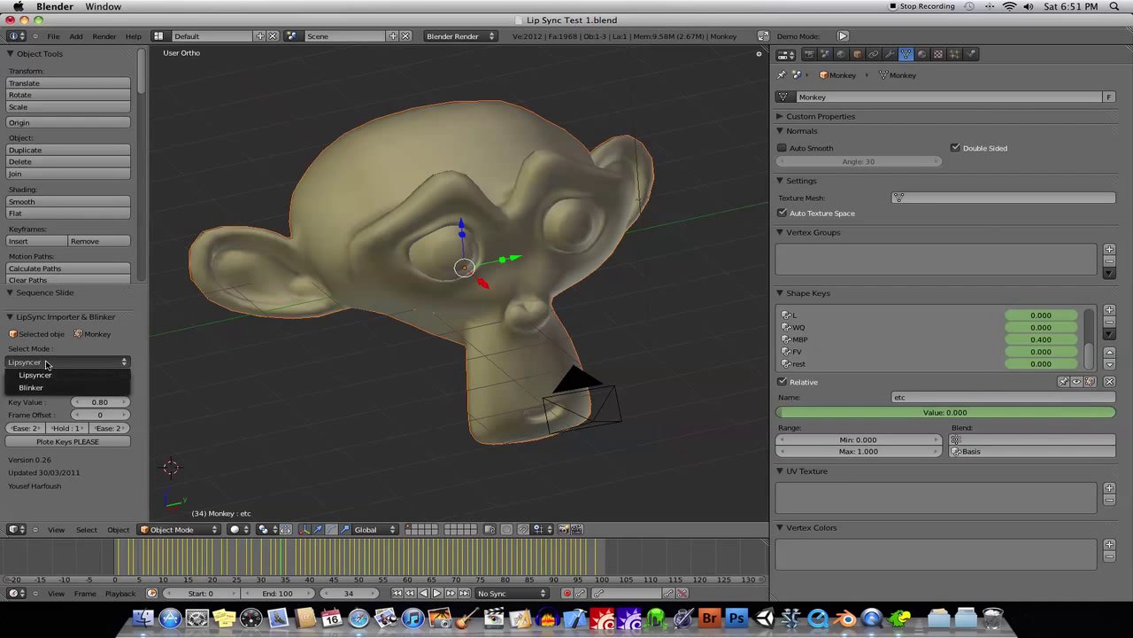
pyautogui.click(30, 387)
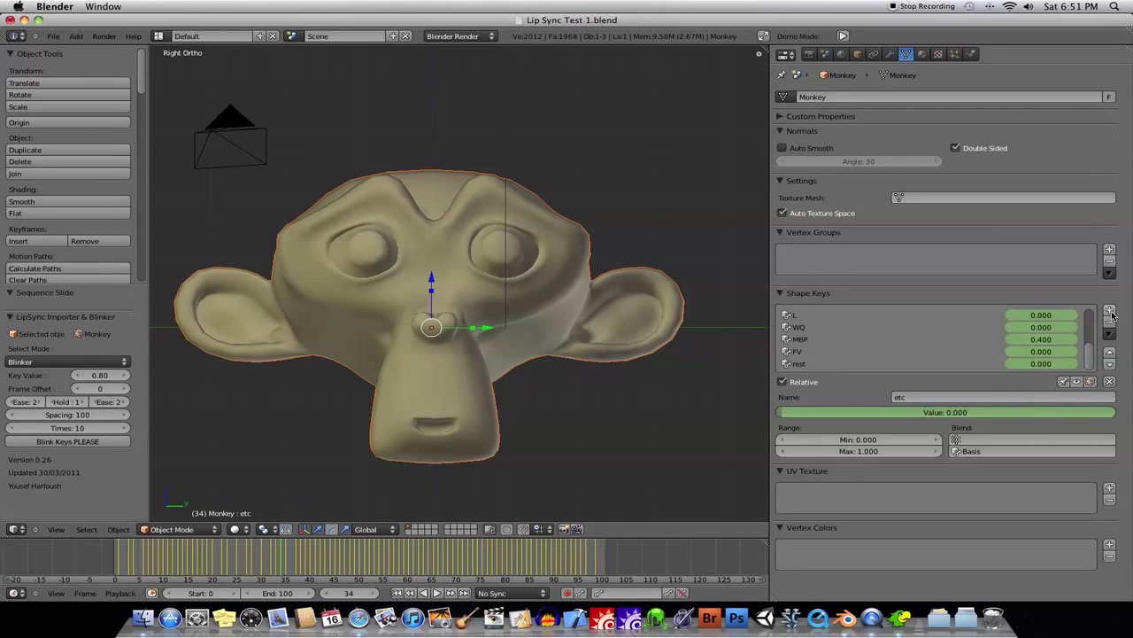
# Add a blink shape key and scale the eye edge loops shut along Z in Edit Mode
pyautogui.click(1109, 310)
pyautogui.write('blink')
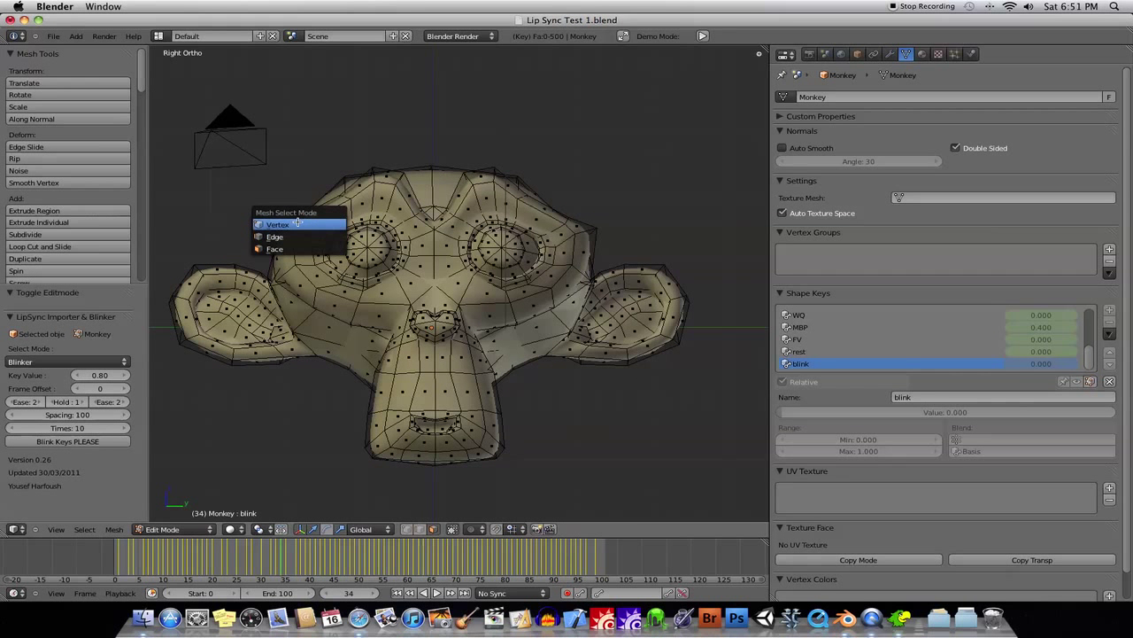
pyautogui.moveTo(276, 173)
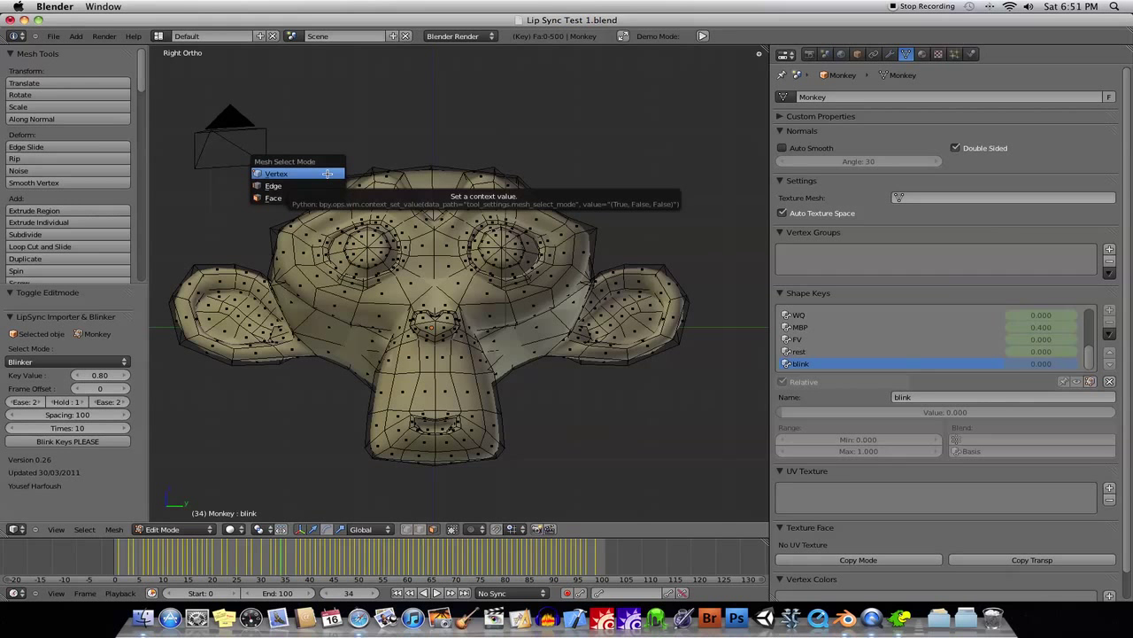
pyautogui.moveTo(294, 186)
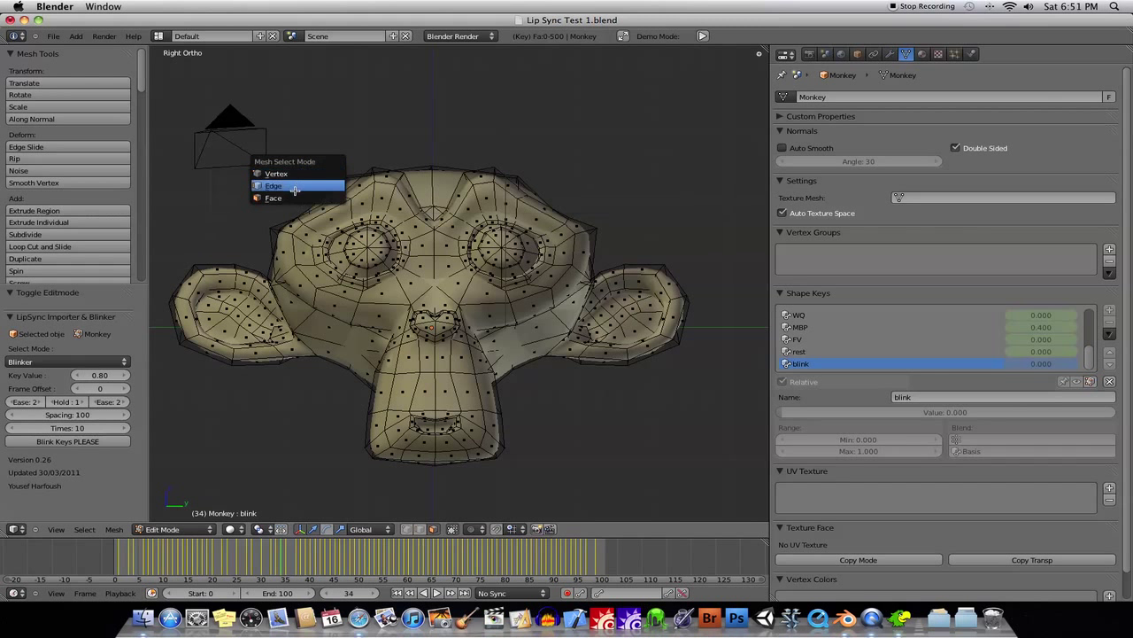
pyautogui.click(273, 185)
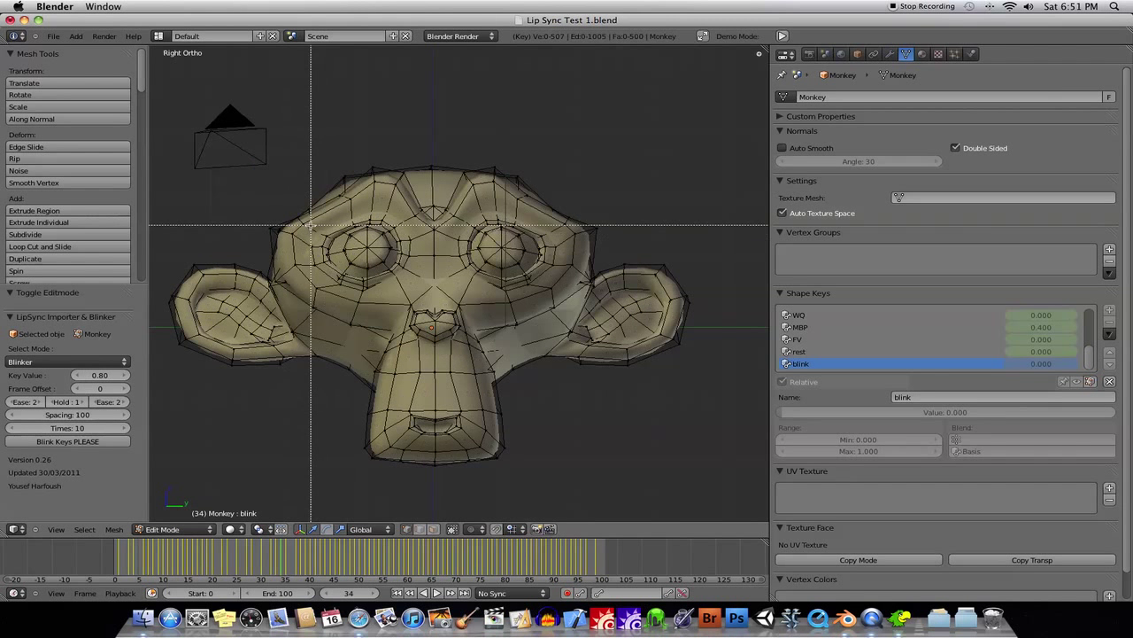
pyautogui.click(363, 253)
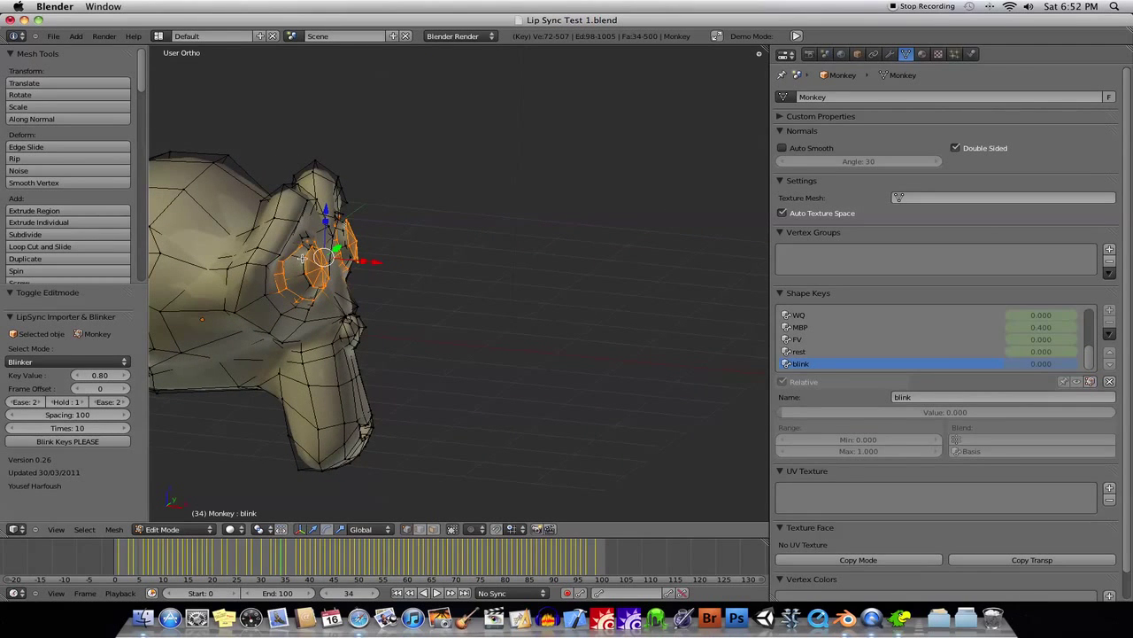
pyautogui.click(315, 275)
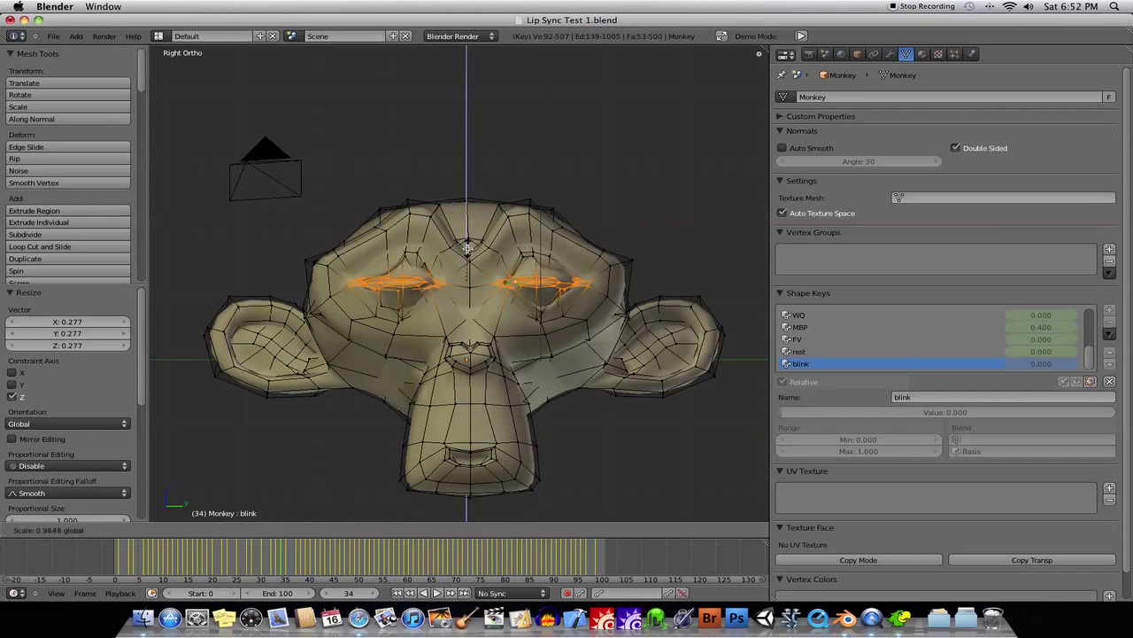
pyautogui.press('Tab')
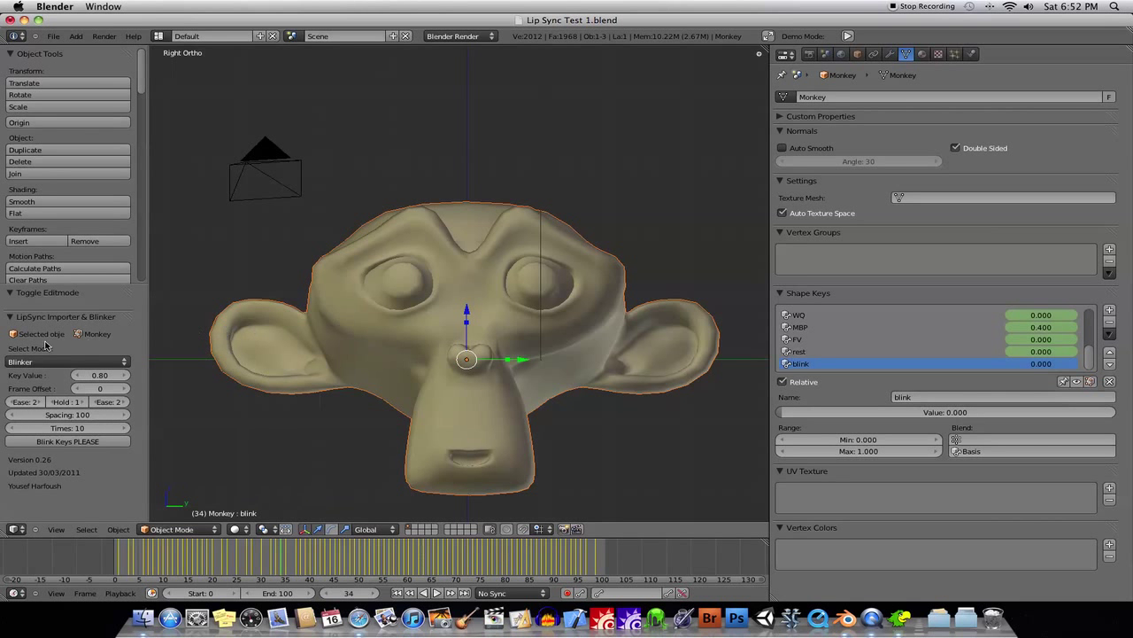
# Set Blinker key value 0.80, spacing 100, times 10, testing the blink shape key at full value
pyautogui.click(67, 441)
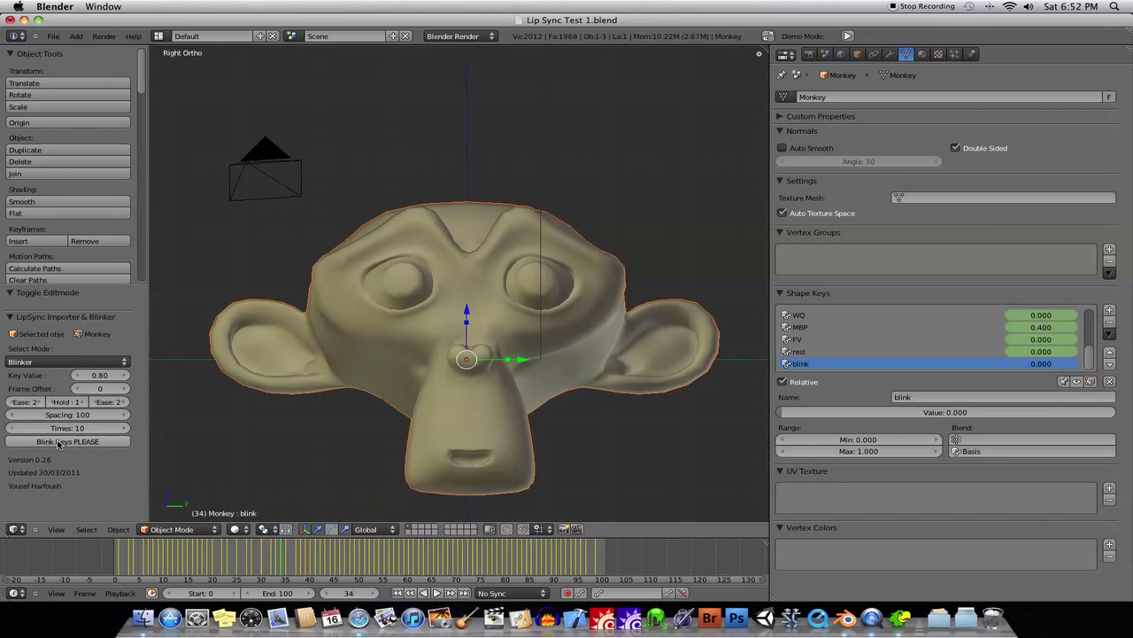
pyautogui.moveTo(68, 441)
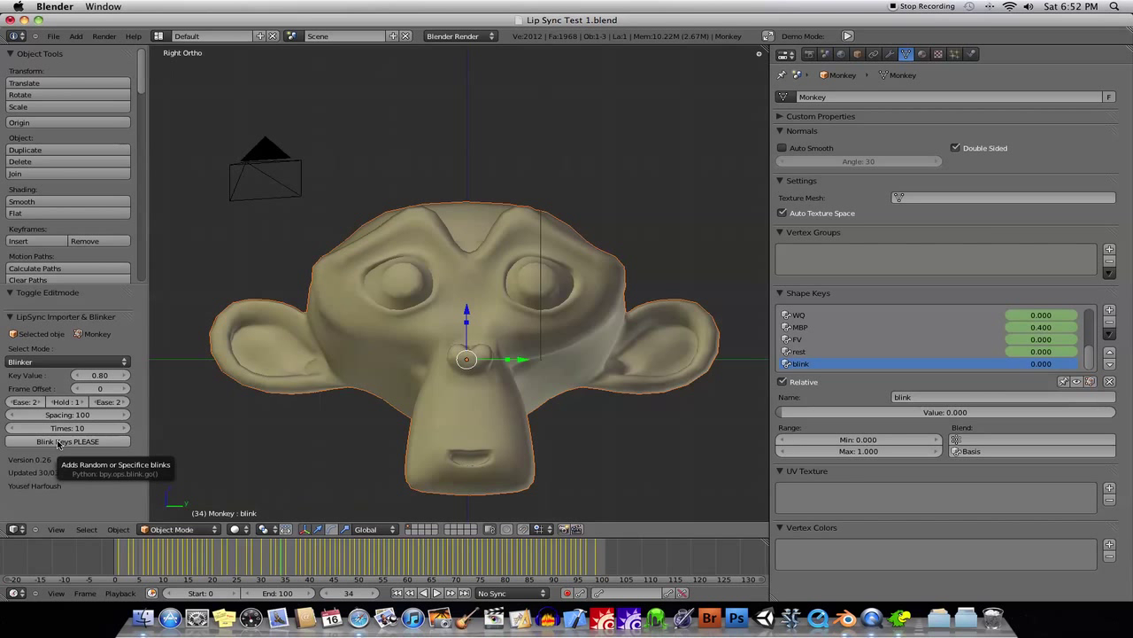
pyautogui.moveTo(401, 293)
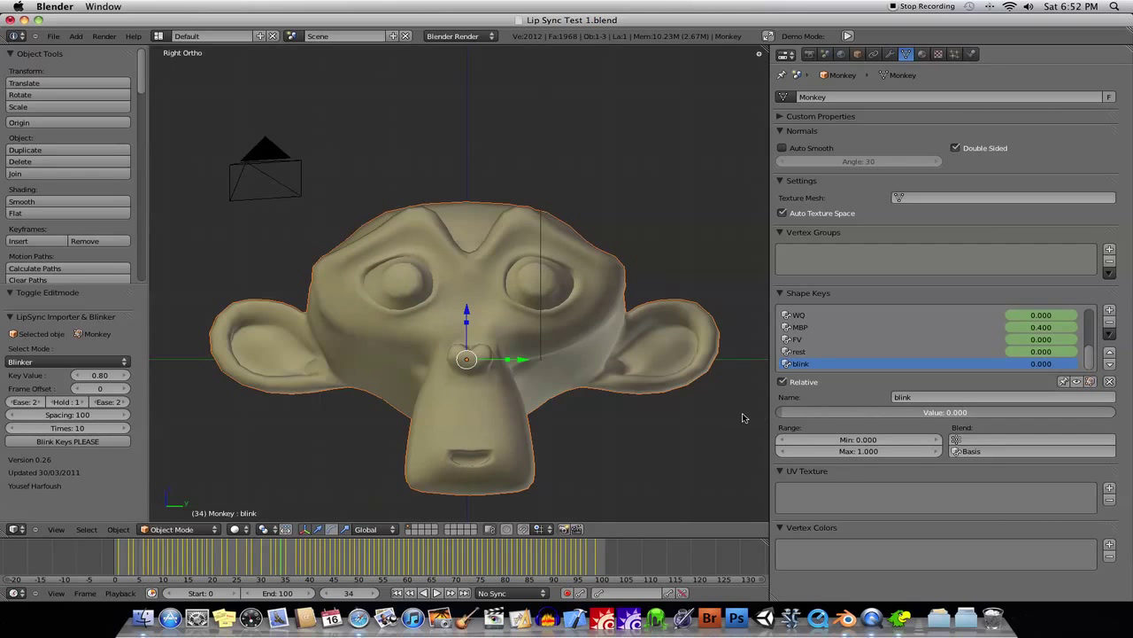
pyautogui.click(279, 553)
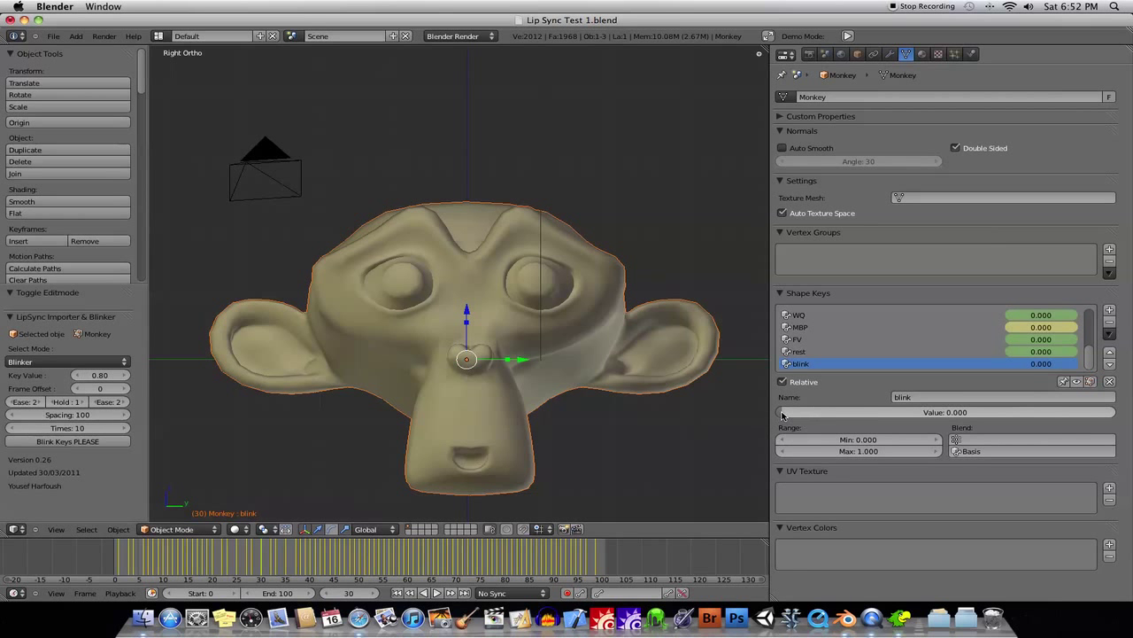
pyautogui.moveTo(797, 411)
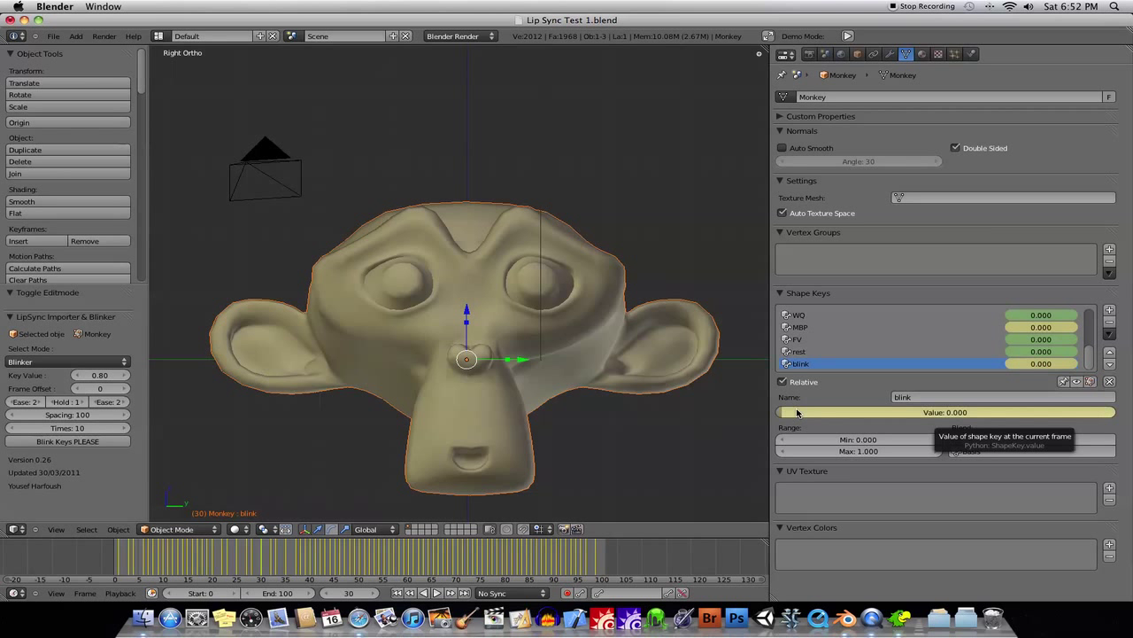
pyautogui.moveTo(293, 563)
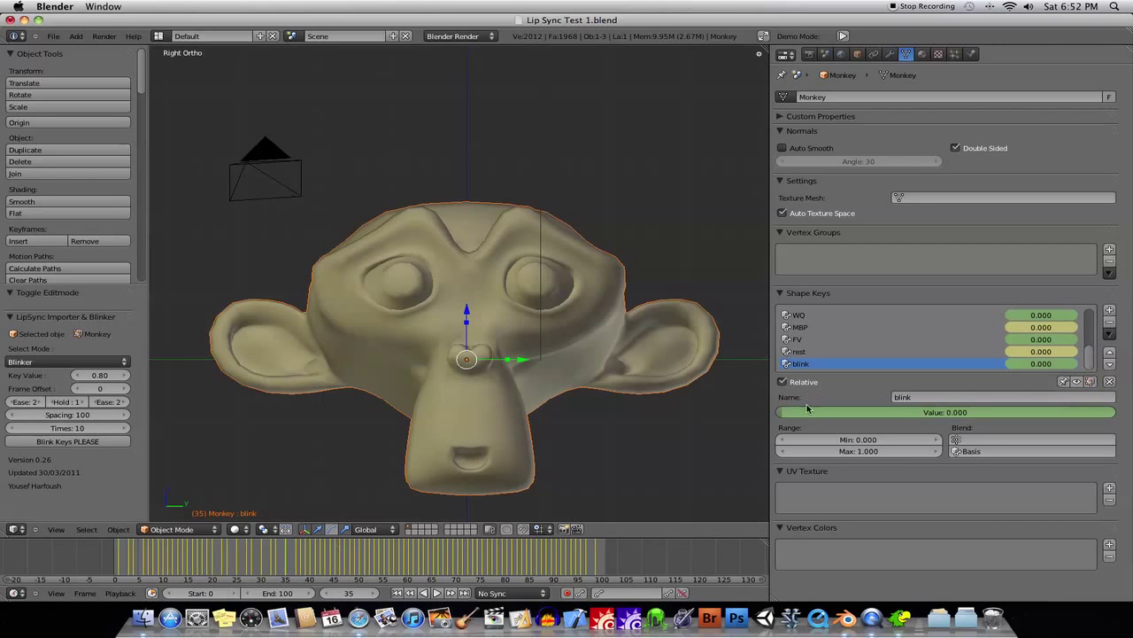
pyautogui.moveTo(805, 411); pyautogui.dragTo(1093, 411)
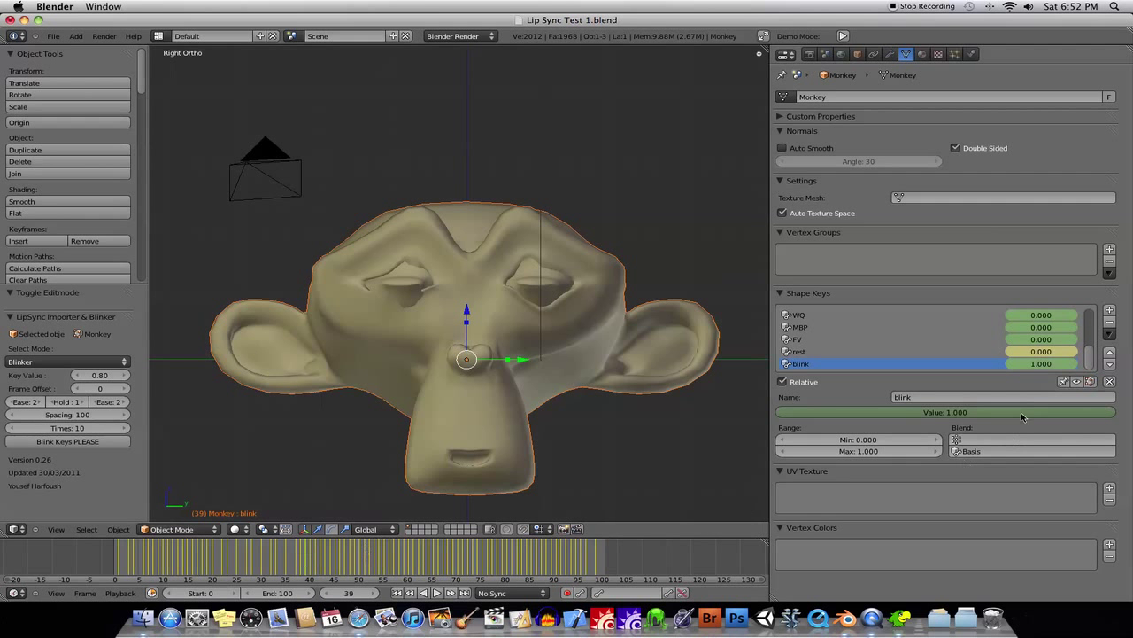
pyautogui.moveTo(1018, 412); pyautogui.dragTo(797, 412)
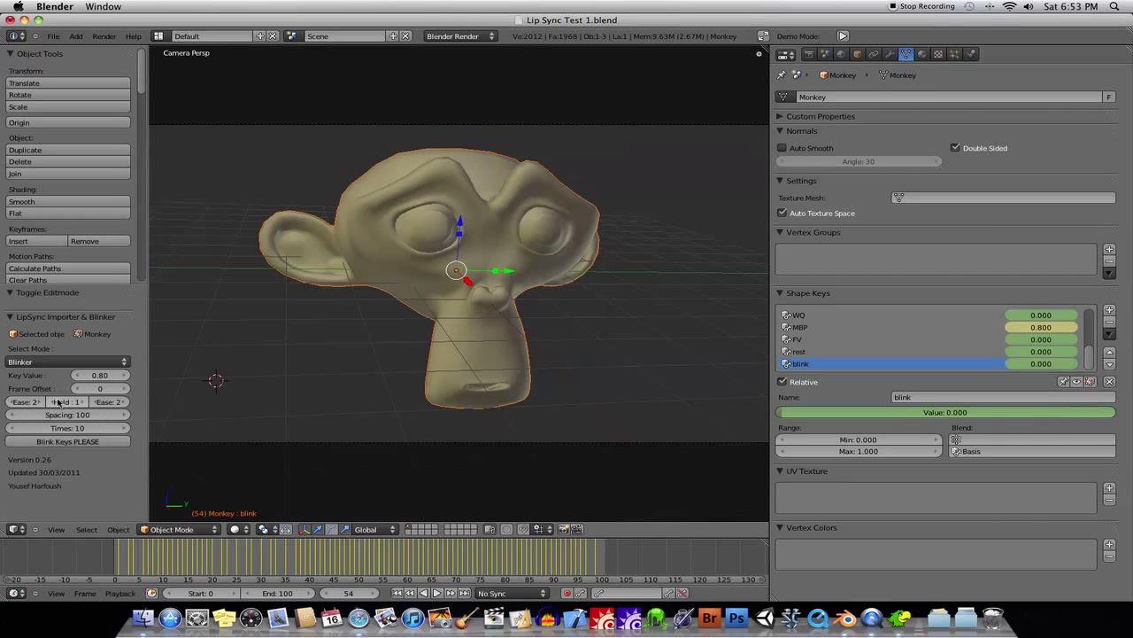
pyautogui.moveTo(108, 401)
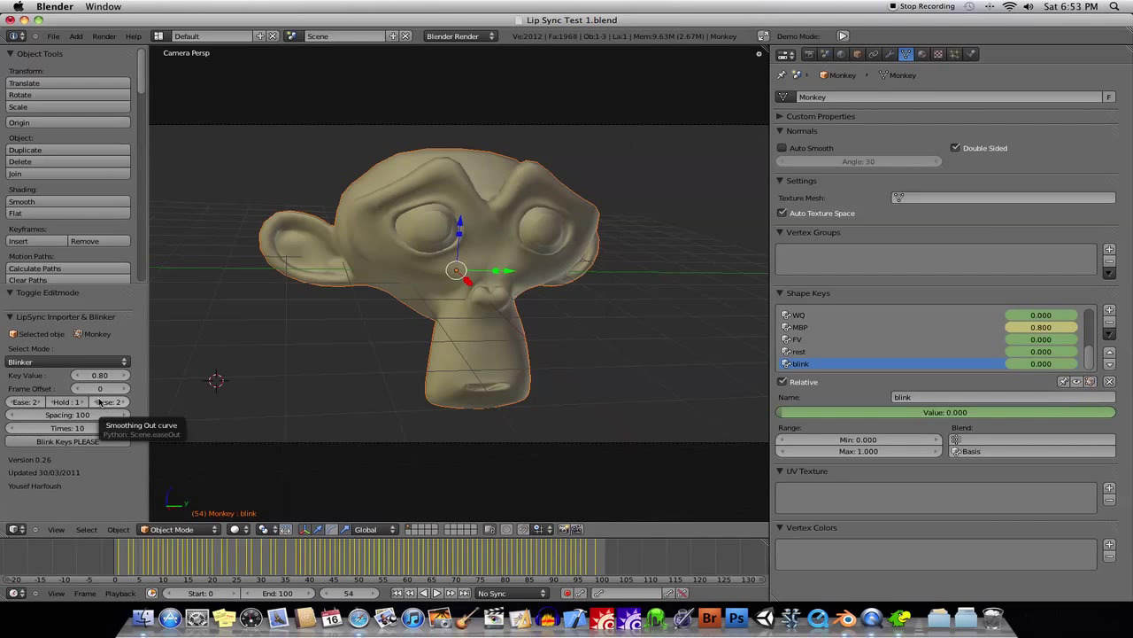
pyautogui.moveTo(68, 415)
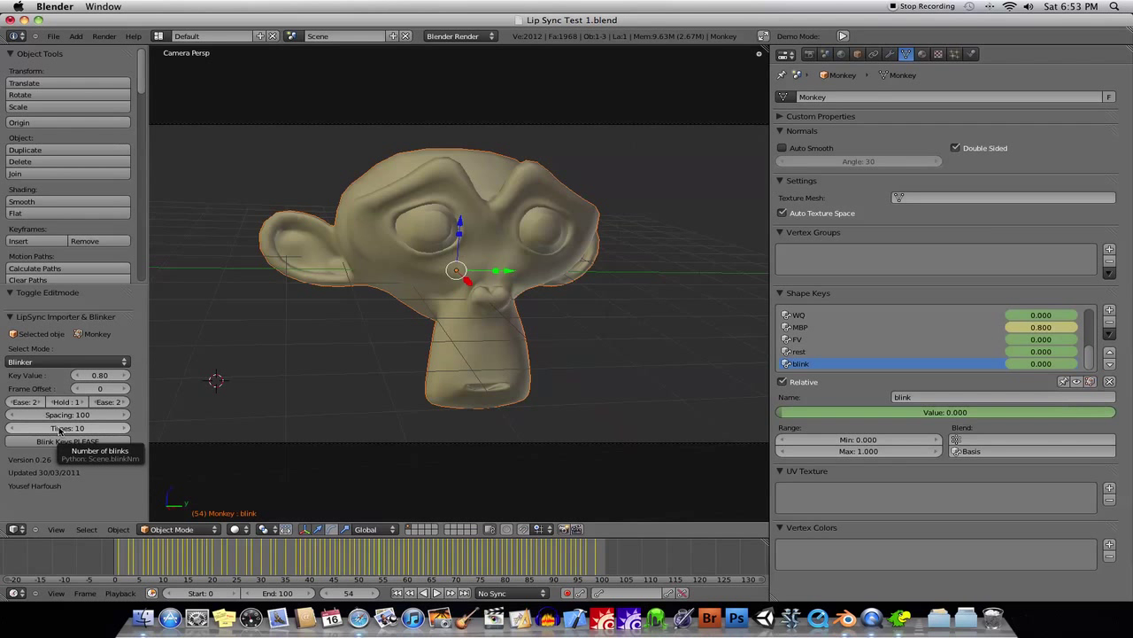
pyautogui.moveTo(68, 414)
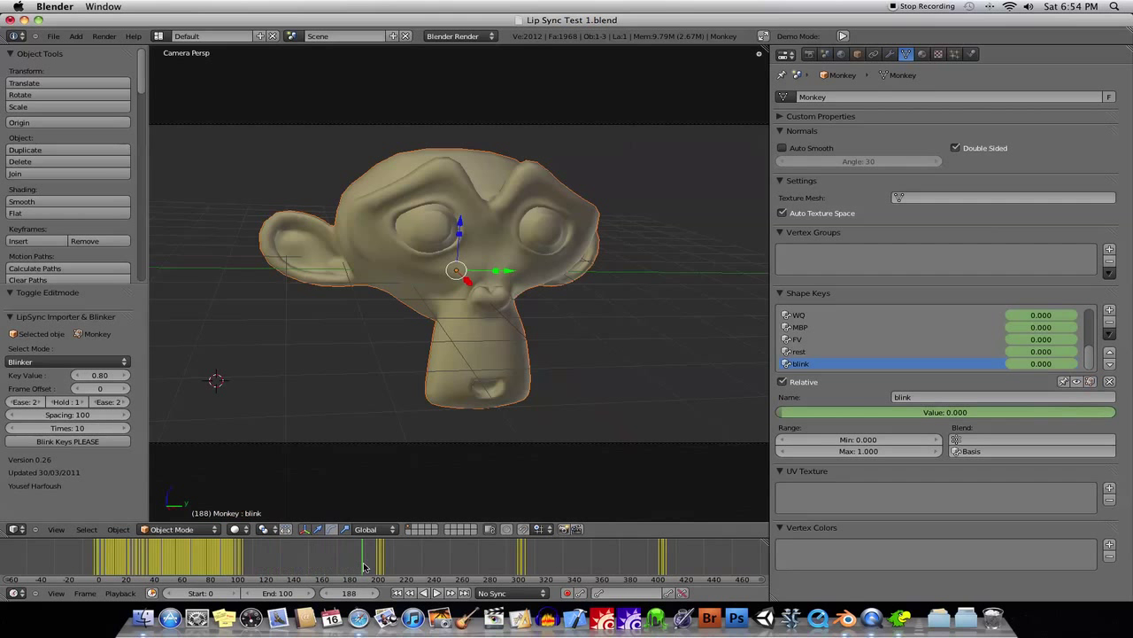
# Plot the blink keyframes and show the Value (blink) curve beside the phoneme curves
pyautogui.click(484, 553)
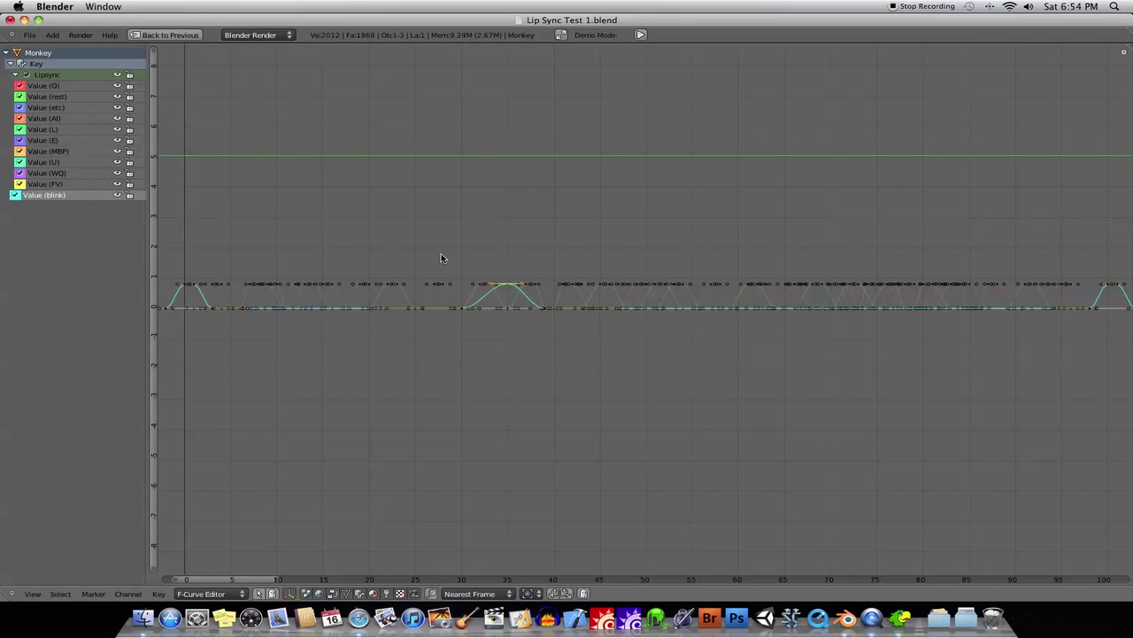
# Restore the 3D View beside the F-Curve editor and set LipSync Importer to Lipsyncer mode
pyautogui.moveTo(442, 258); pyautogui.dragTo(557, 325)
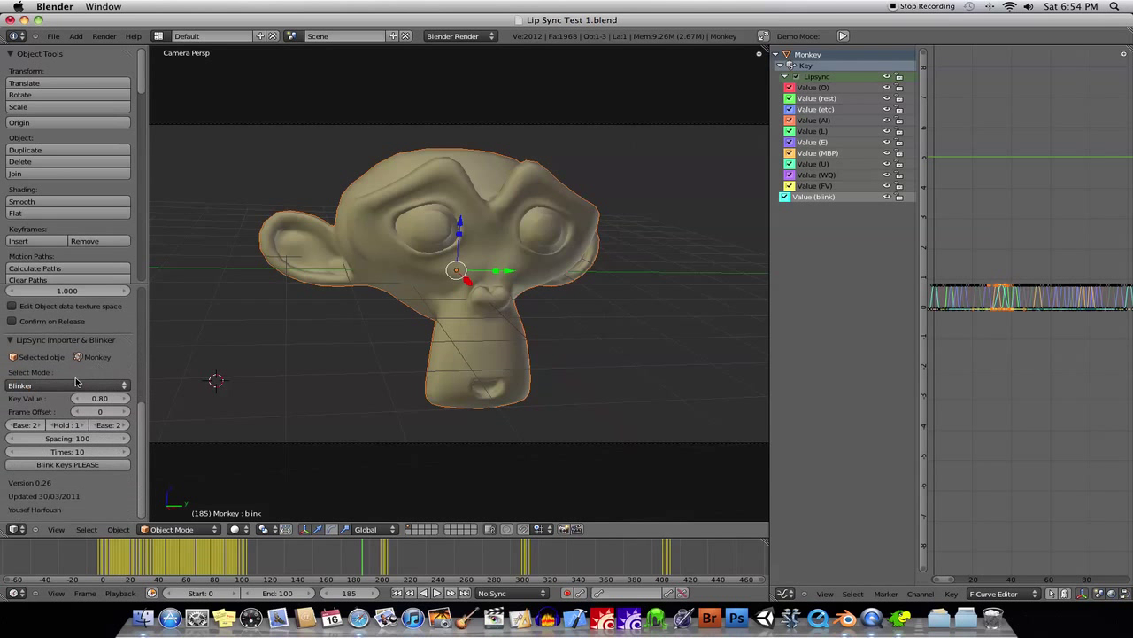
pyautogui.click(66, 385)
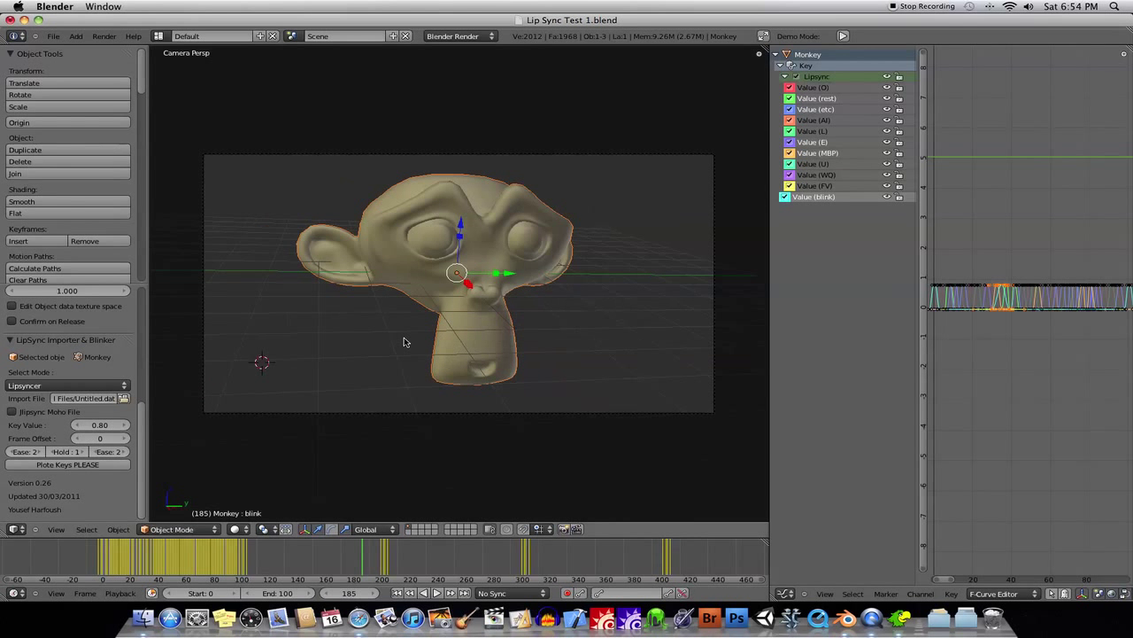
# Switch the right editor back to Properties and browse the Add-ons list in User Preferences
pyautogui.click(782, 593)
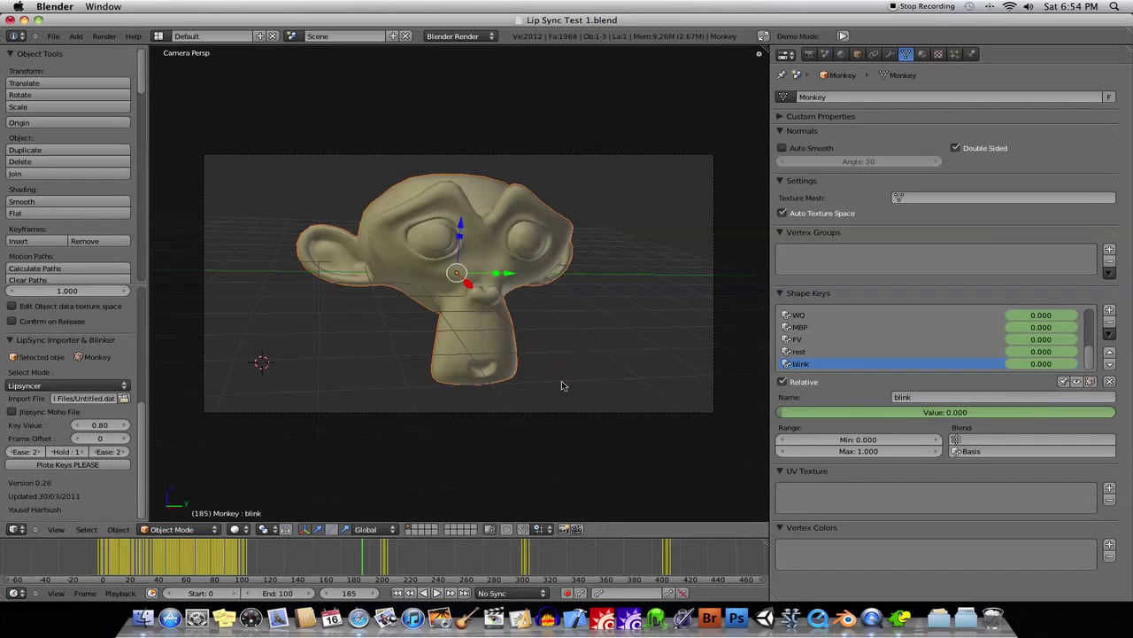
pyautogui.moveTo(250, 617)
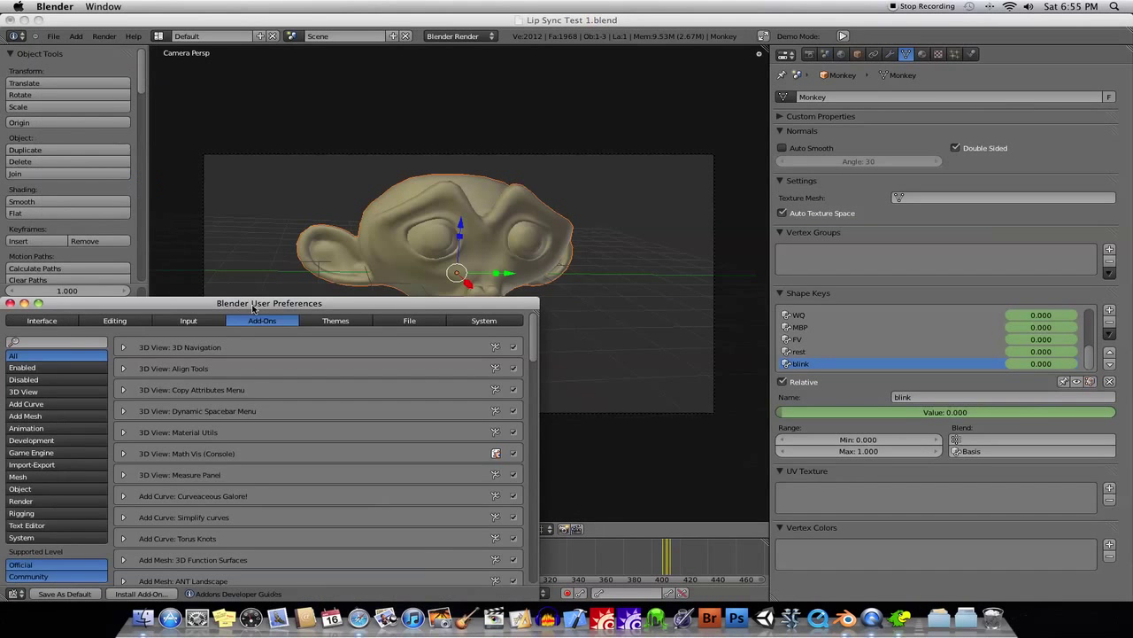
pyautogui.moveTo(268, 303); pyautogui.dragTo(333, 139)
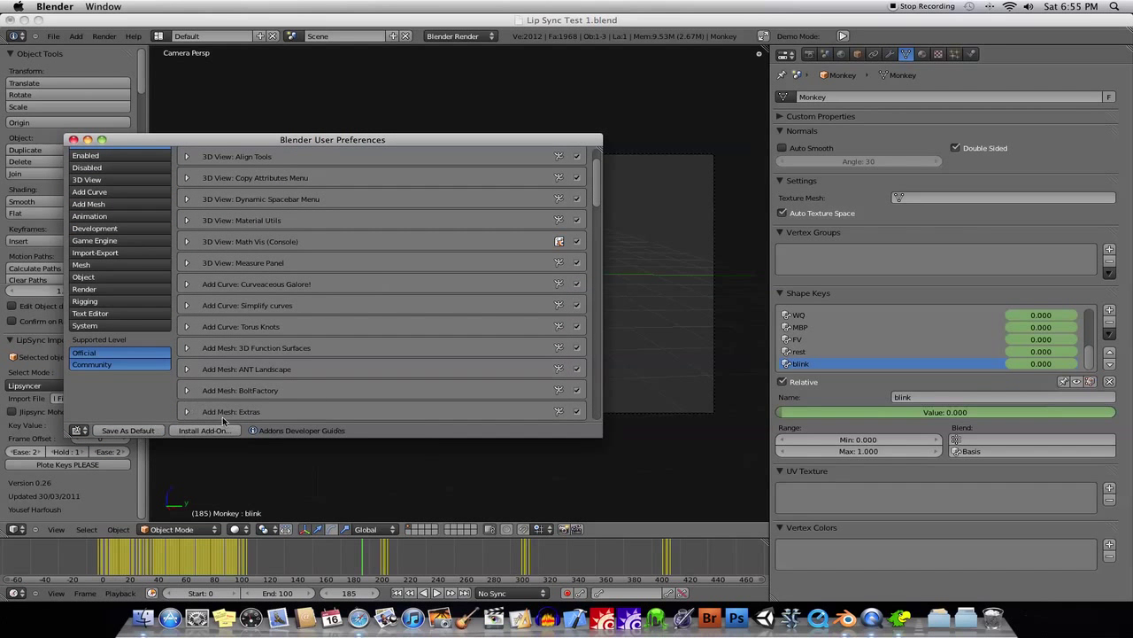
pyautogui.scroll(-3)
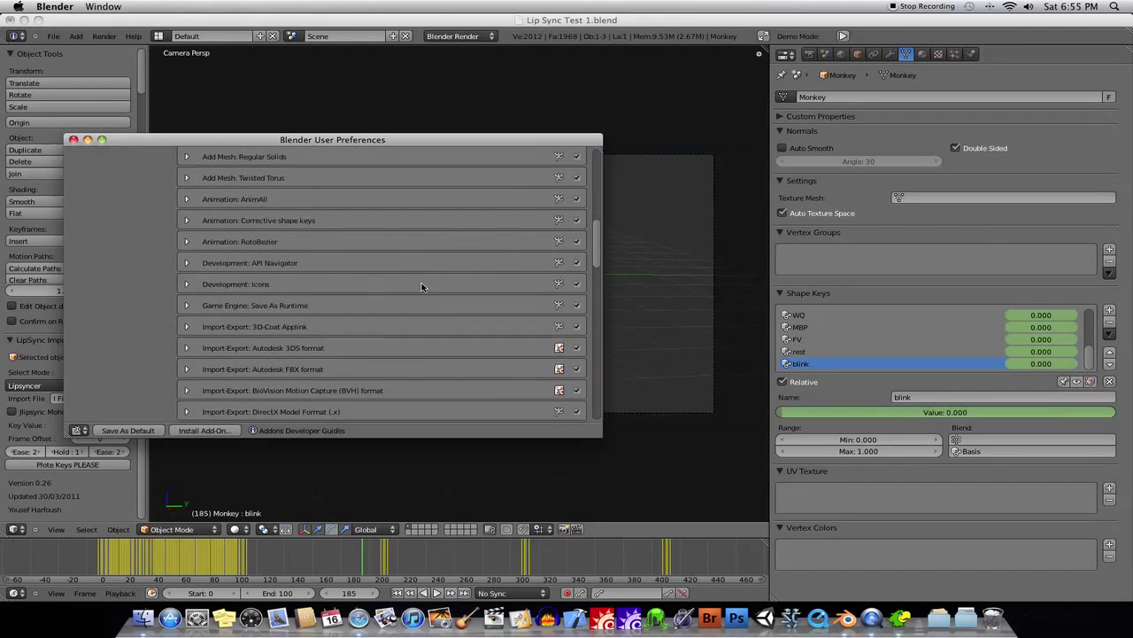
pyautogui.scroll(-3)
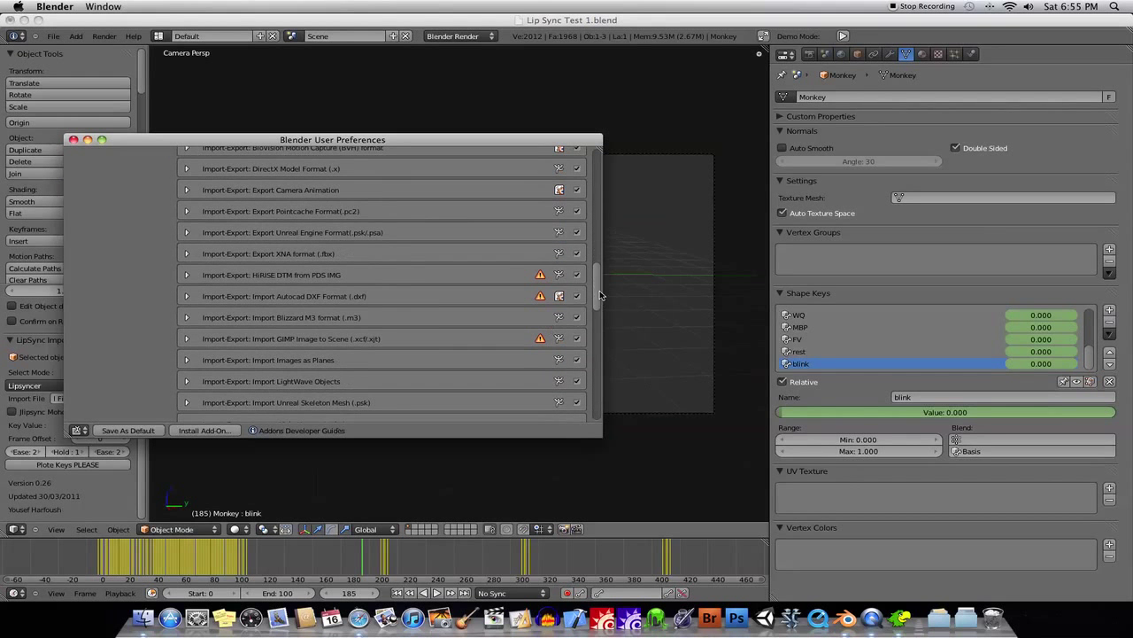
pyautogui.scroll(-3)
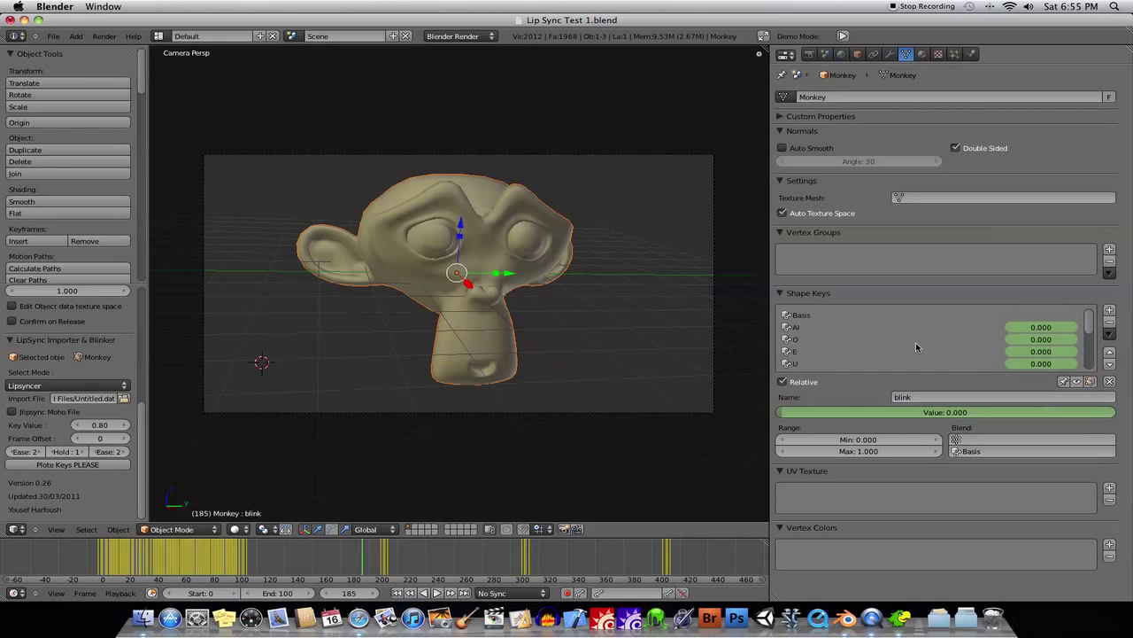
pyautogui.moveTo(1061, 317)
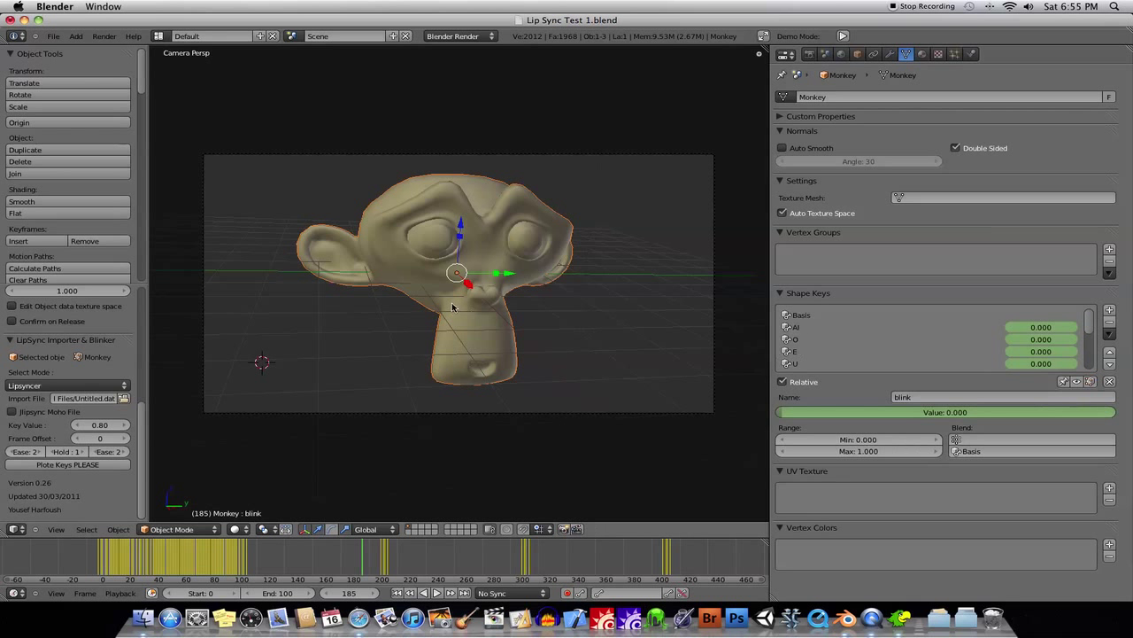
pyautogui.moveTo(485, 211)
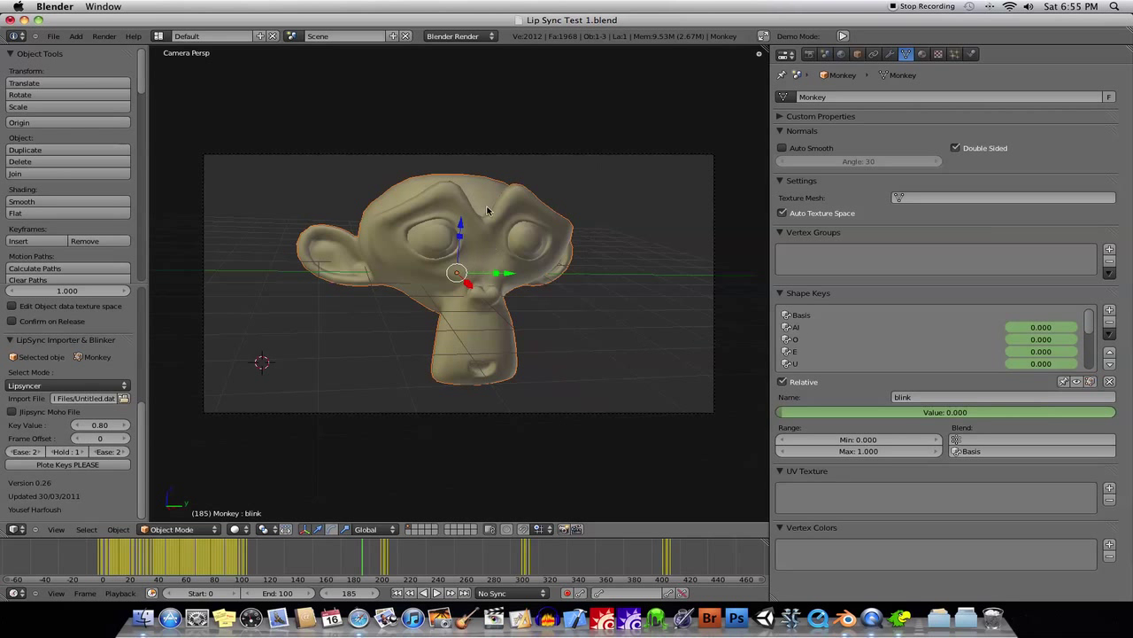
pyautogui.moveTo(534, 367)
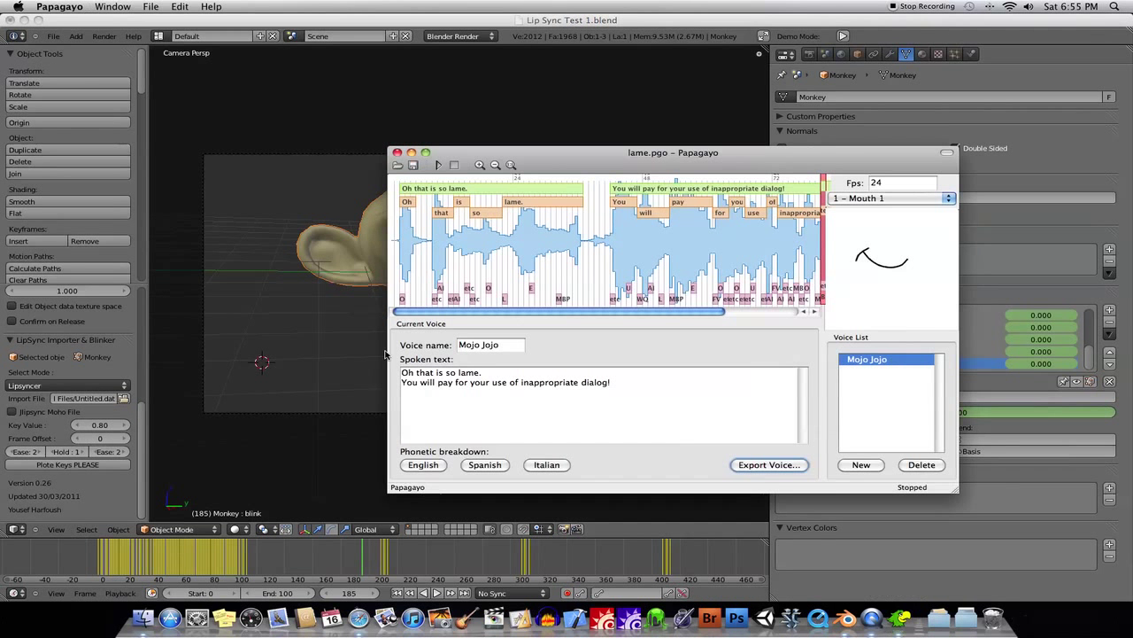
# Bring the Blender window back to front after glancing at Papagayo's lame.pgo project
pyautogui.click(20, 529)
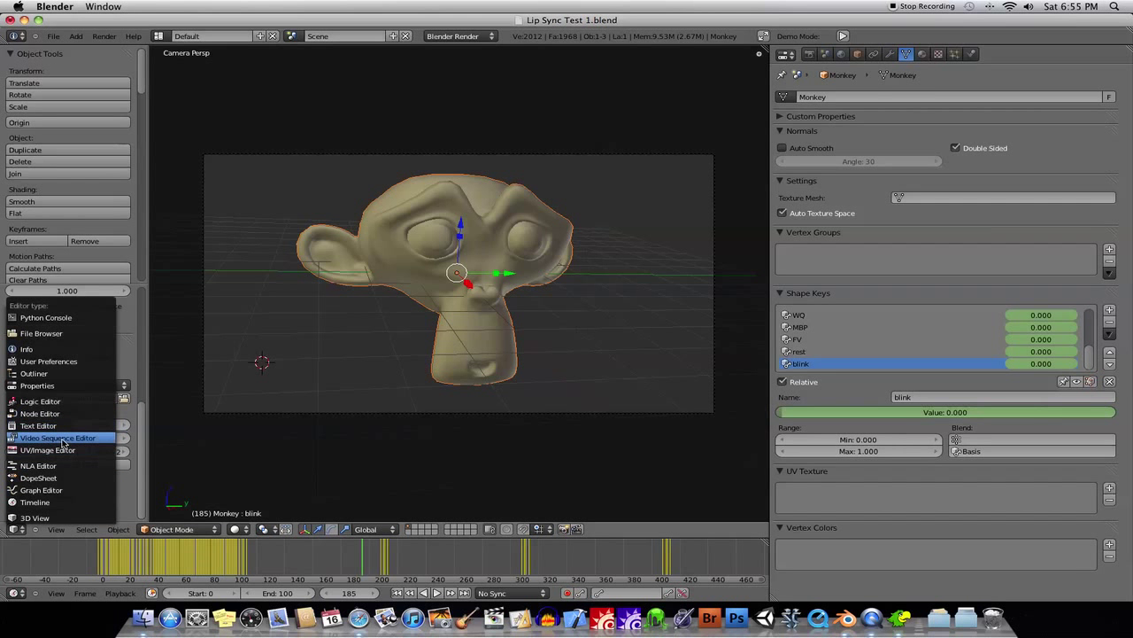
pyautogui.click(57, 438)
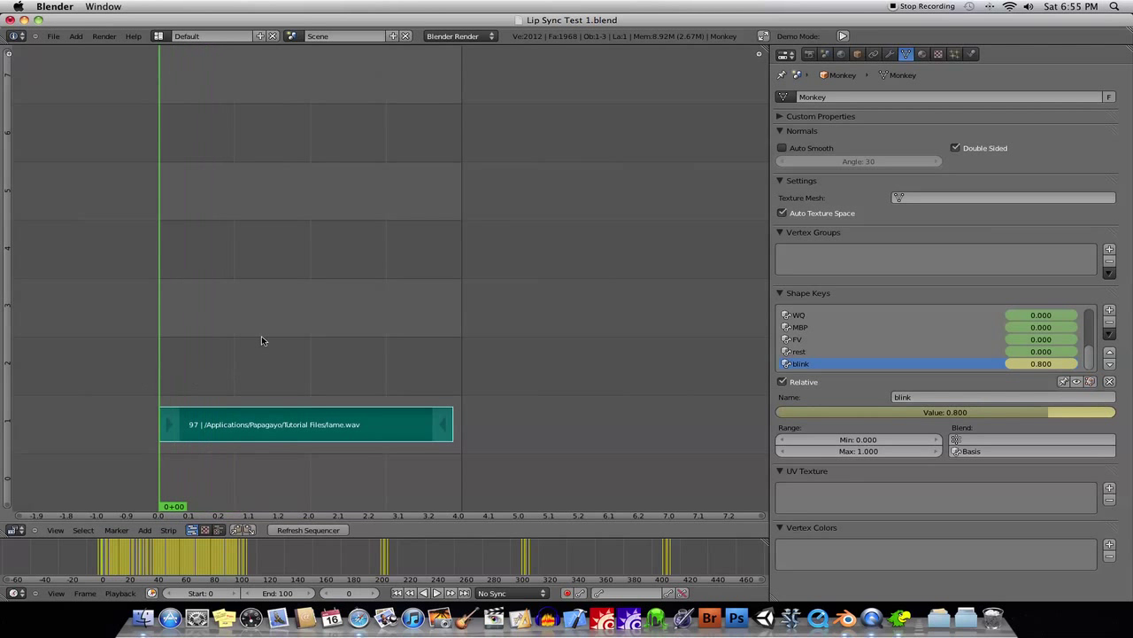
pyautogui.moveTo(257, 343)
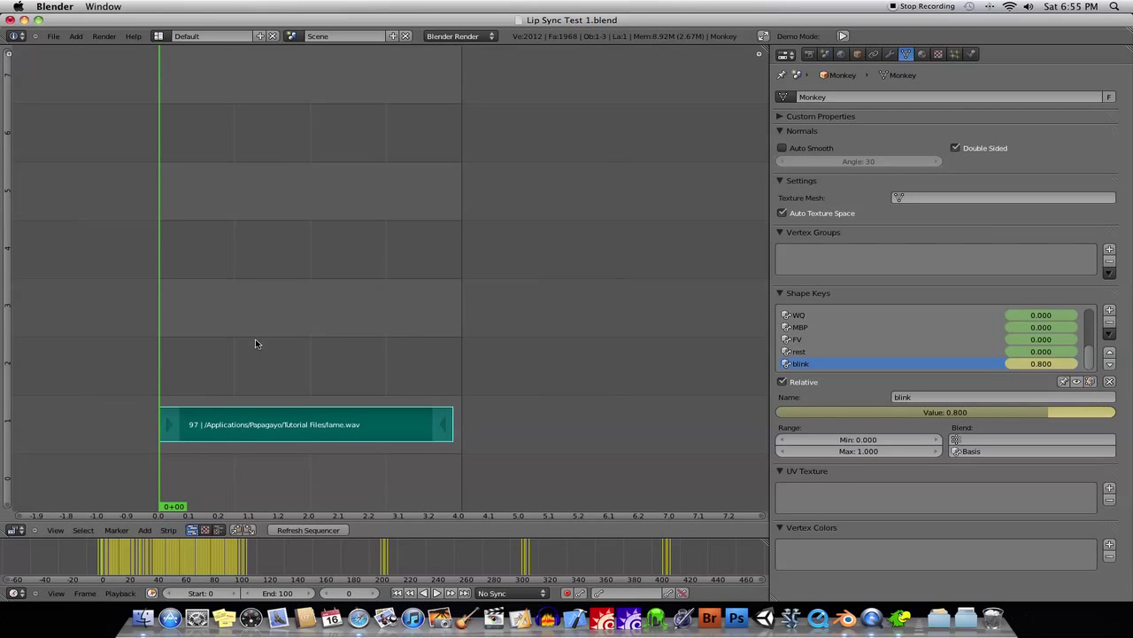
pyautogui.click(145, 529)
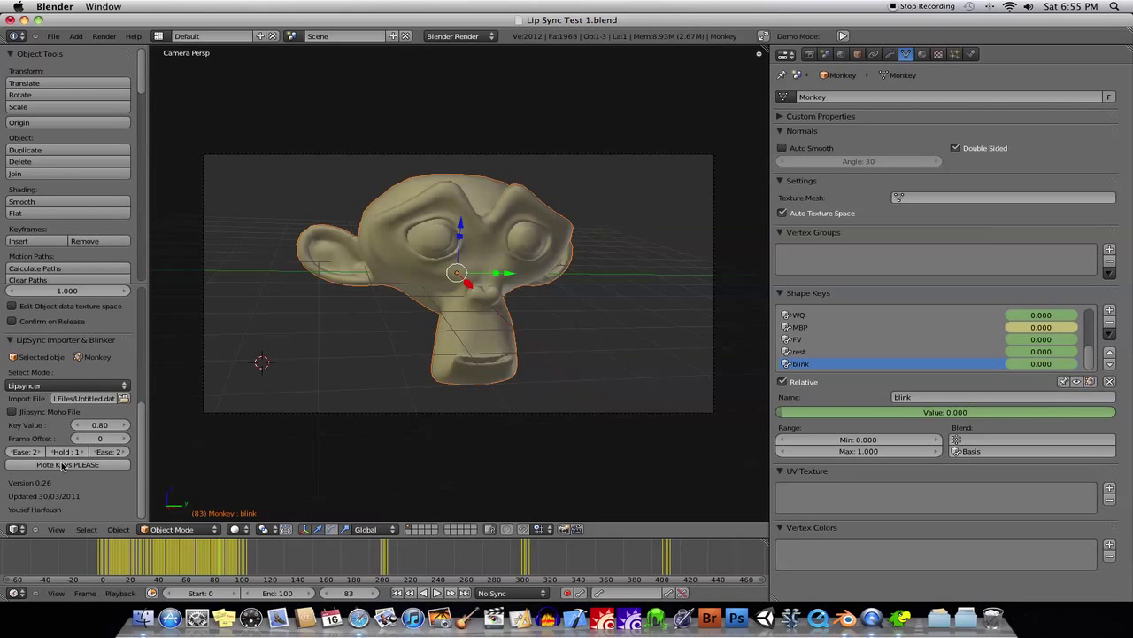
pyautogui.moveTo(155, 437)
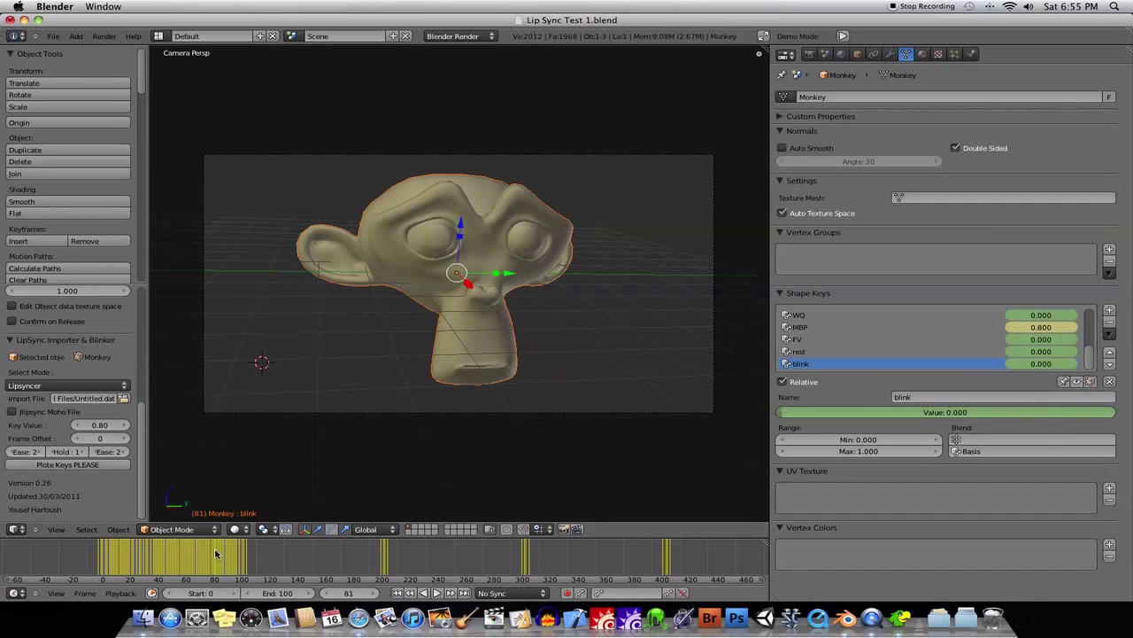
pyautogui.click(182, 553)
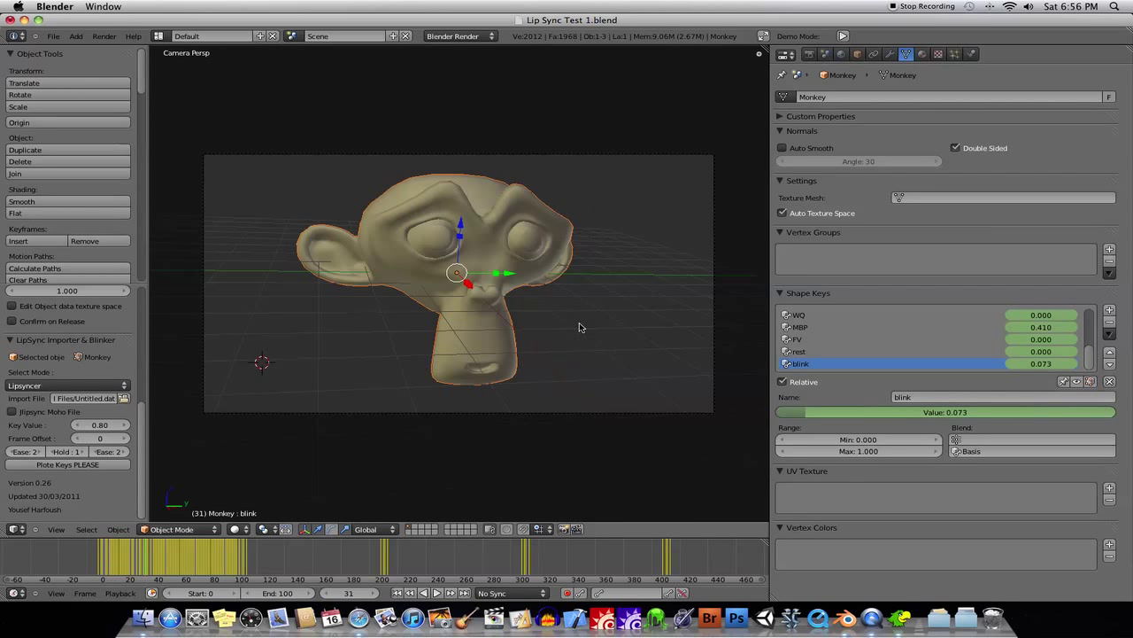
pyautogui.moveTo(387, 395)
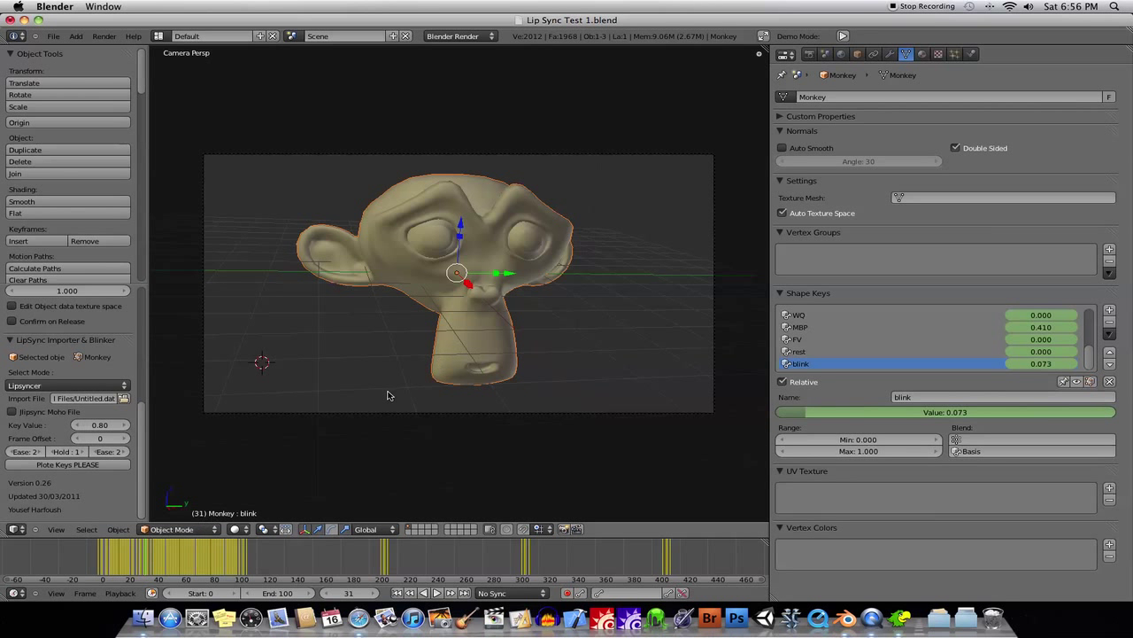
pyautogui.moveTo(585, 360)
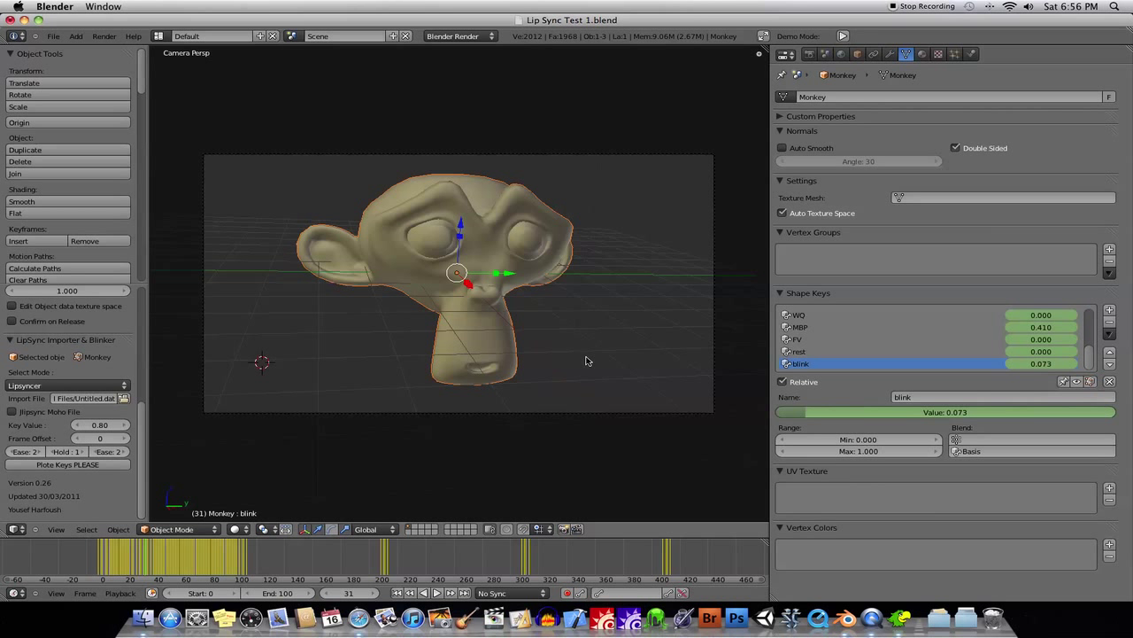
pyautogui.moveTo(477, 353)
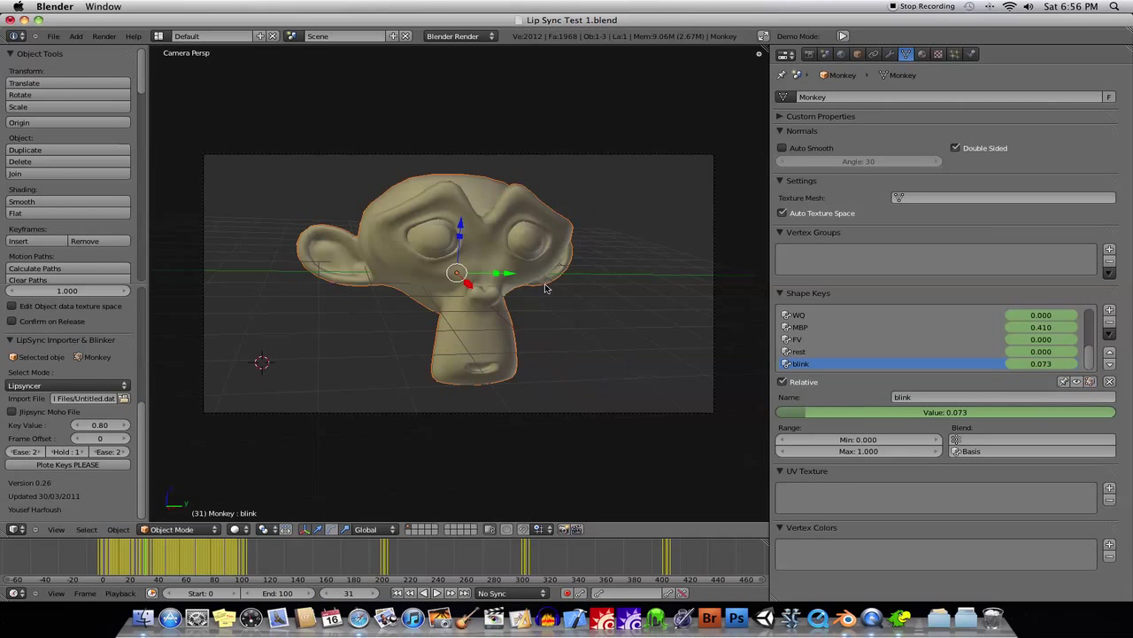
pyautogui.moveTo(575, 288)
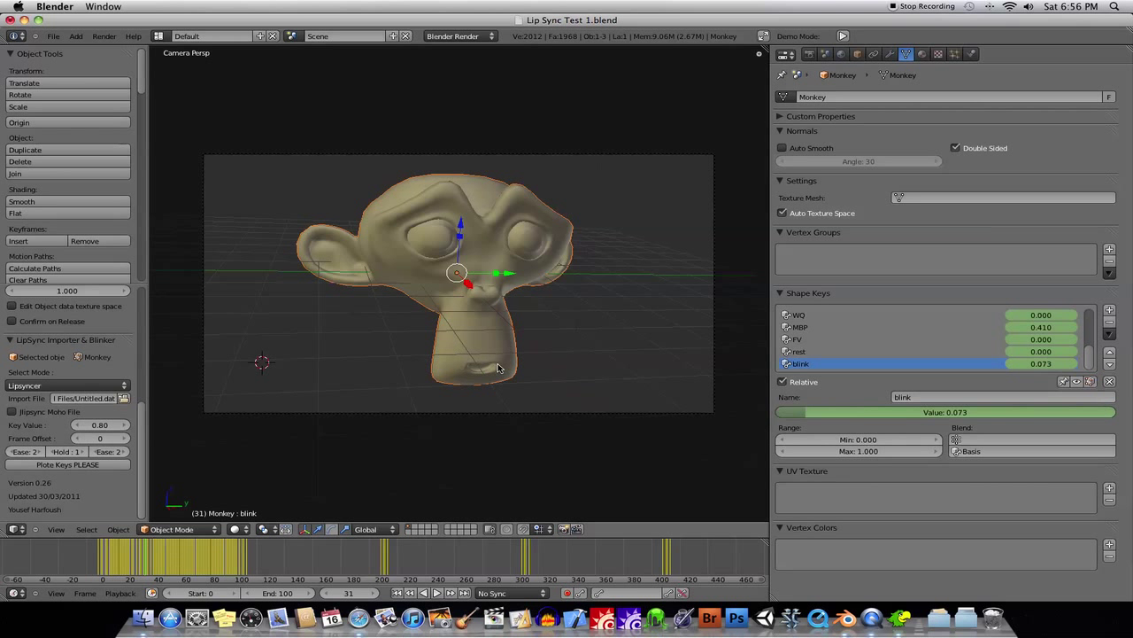
pyautogui.moveTo(572, 419)
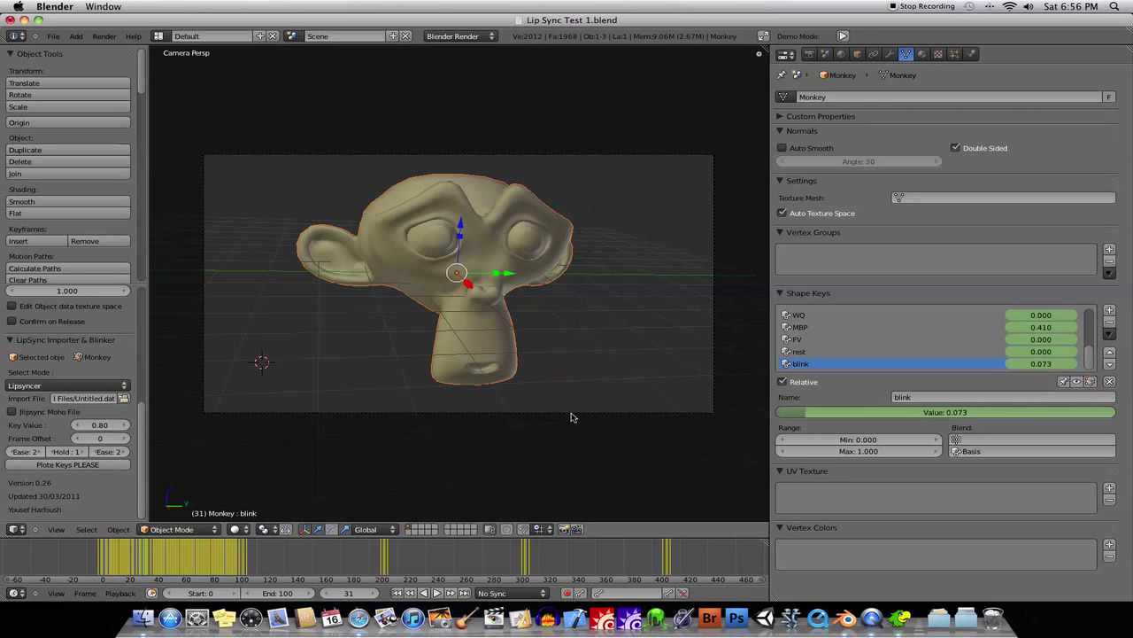
pyautogui.moveTo(500, 277)
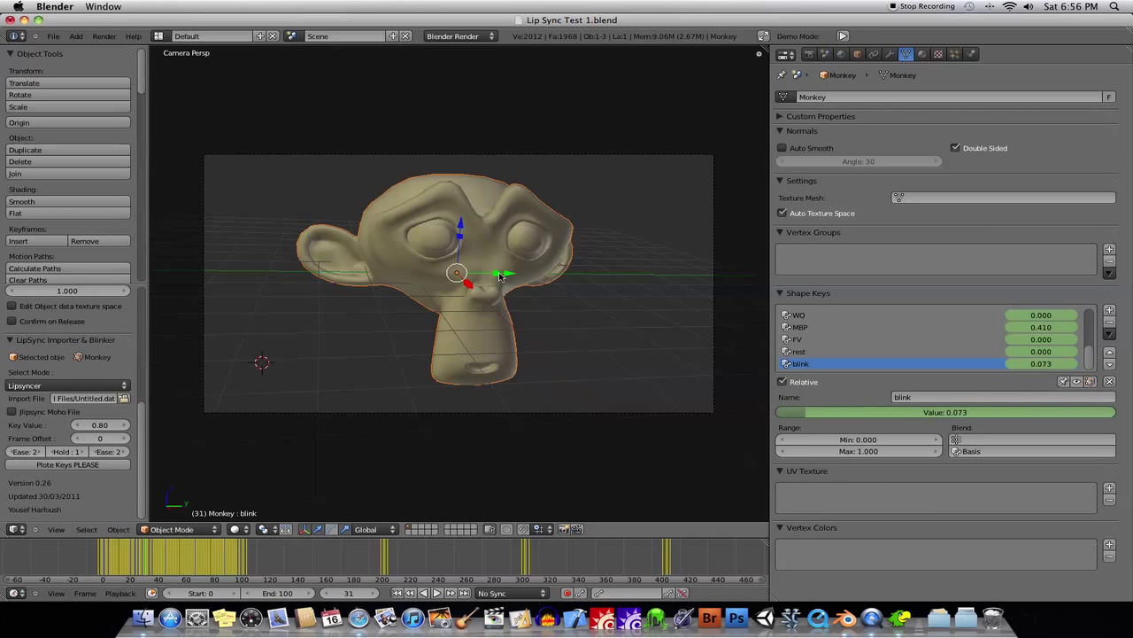
pyautogui.moveTo(257, 214)
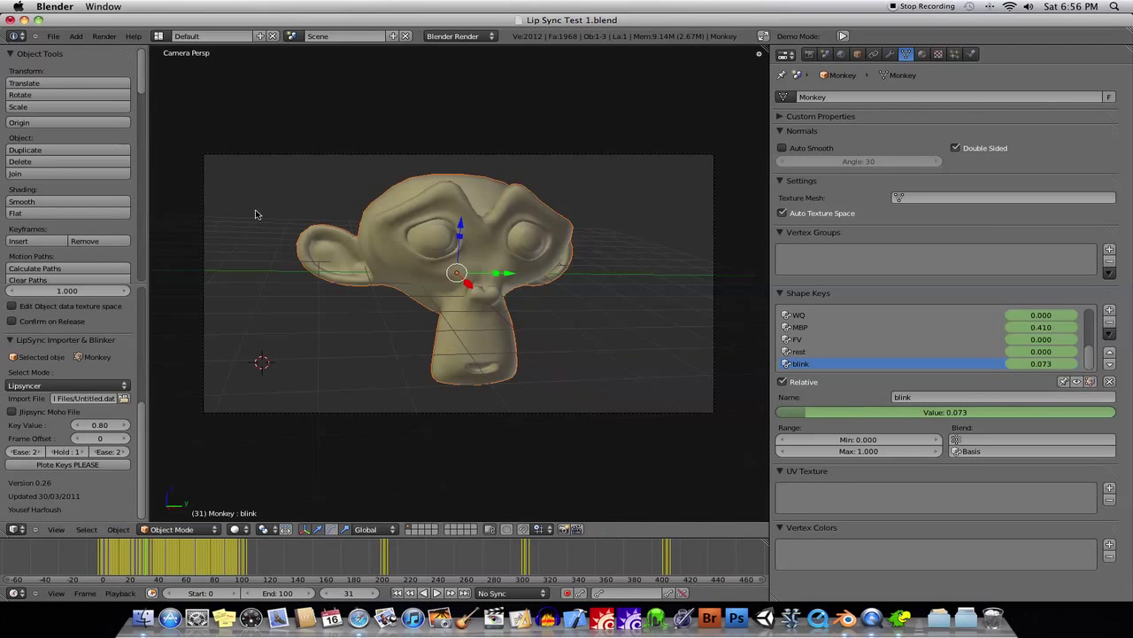